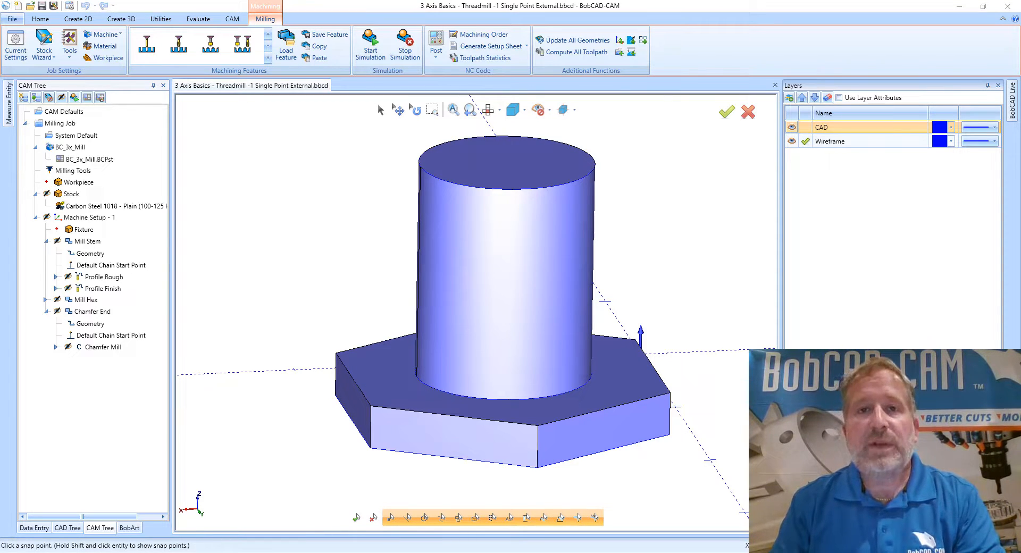
mouse_move(257, 307)
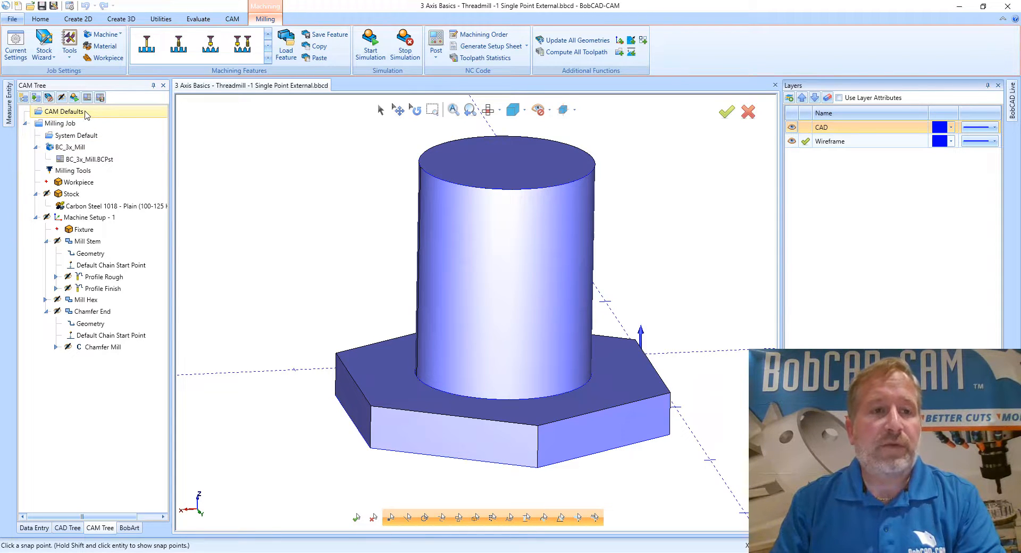
Step: Bring up the CAM Defaults context menu listing the Thread Library
right_click(64, 111)
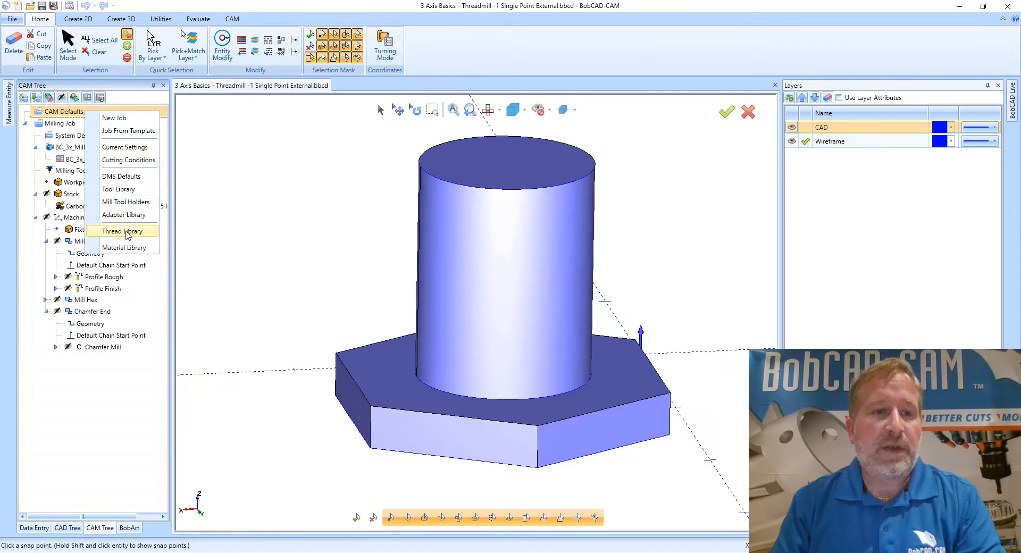
mouse_move(144, 236)
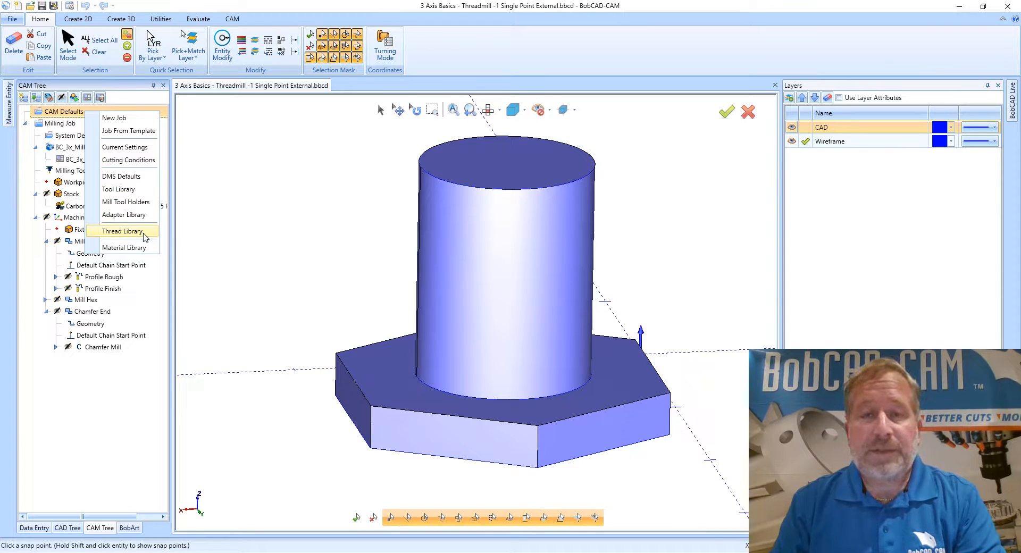
Step: Browse the NPT and UNC thread groups in the Thread Library and pick the UNC 1-8 thread
left_click(123, 231)
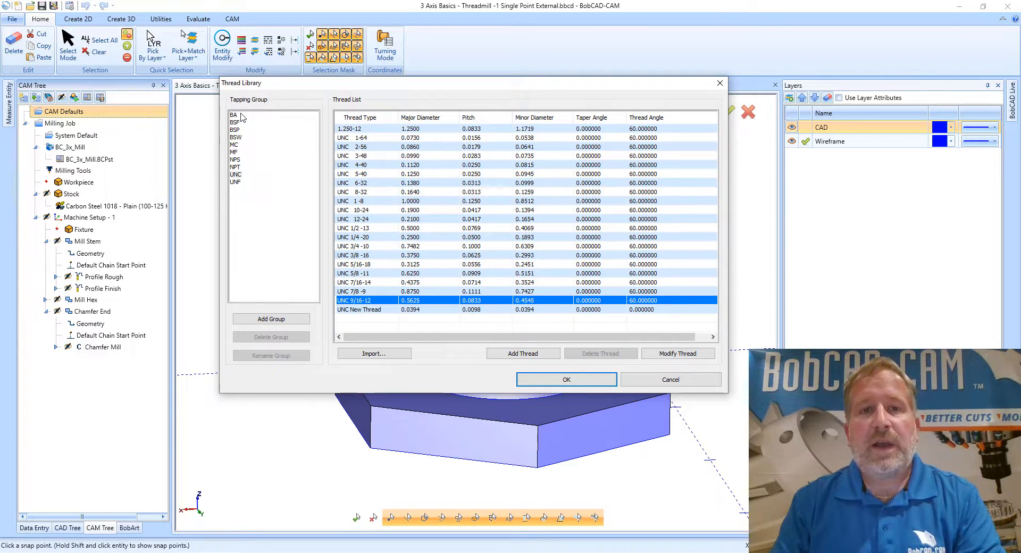
mouse_move(373, 244)
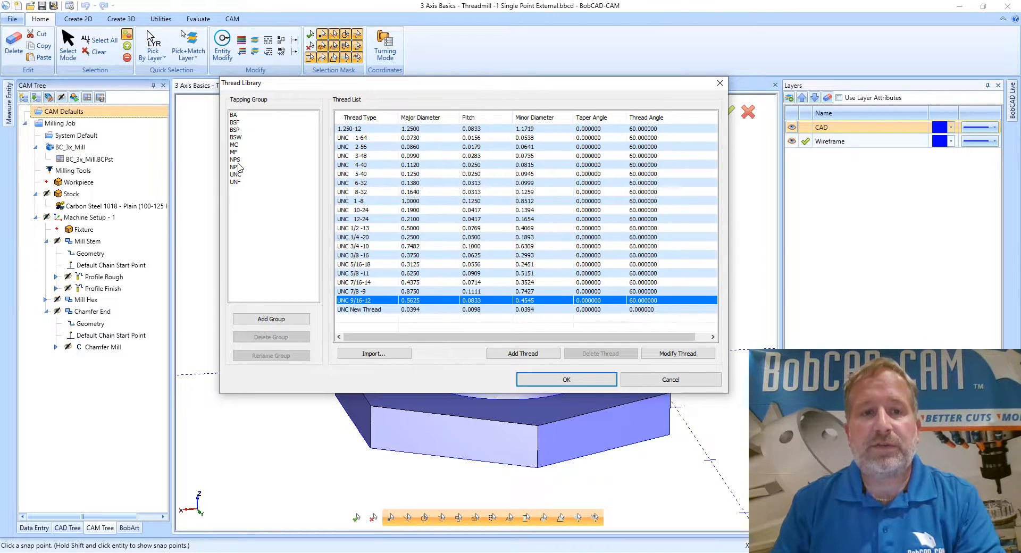
left_click(235, 167)
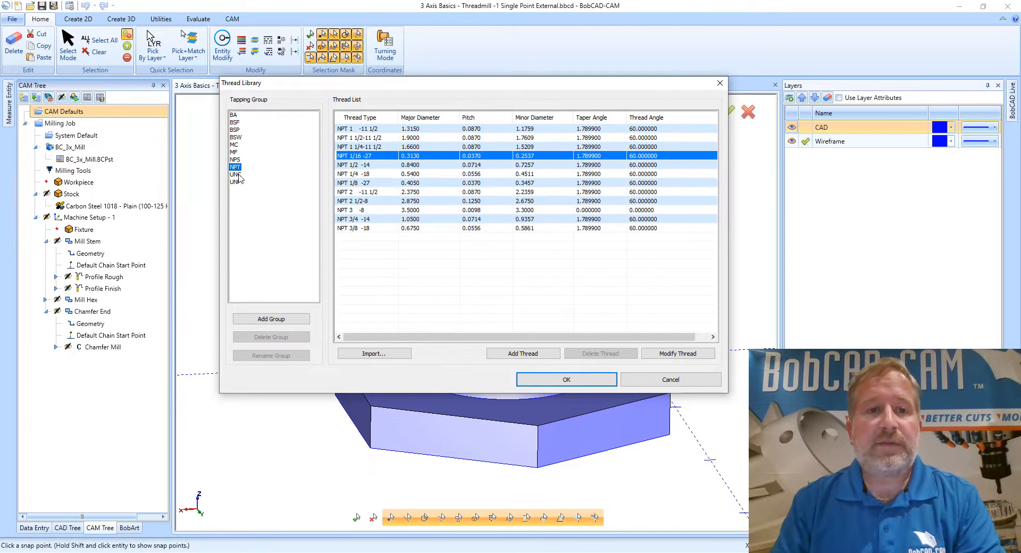
left_click(235, 174)
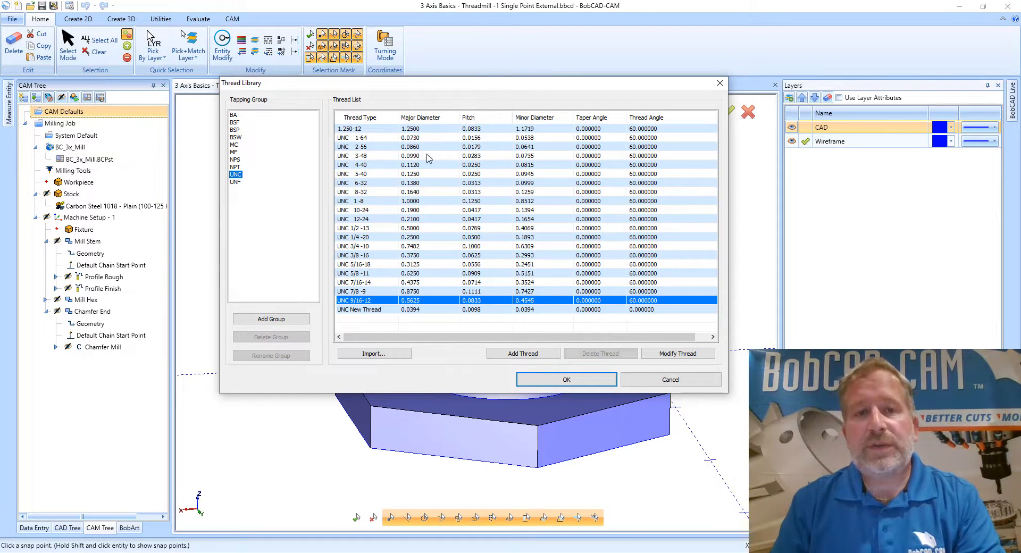
mouse_move(267, 109)
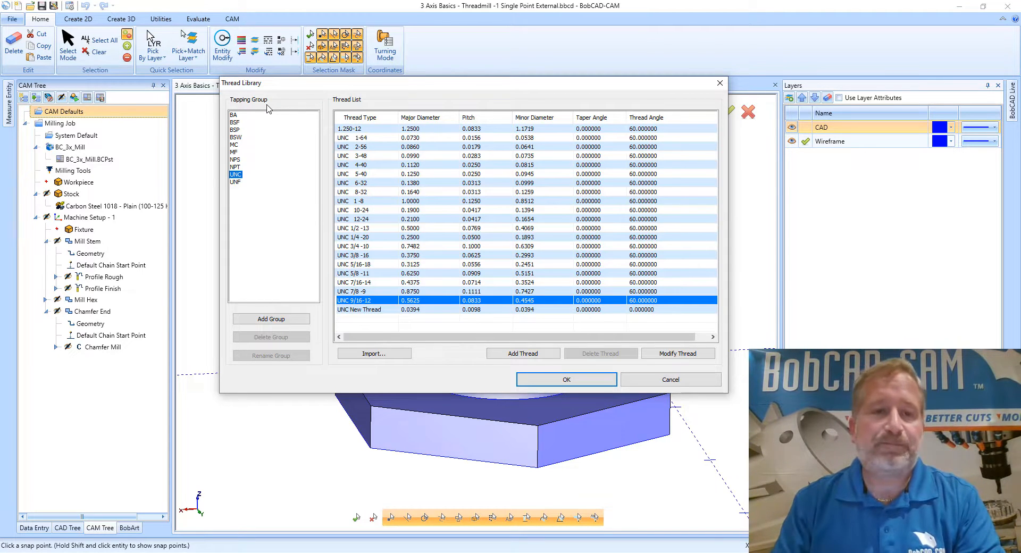
mouse_move(273, 159)
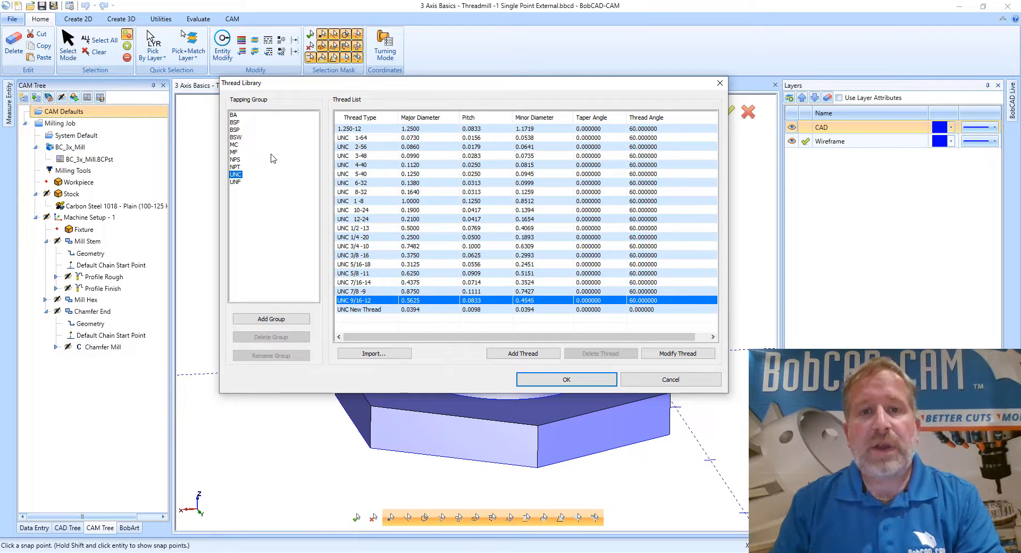
mouse_move(421, 87)
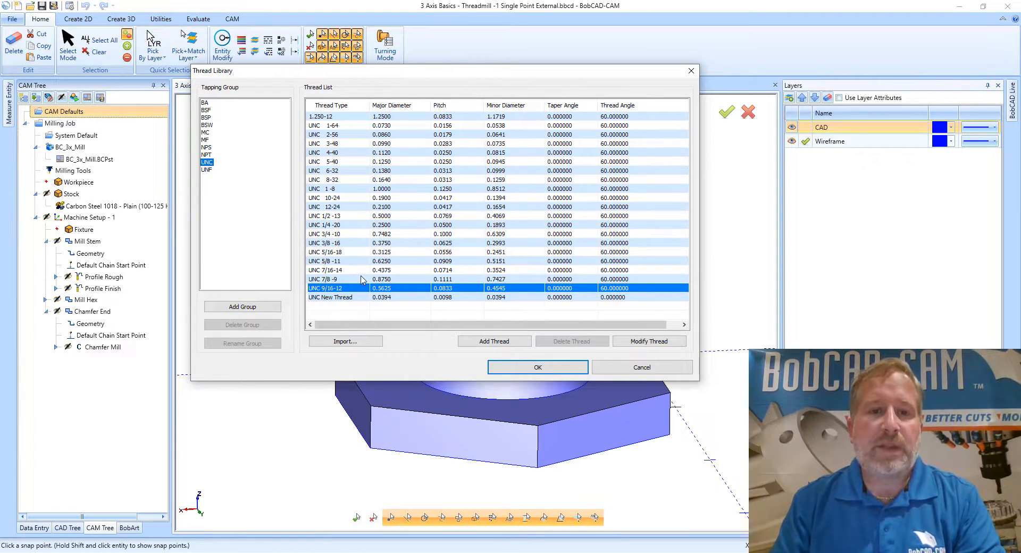
mouse_move(340, 192)
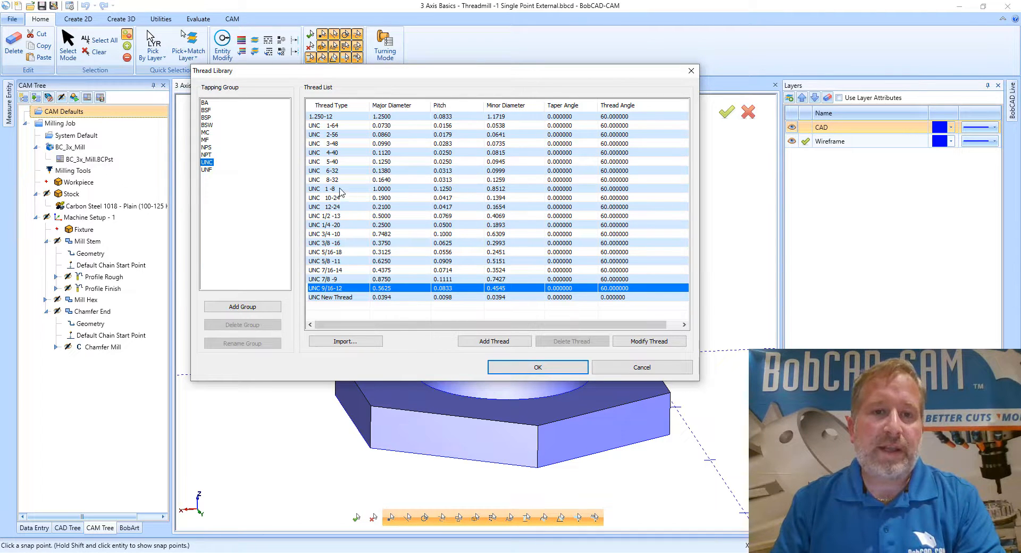
left_click(338, 189)
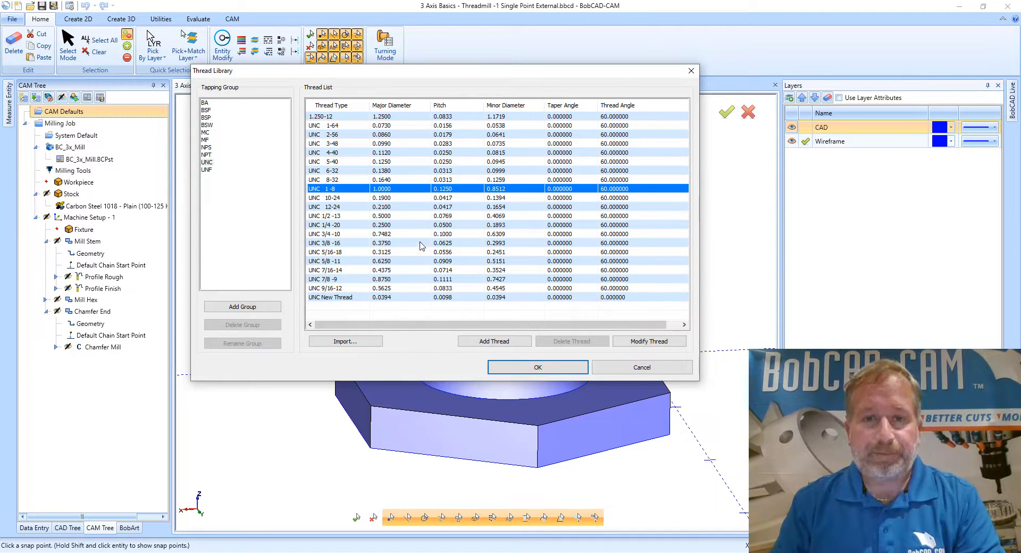
mouse_move(384, 300)
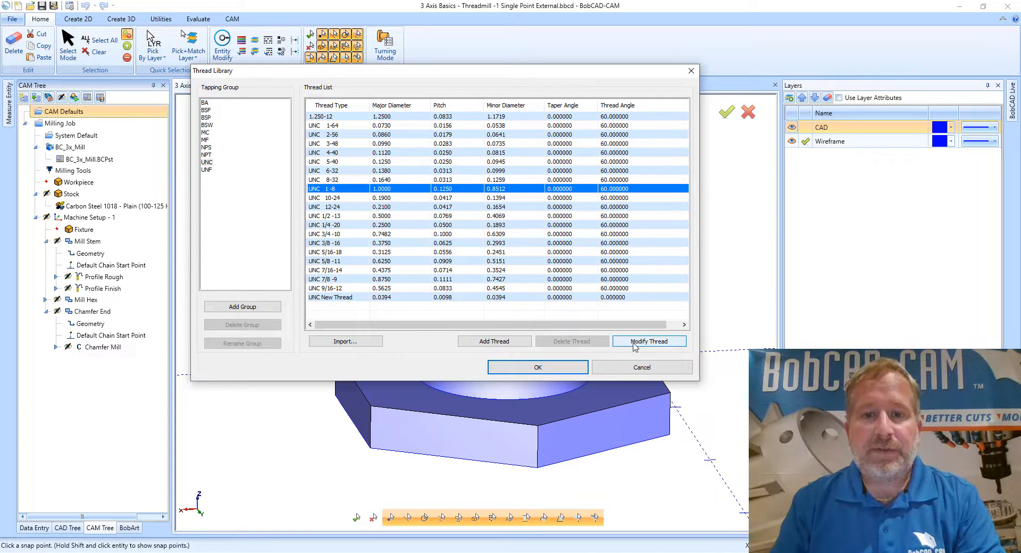
Step: Review the UNC 1-8 definition: 1.0000 major, 0.8512 minor diameter, 0.1250 pitch and taper angle
left_click(649, 341)
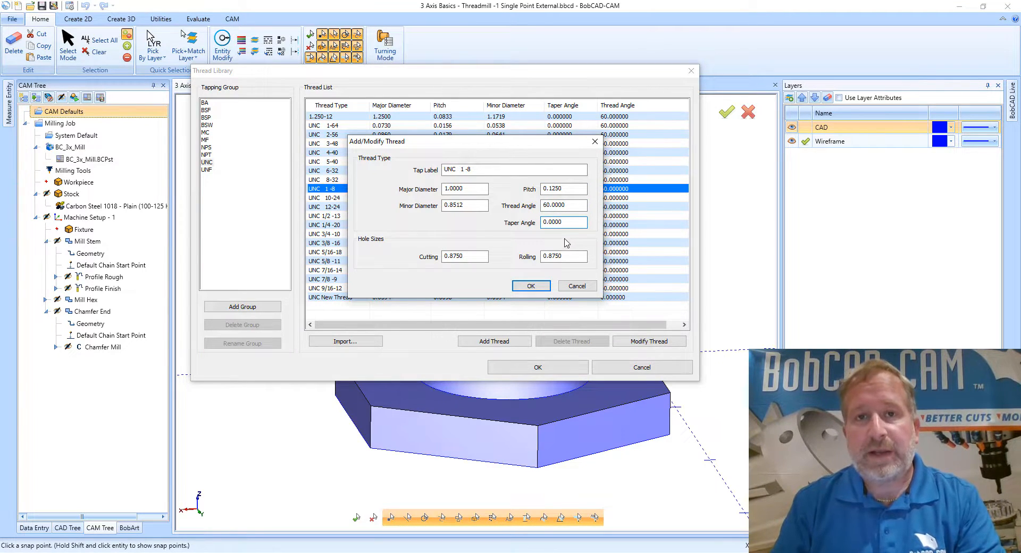
left_click(562, 222)
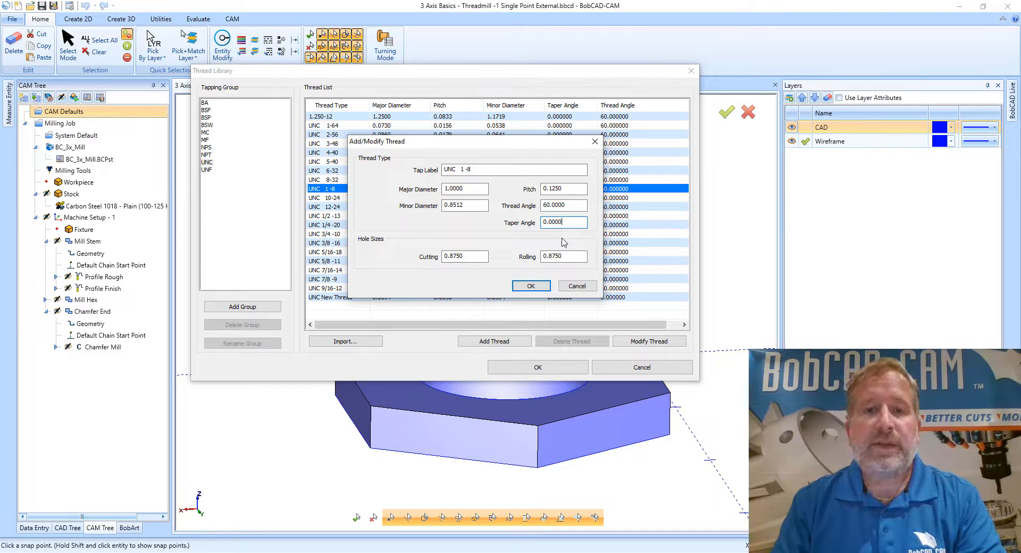
mouse_move(366, 271)
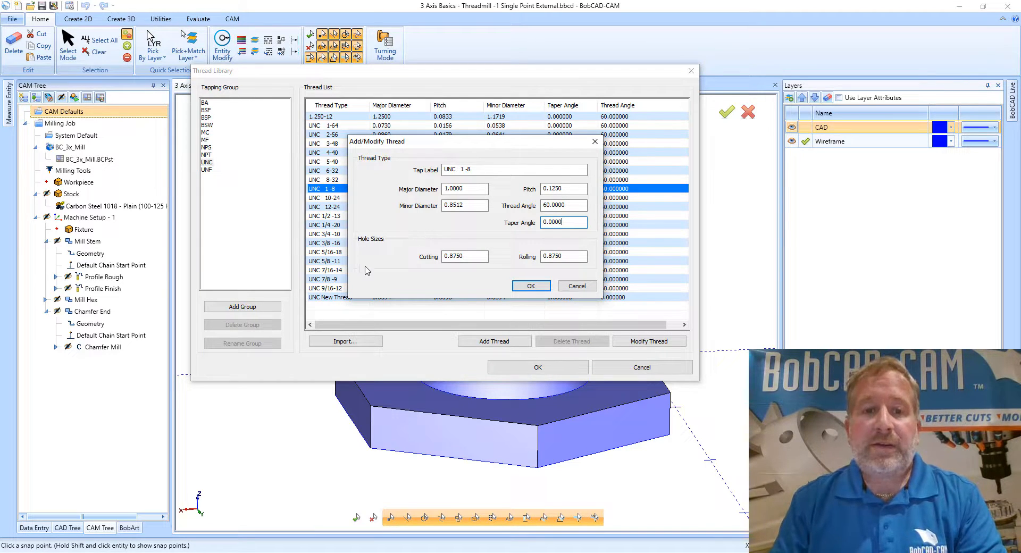
mouse_move(466, 287)
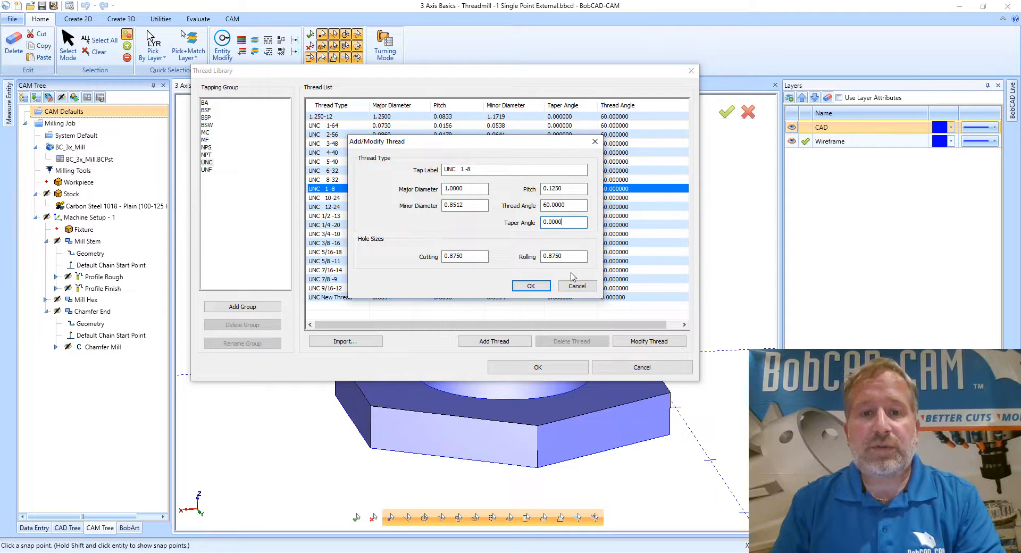
mouse_move(533, 268)
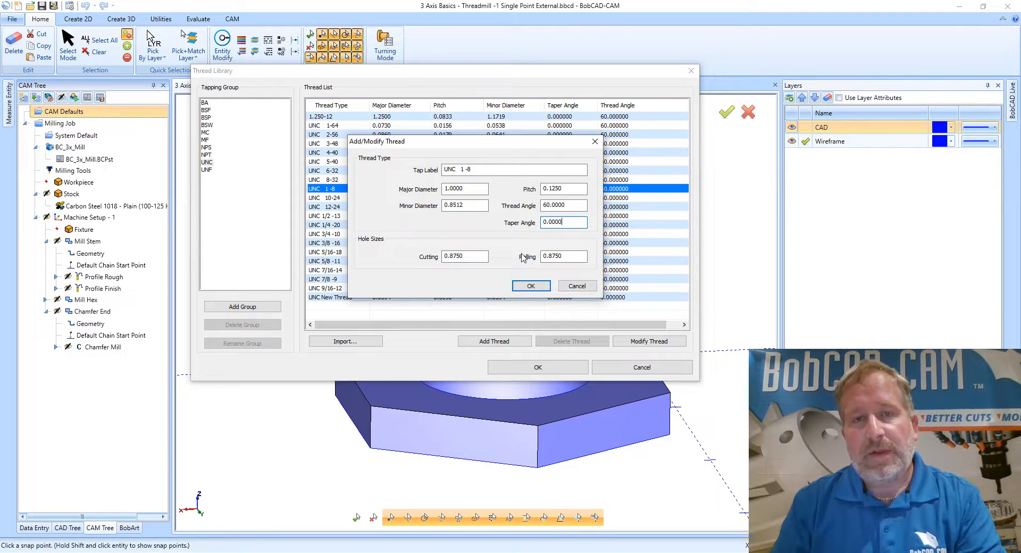
mouse_move(423, 269)
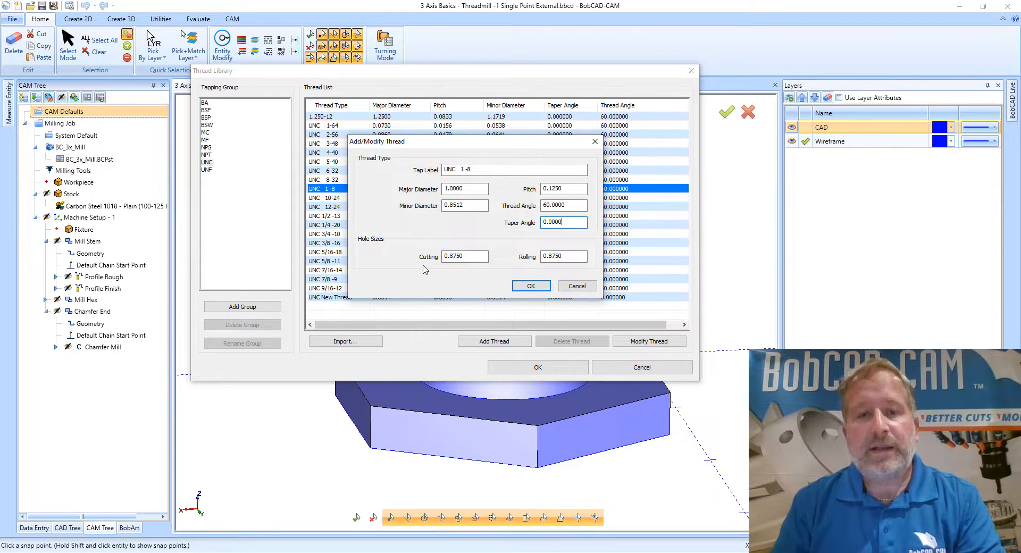
mouse_move(431, 262)
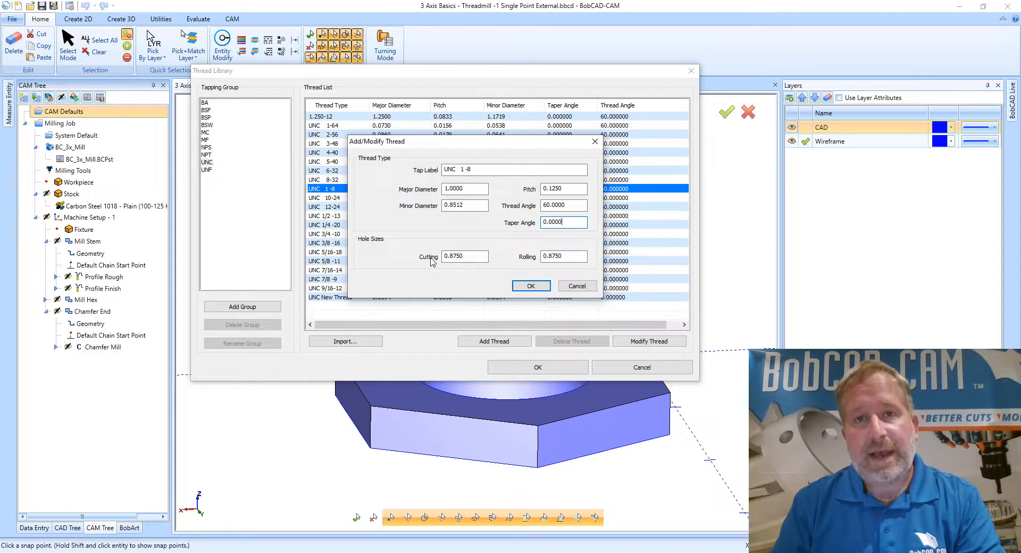
mouse_move(530, 267)
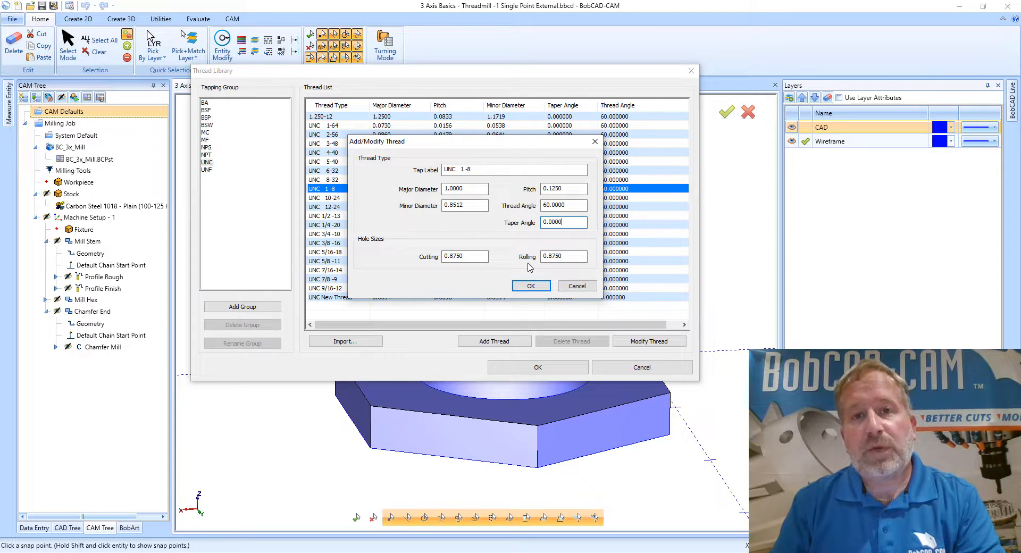
mouse_move(535, 254)
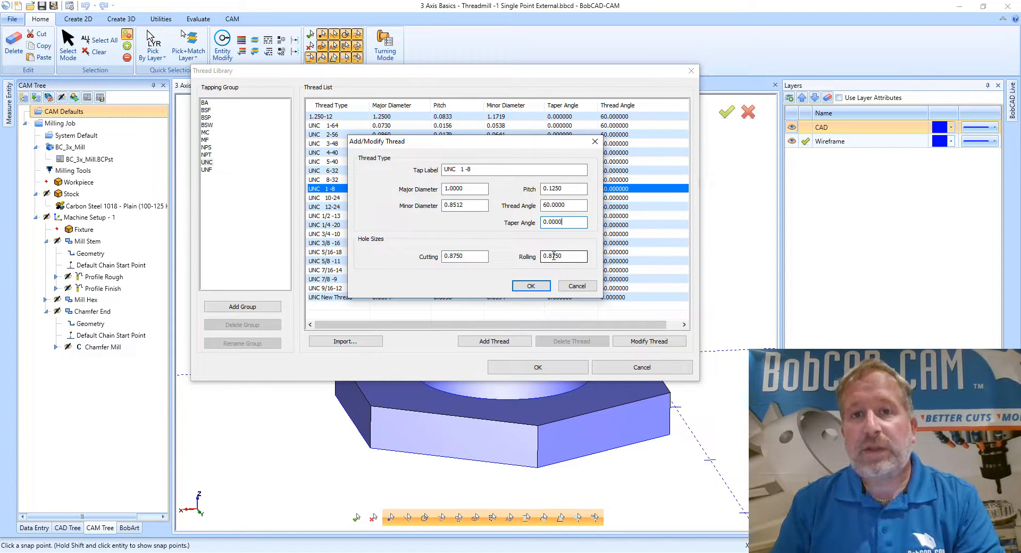
mouse_move(552, 256)
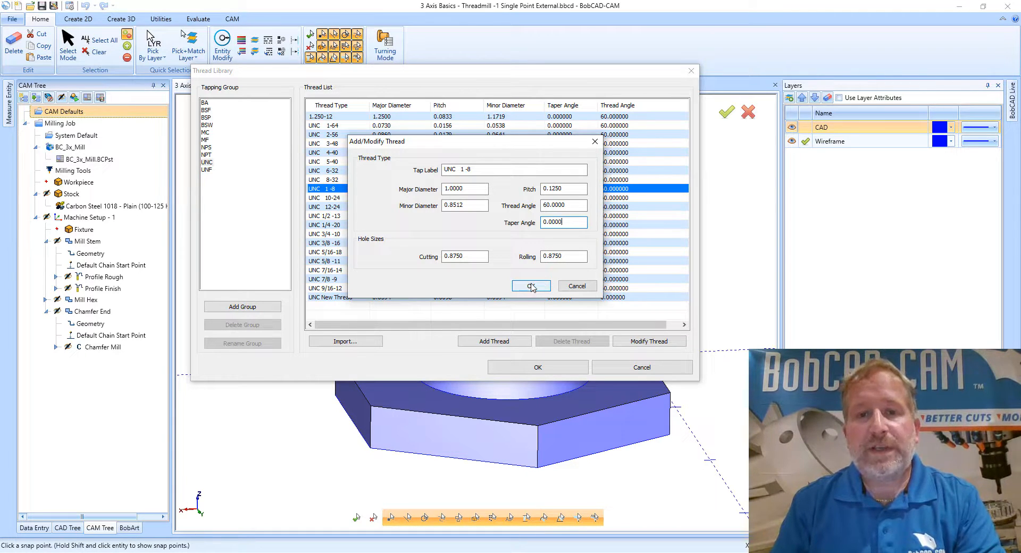
mouse_move(494, 216)
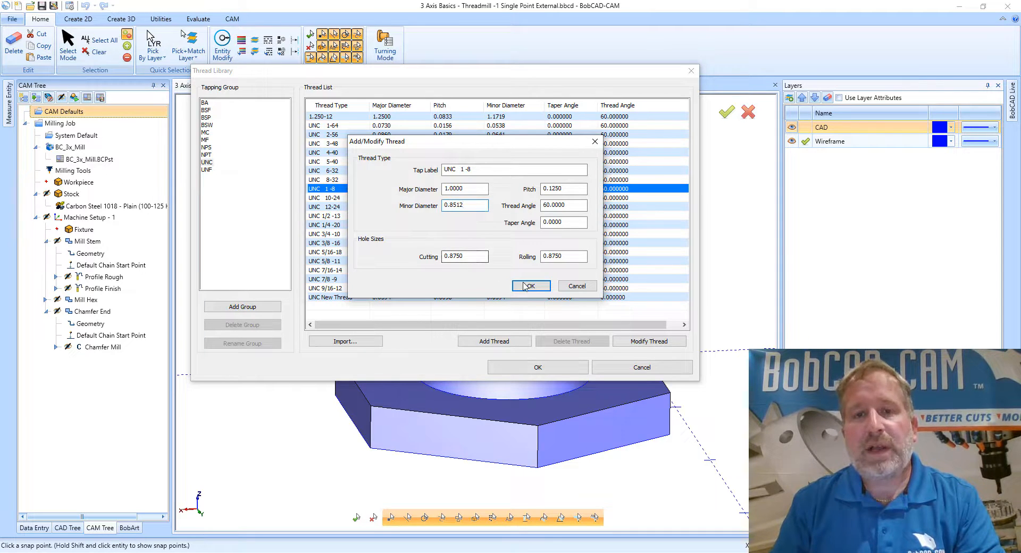
left_click(529, 286)
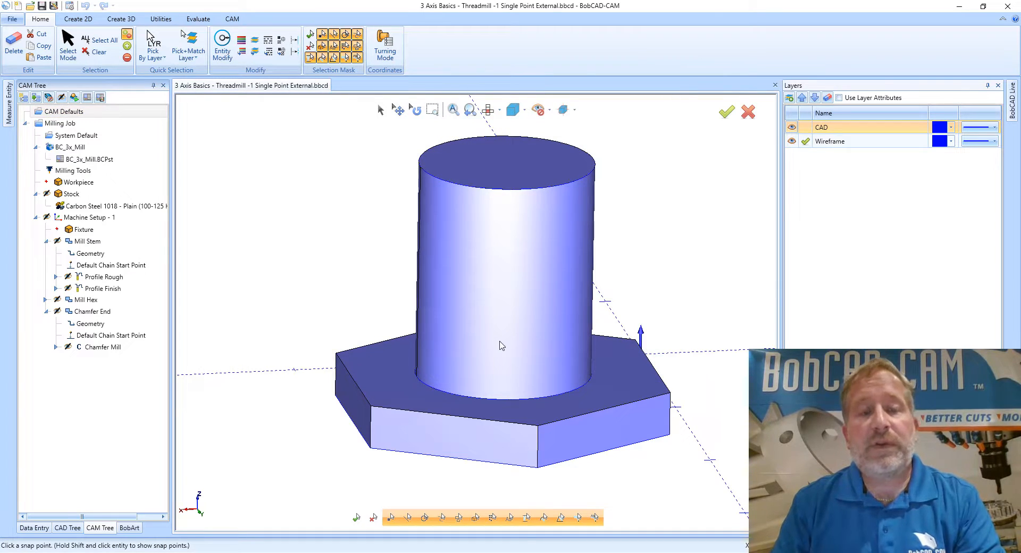
mouse_move(358, 254)
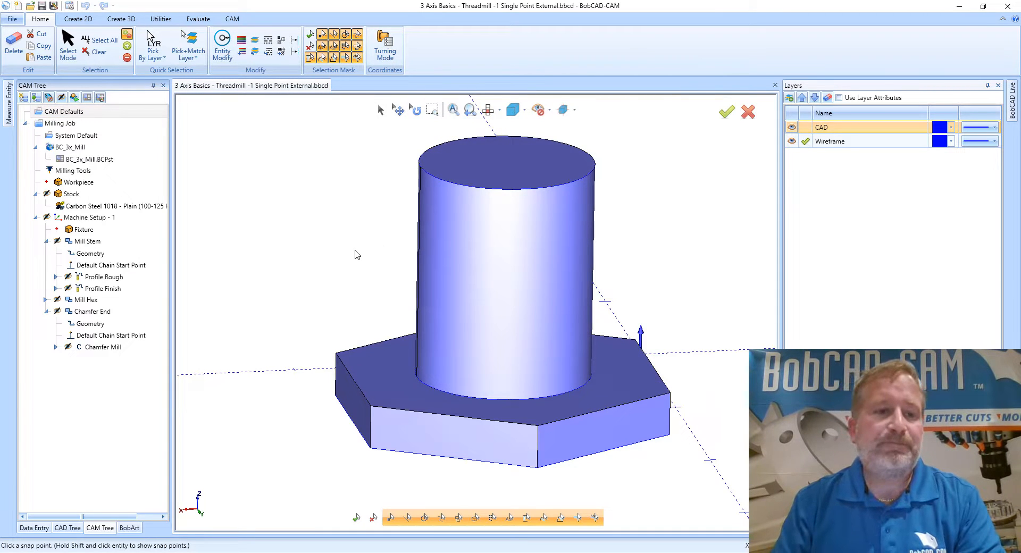
mouse_move(347, 257)
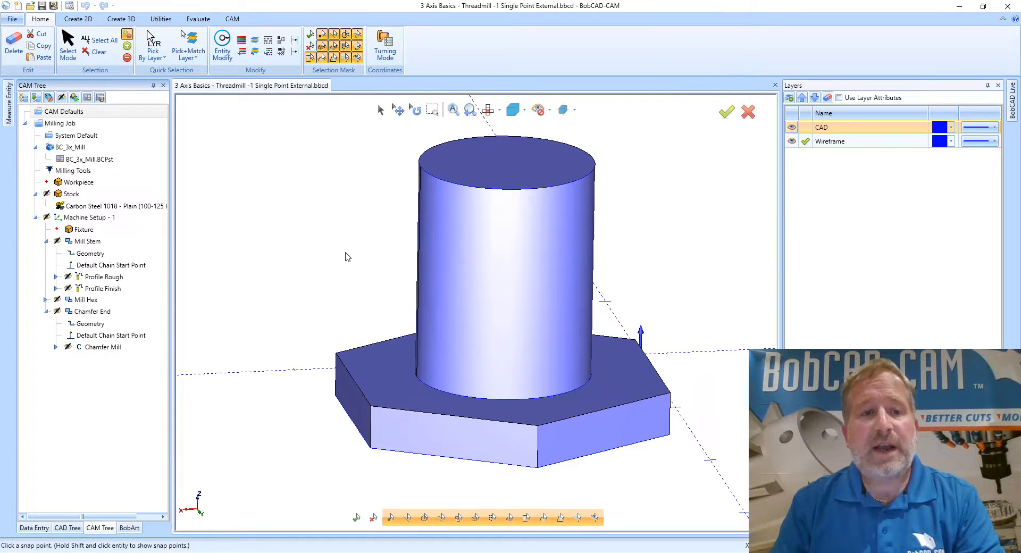
left_click(91, 311)
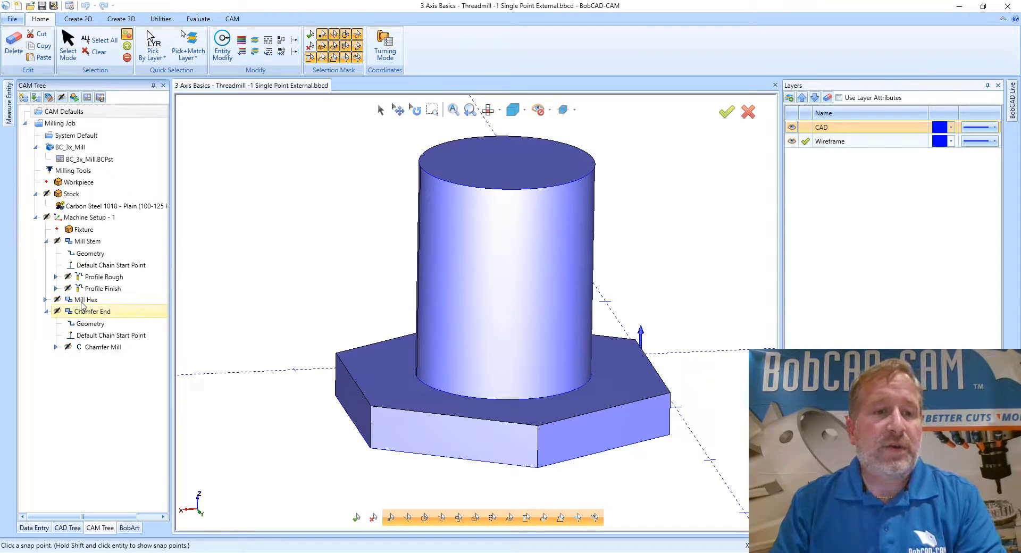
left_click(90, 254)
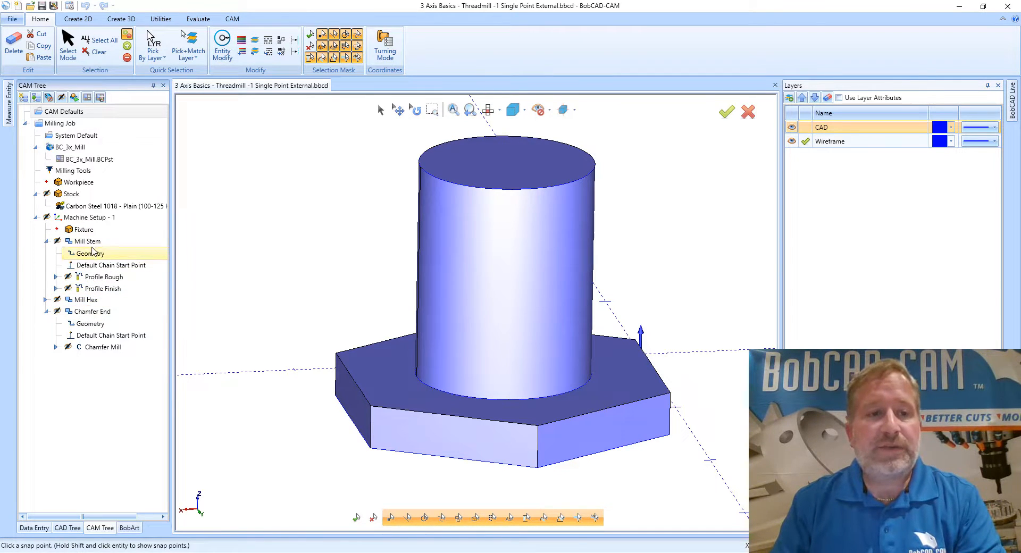
left_click(103, 277)
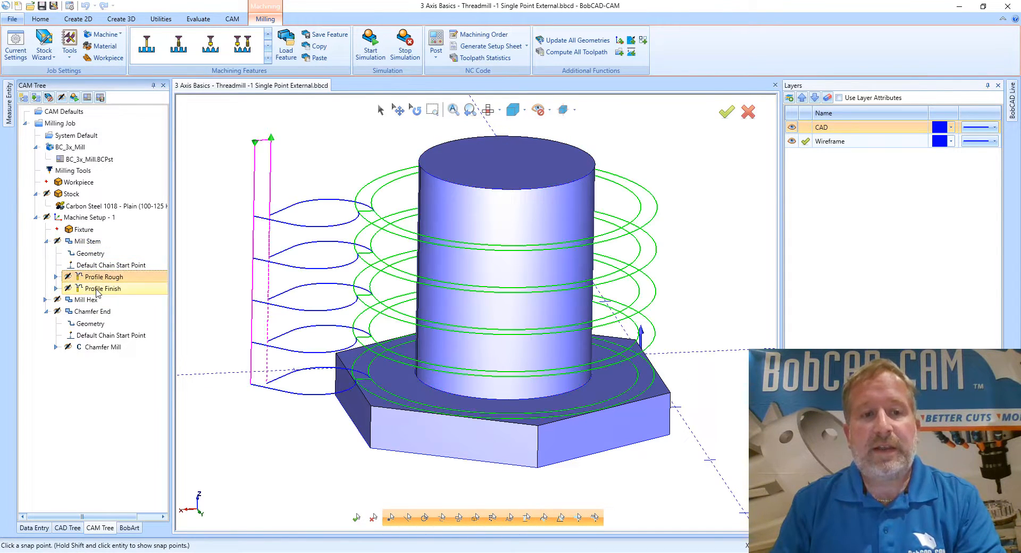
left_click(103, 347)
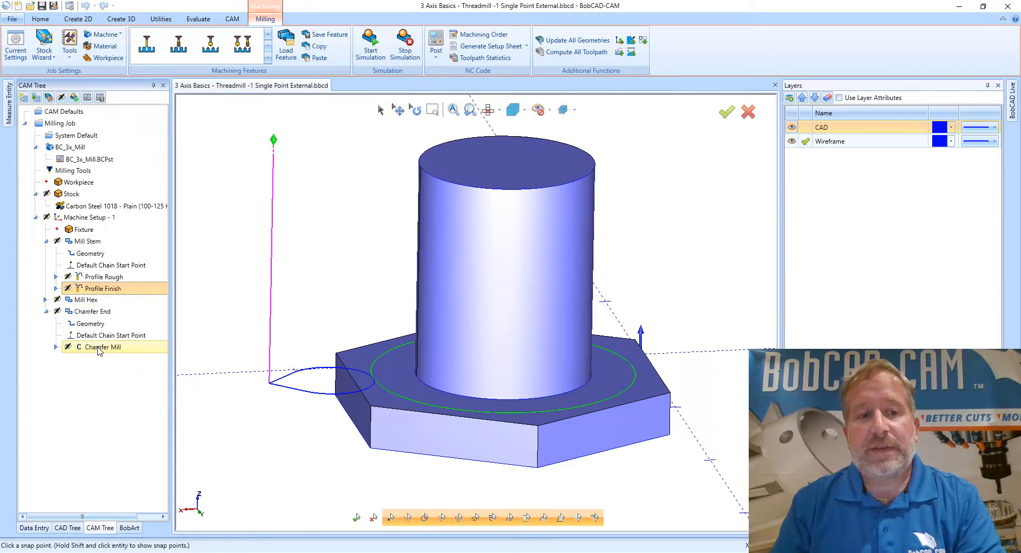
left_click(90, 324)
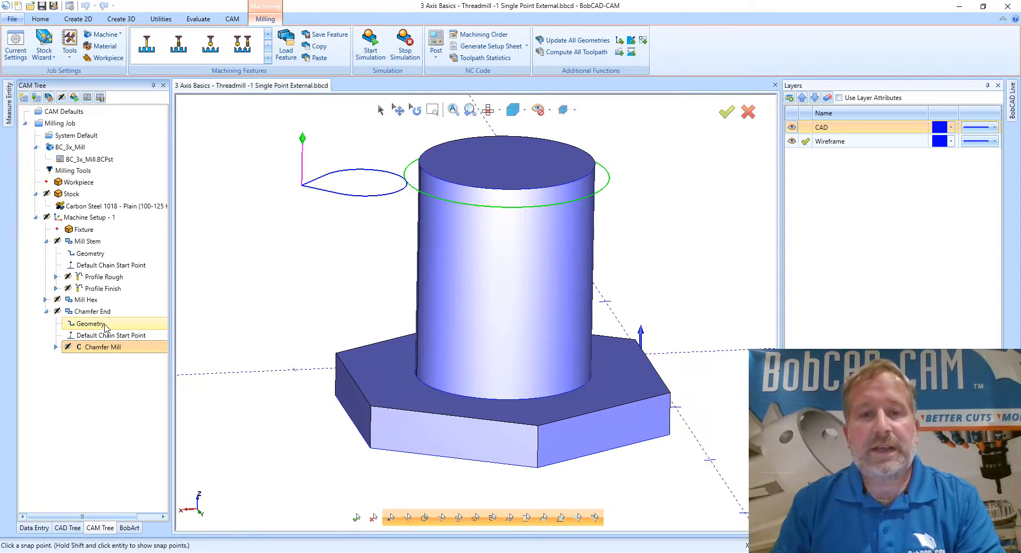
left_click(102, 347)
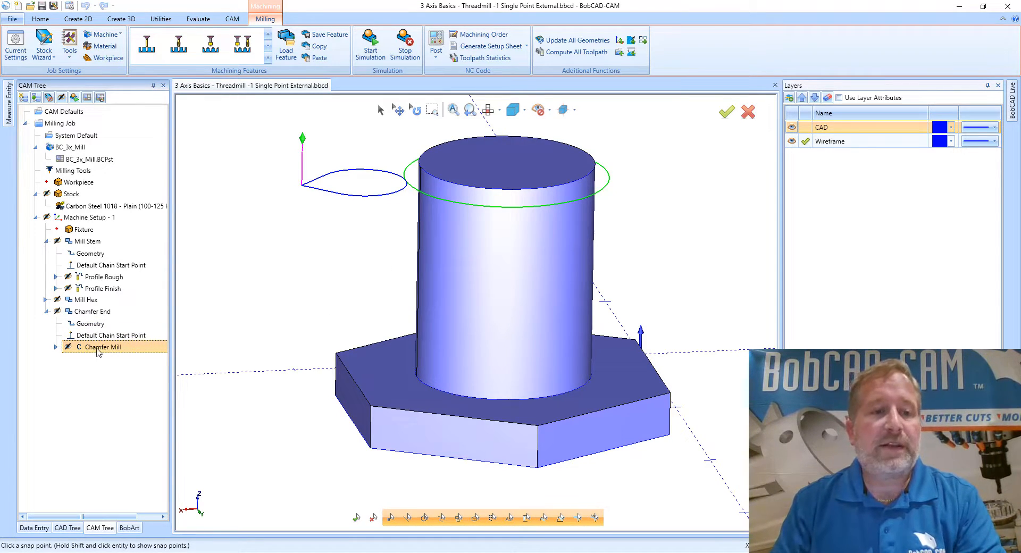
Step: Insert a thread feature after Chamfer End using the stem's top arc as the 1.0000 hole geometry
right_click(103, 347)
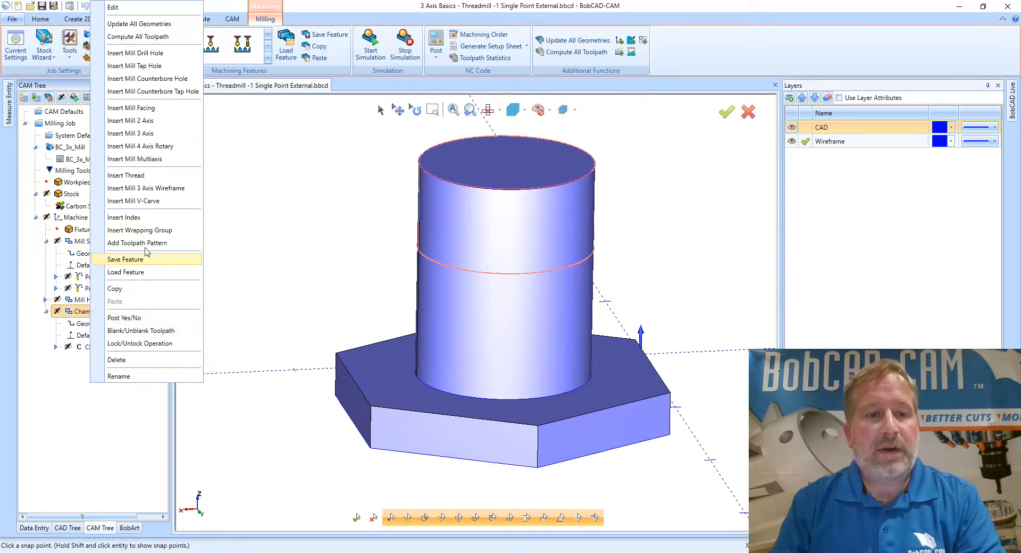
mouse_move(137, 176)
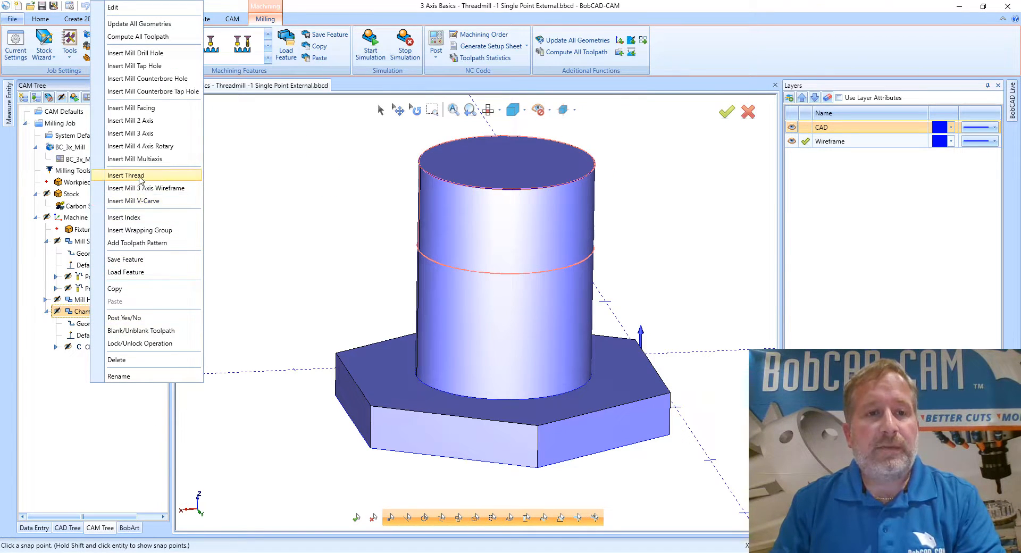
left_click(124, 175)
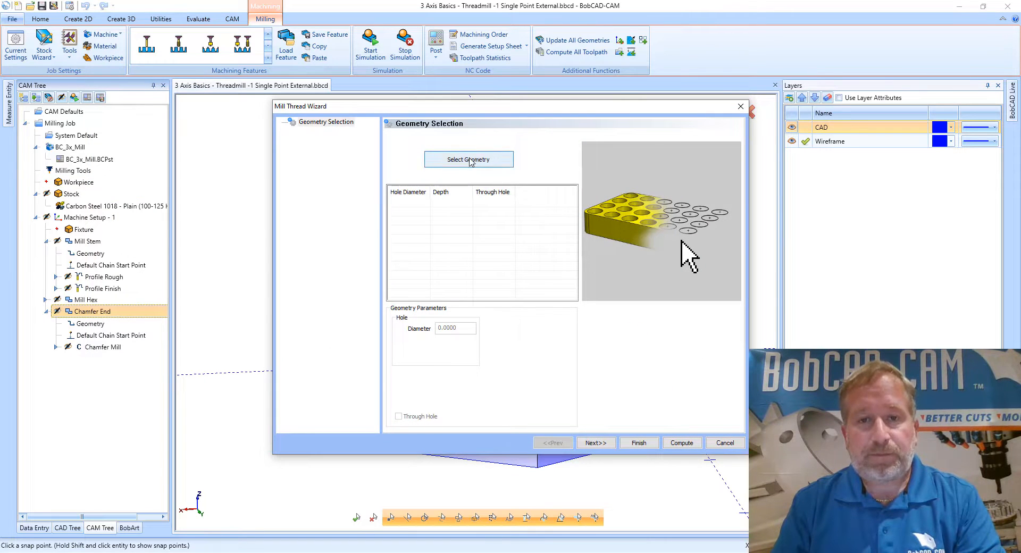
left_click(468, 159)
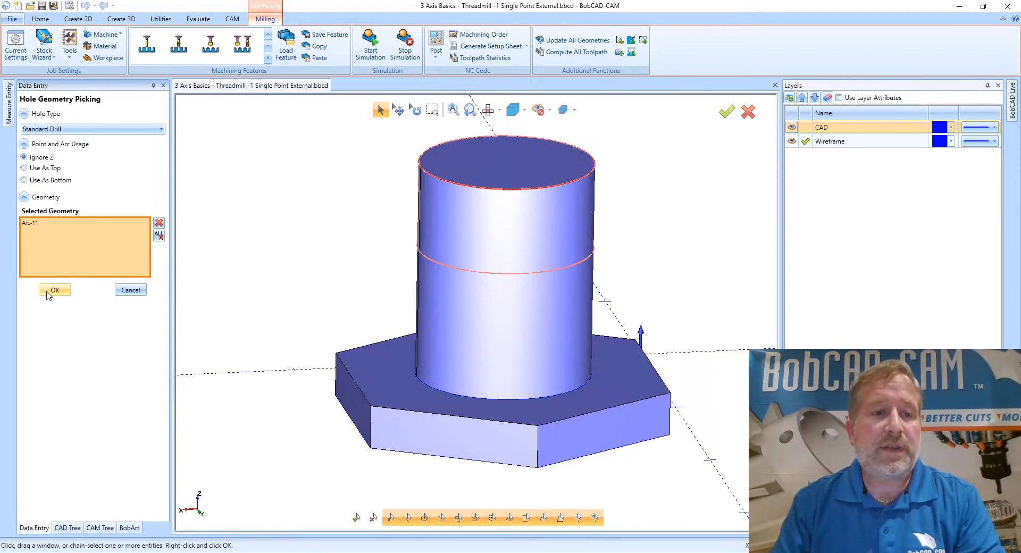
left_click(55, 291)
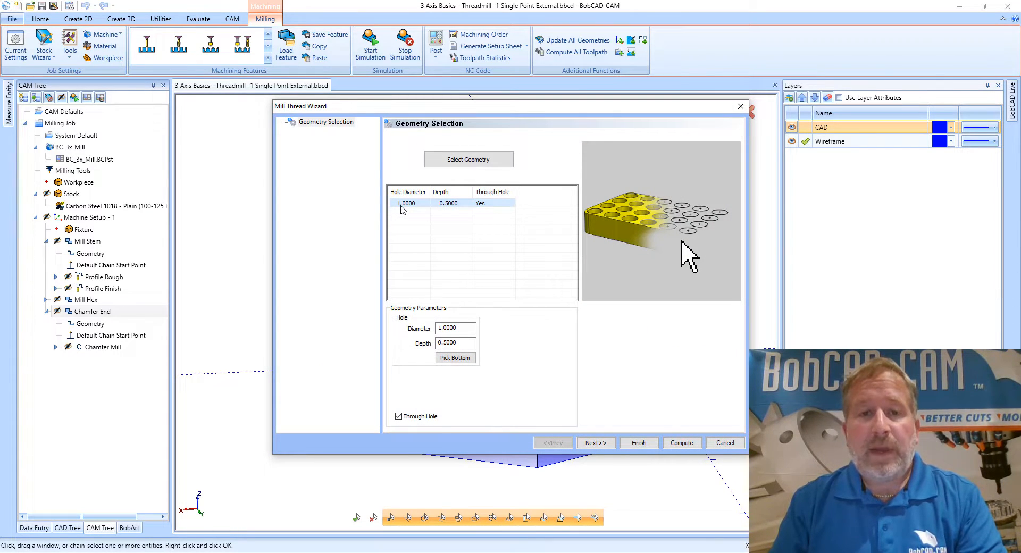
Step: Set the hole depth to 1.2500 by picking the thread bottom point on the hex edge
left_click(454, 328)
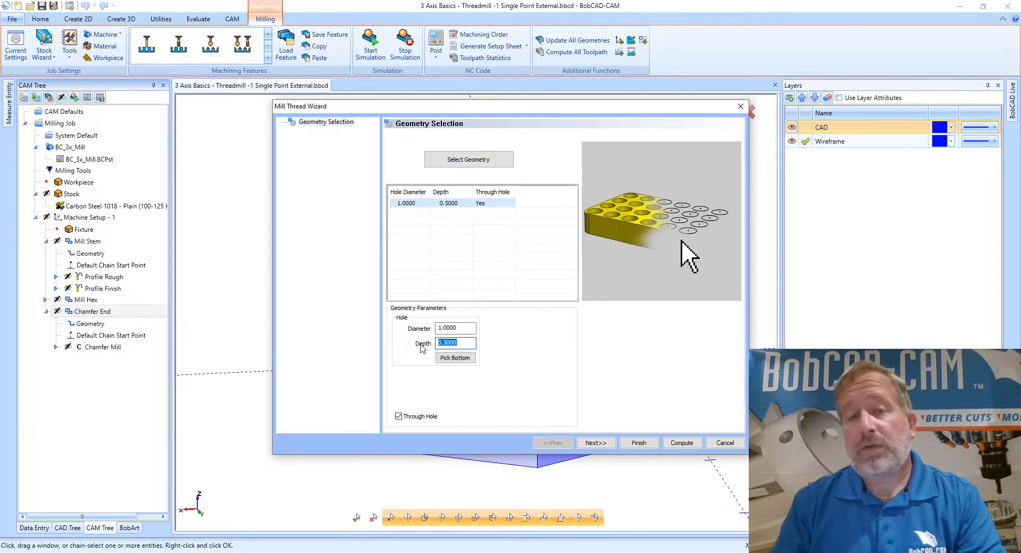
mouse_move(421, 343)
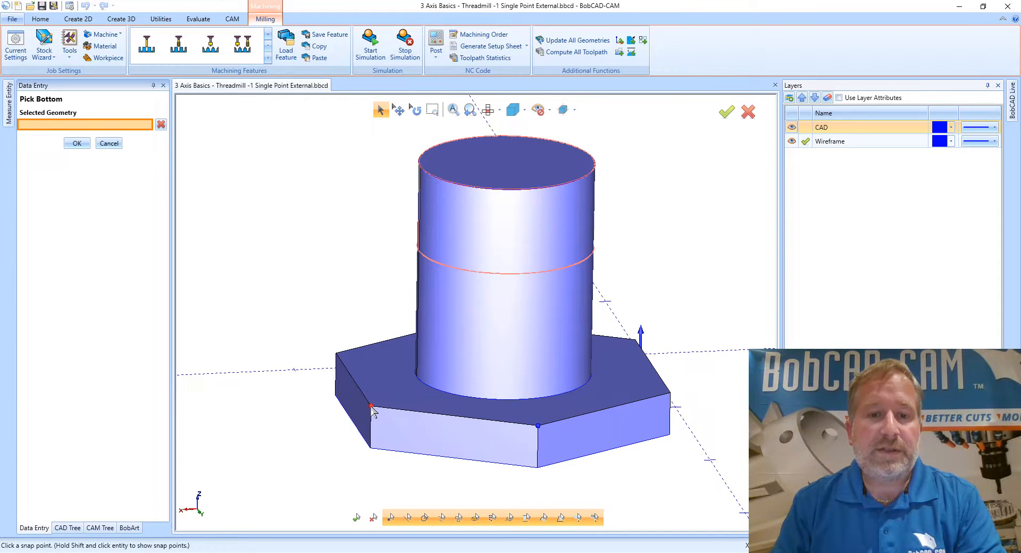
left_click(457, 372)
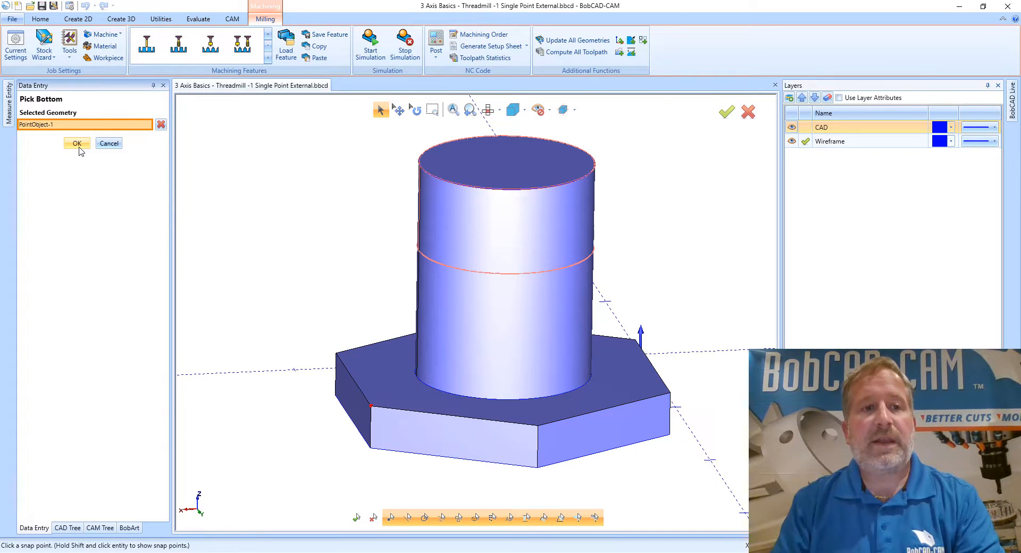
left_click(77, 144)
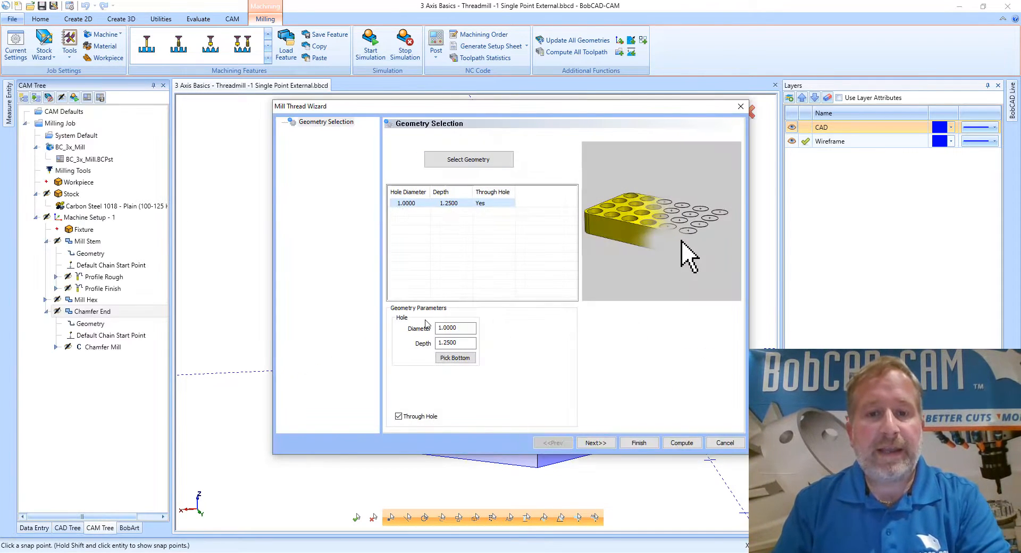
Step: Change the thread hole to a 0.8750-deep blind hole and continue to the feature parameters
triple_click(455, 342)
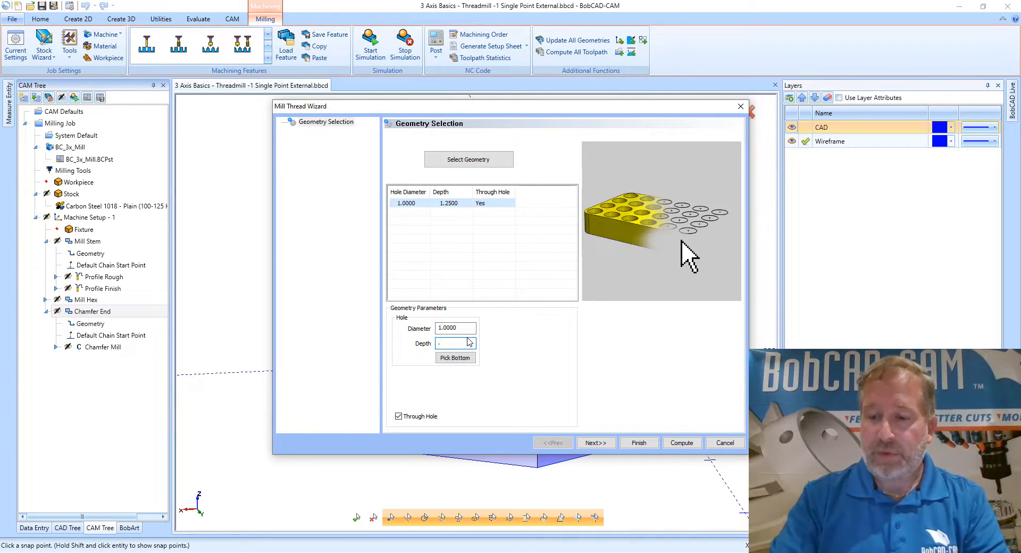
type("0.8750")
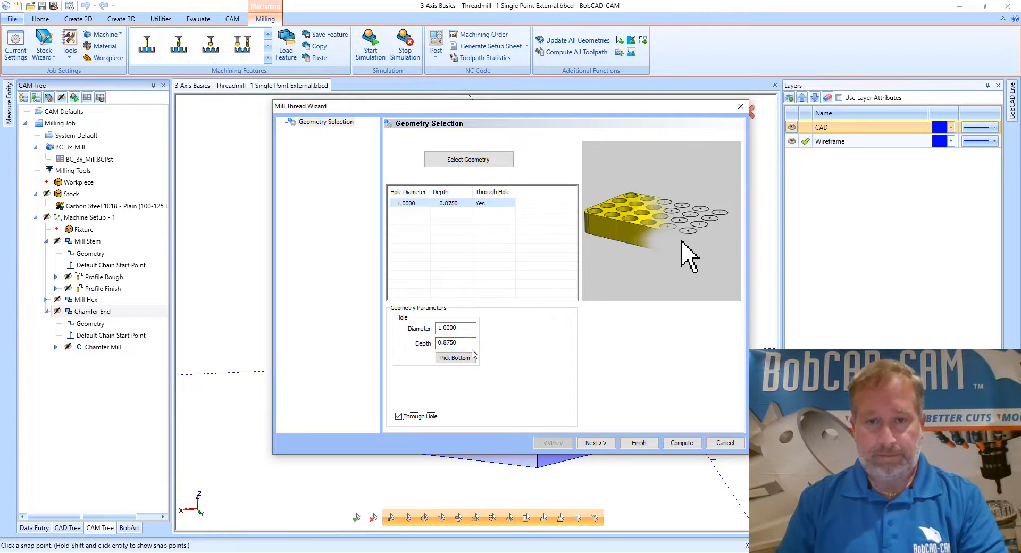
mouse_move(469, 373)
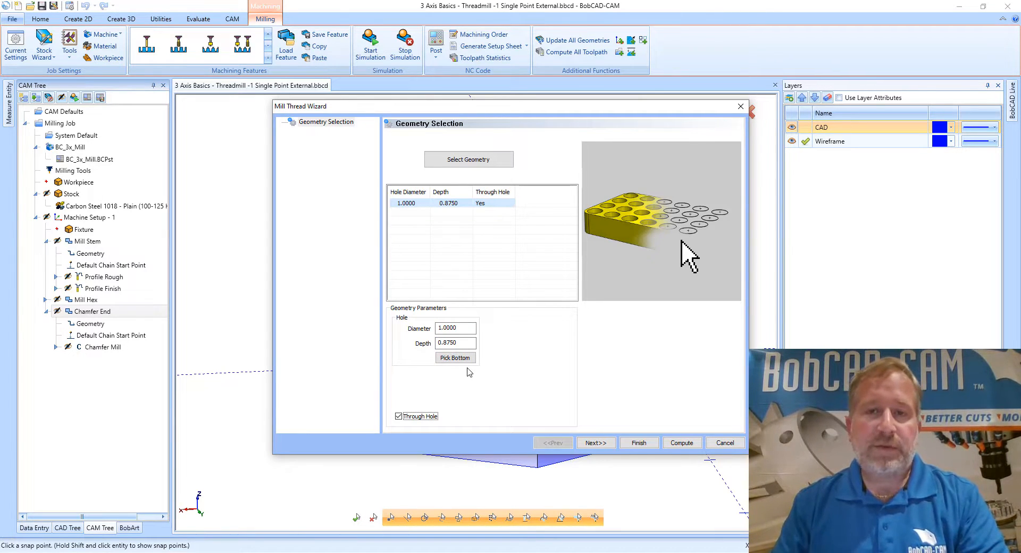
mouse_move(456, 358)
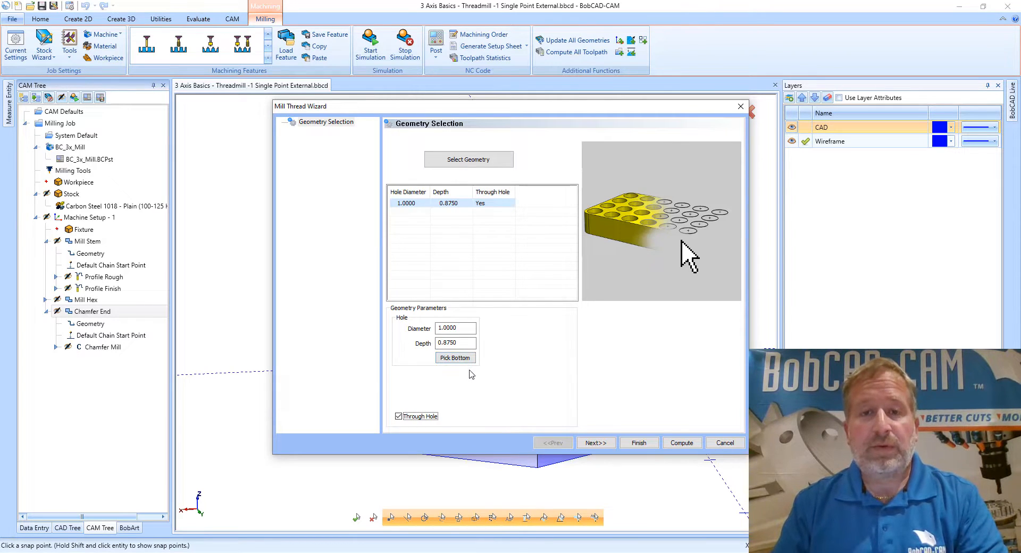
mouse_move(457, 377)
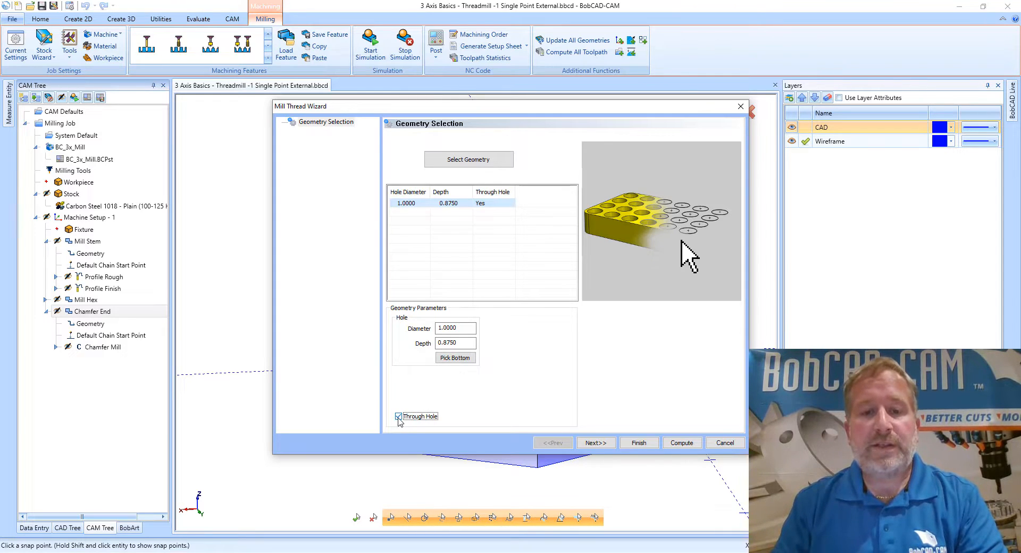
left_click(398, 416)
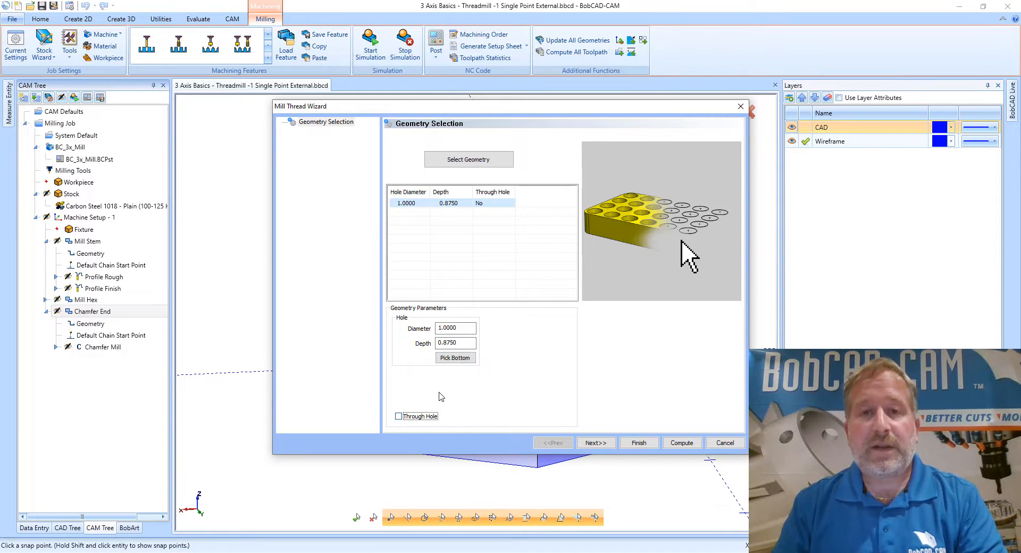
mouse_move(596, 416)
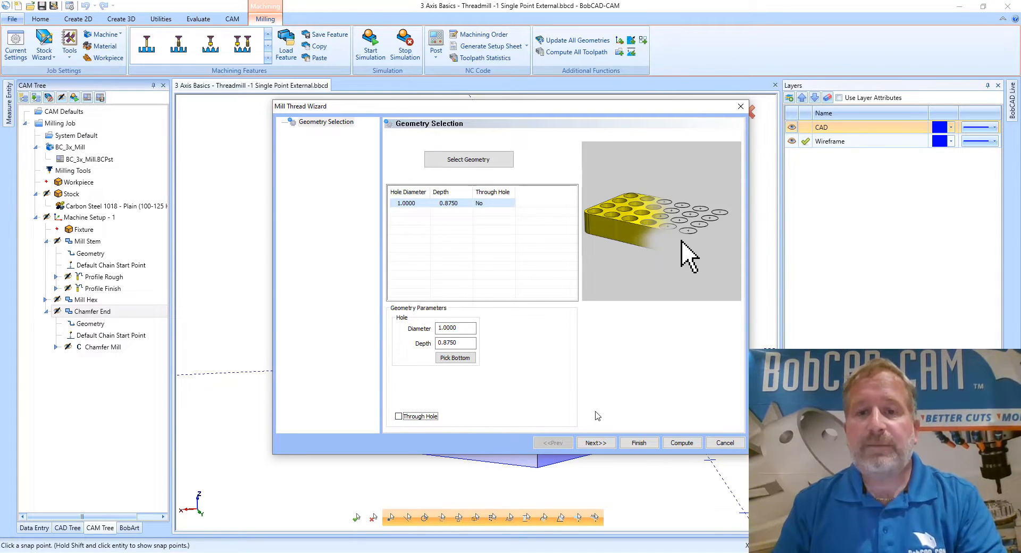
left_click(594, 443)
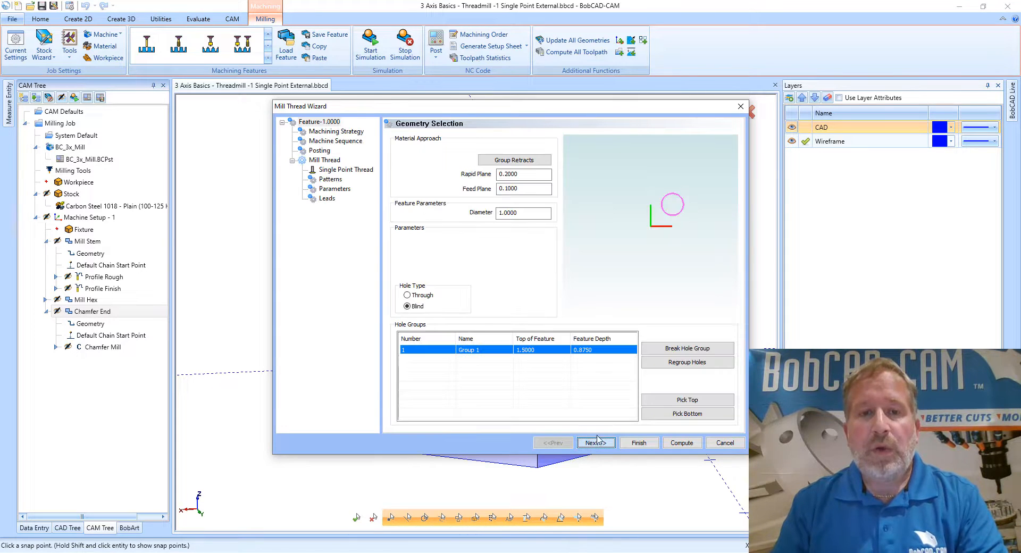
Step: View the Machining Strategy page showing Mill Thread as the current operation
left_click(346, 169)
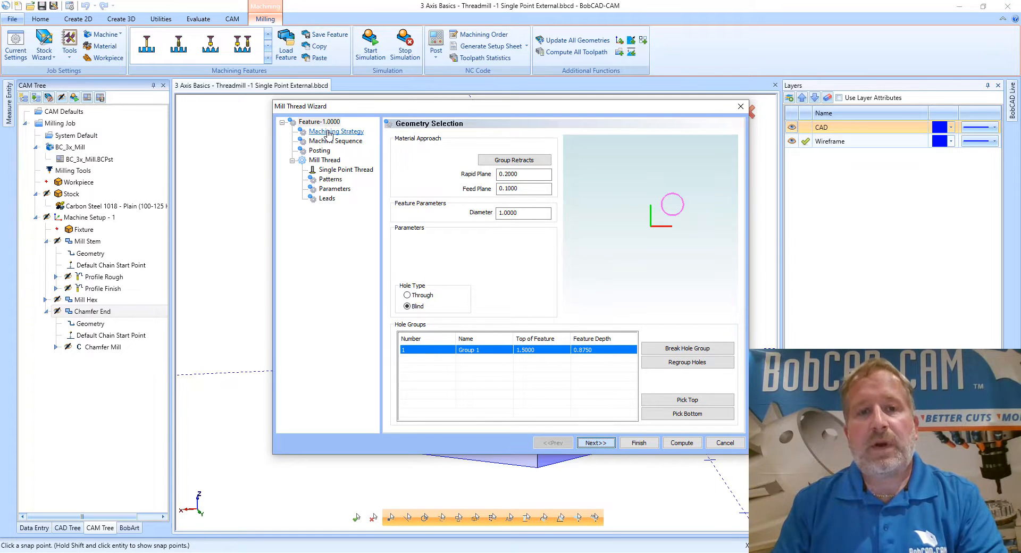
left_click(336, 131)
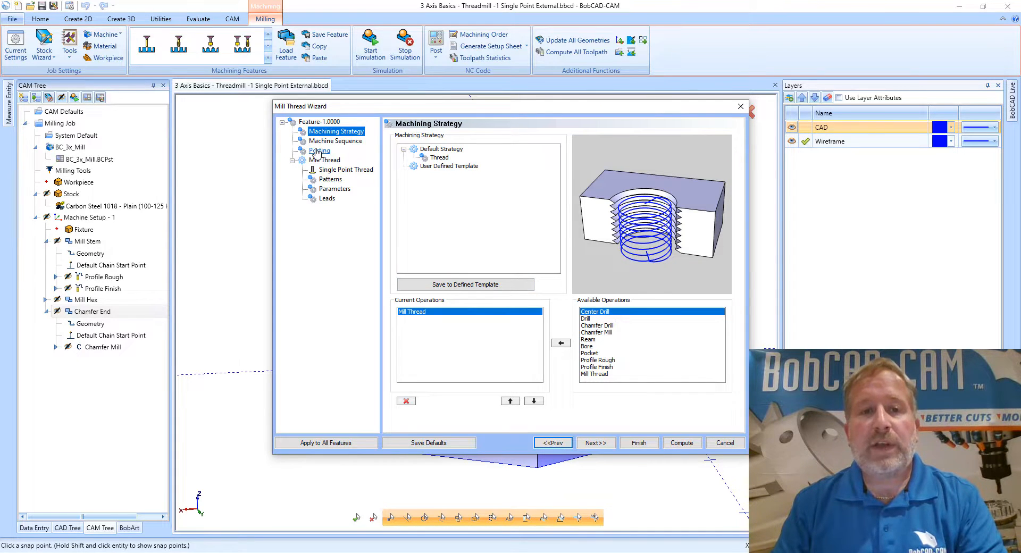
Step: Set the Posting page to work offset 1 with Arc Moves for the thread mill output
left_click(320, 150)
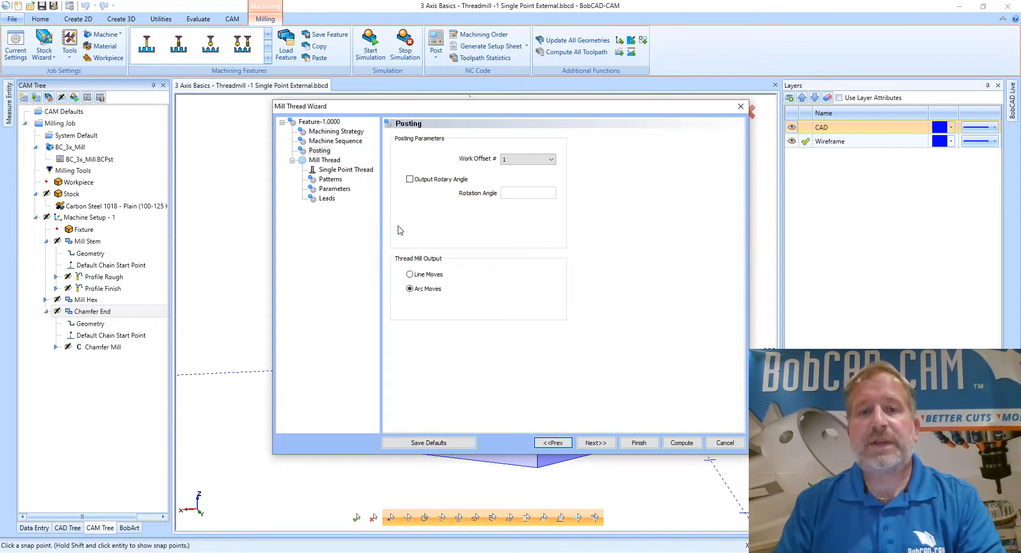
mouse_move(430, 265)
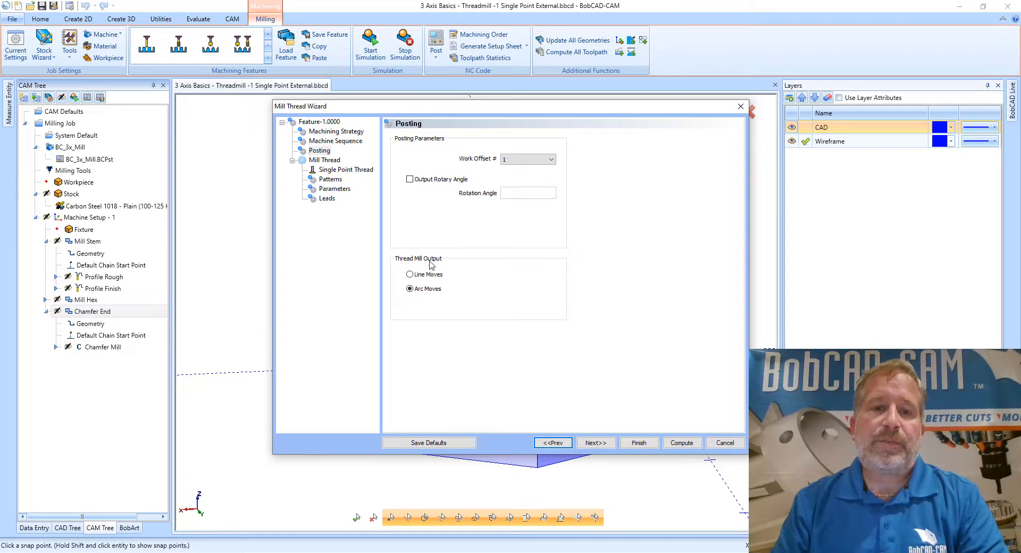
mouse_move(448, 266)
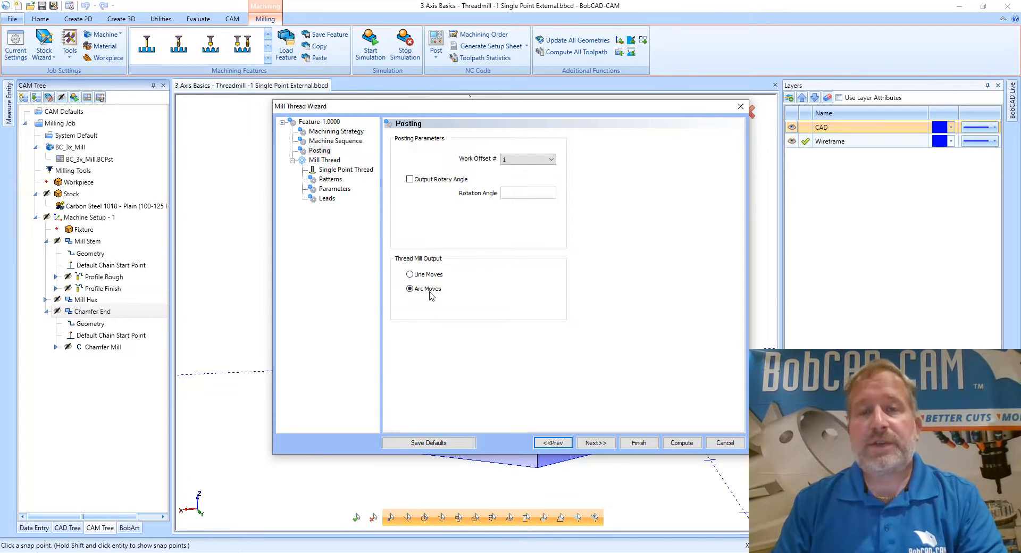
mouse_move(371, 303)
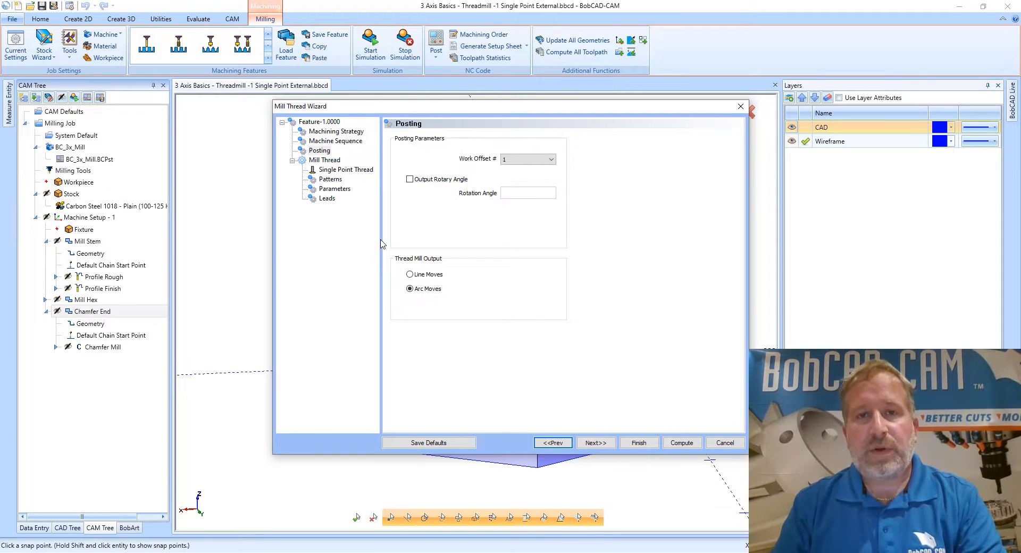
mouse_move(378, 249)
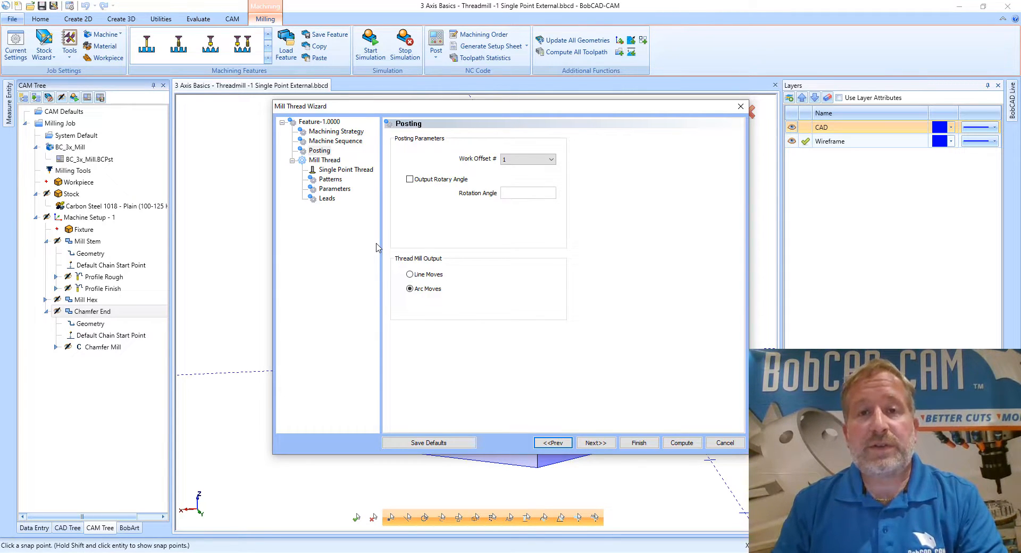
mouse_move(397, 289)
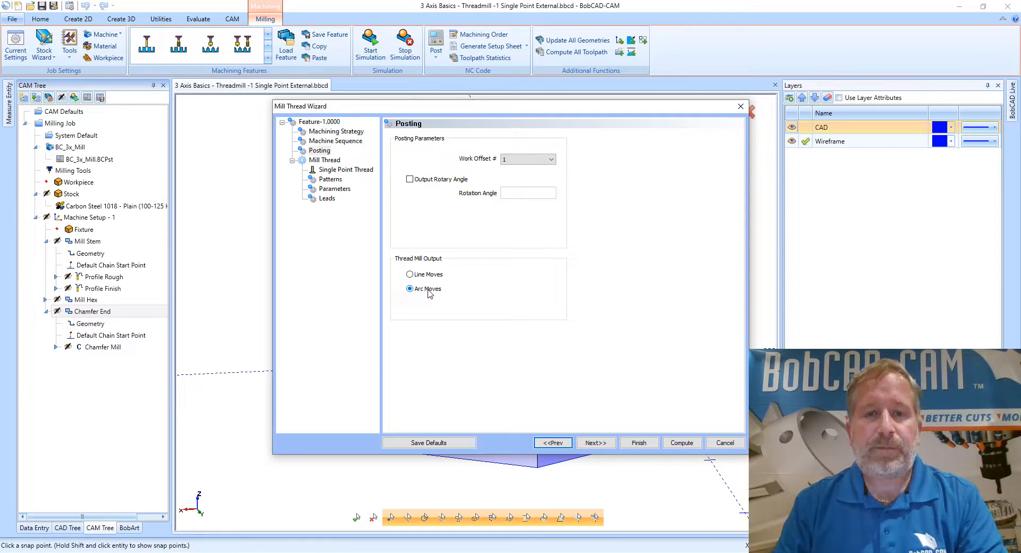
mouse_move(438, 216)
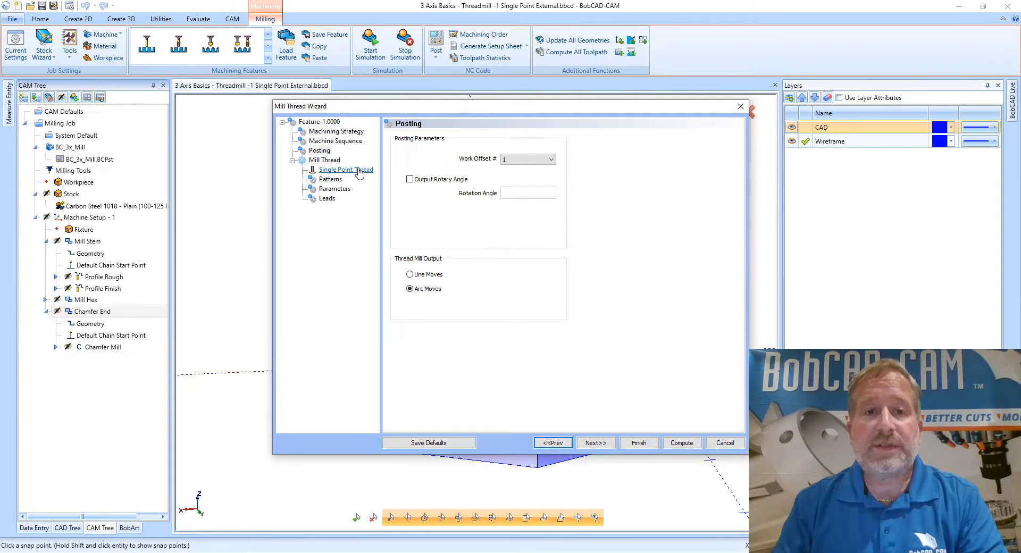
Step: Show the Single Point Thread tool page with the UNC 1-8 tool's feeds and speeds
left_click(345, 170)
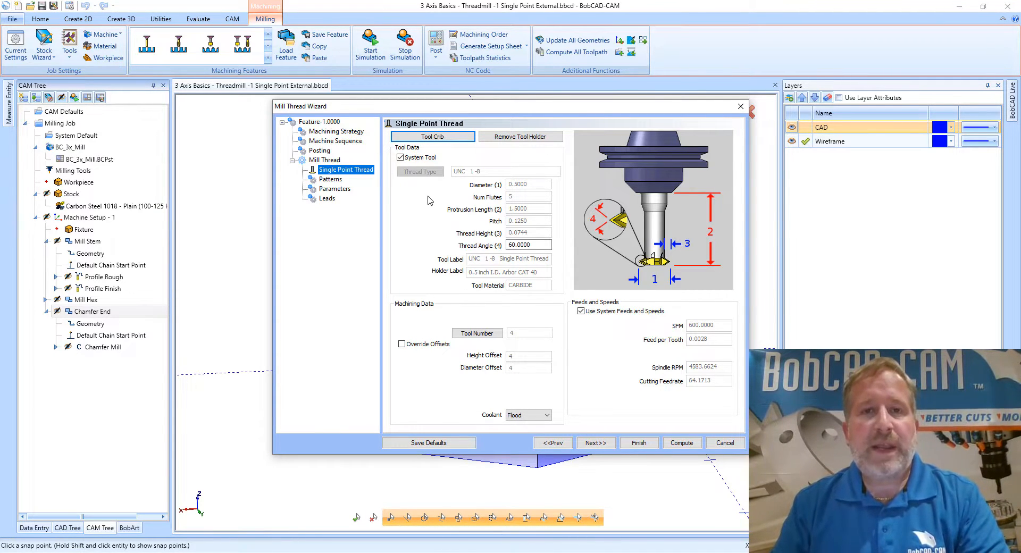
mouse_move(435, 180)
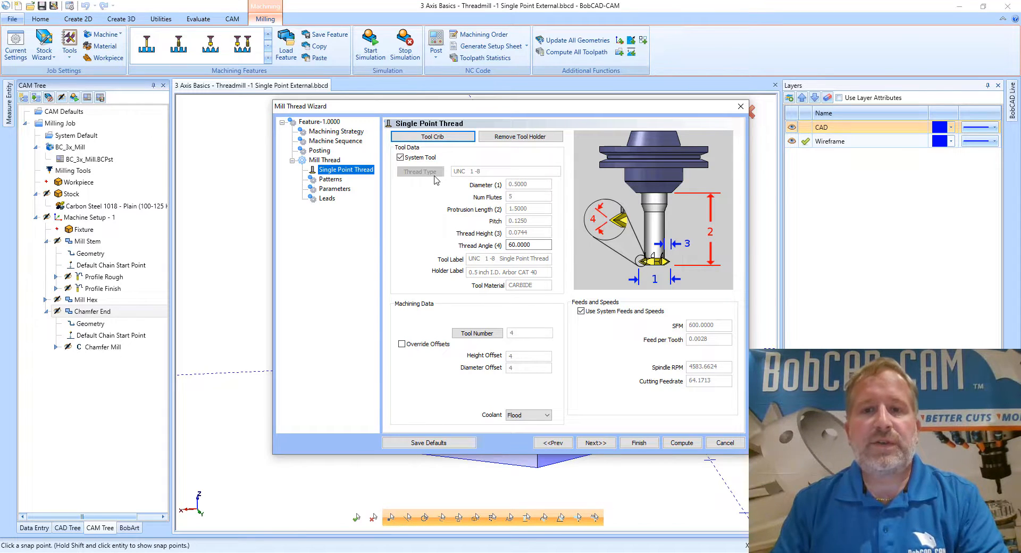
mouse_move(434, 174)
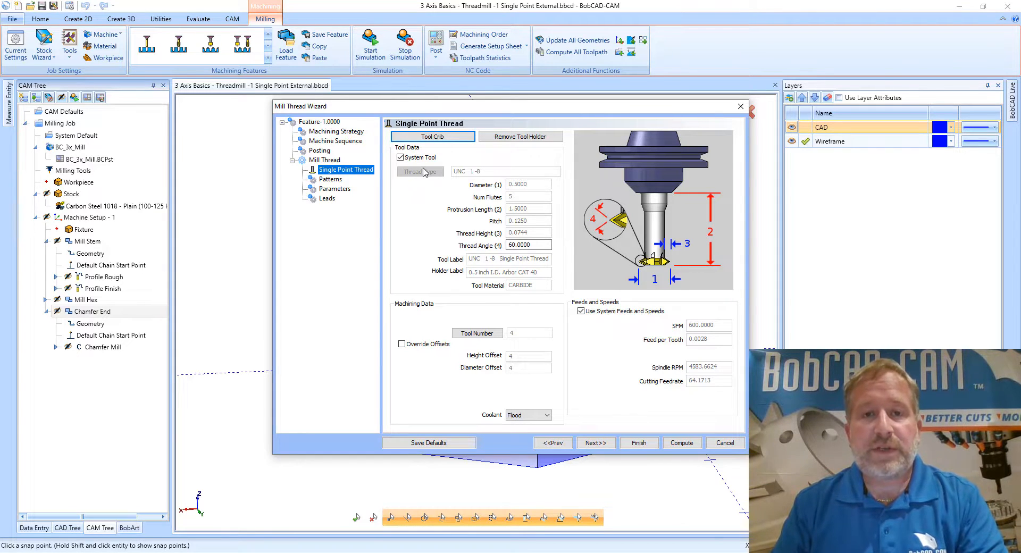
mouse_move(422, 190)
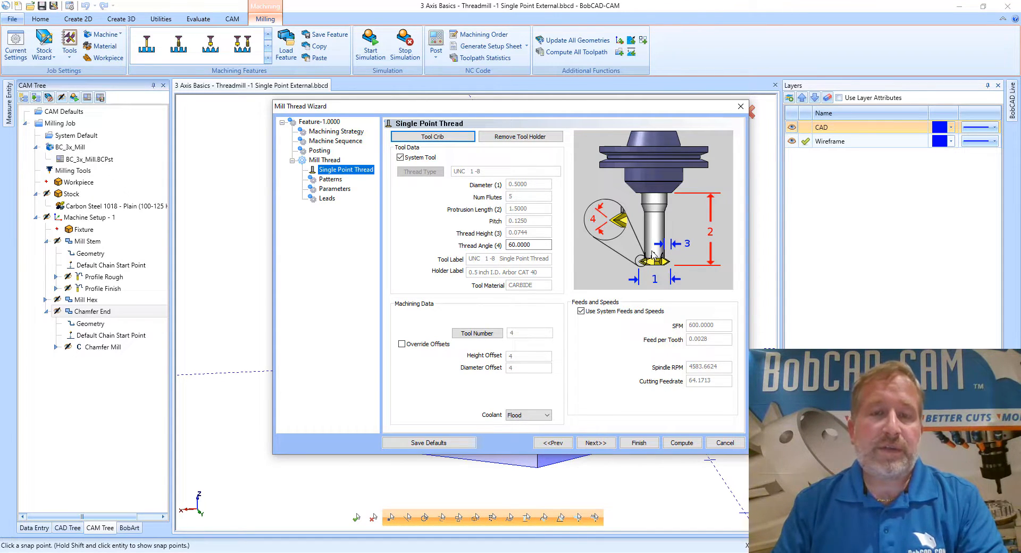
mouse_move(645, 243)
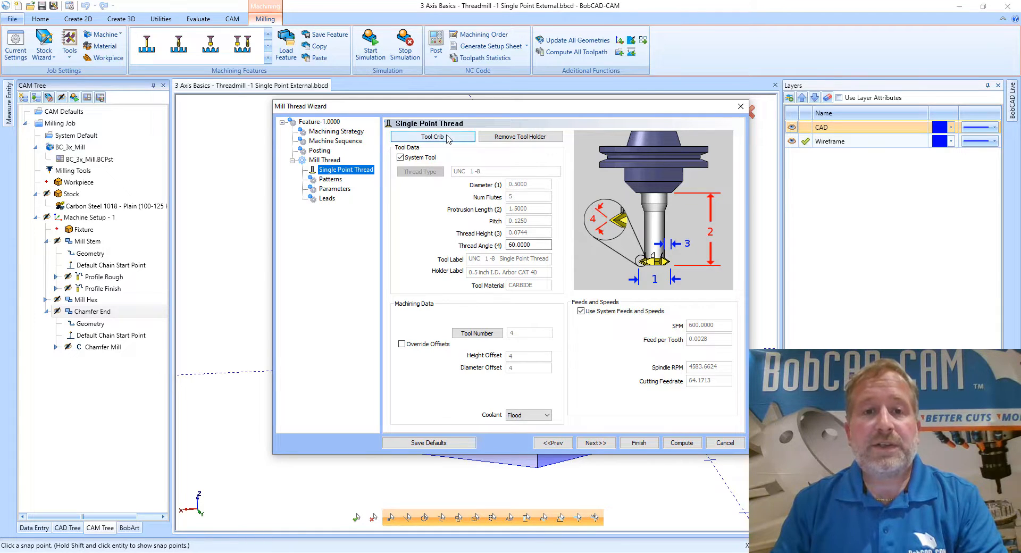
left_click(432, 137)
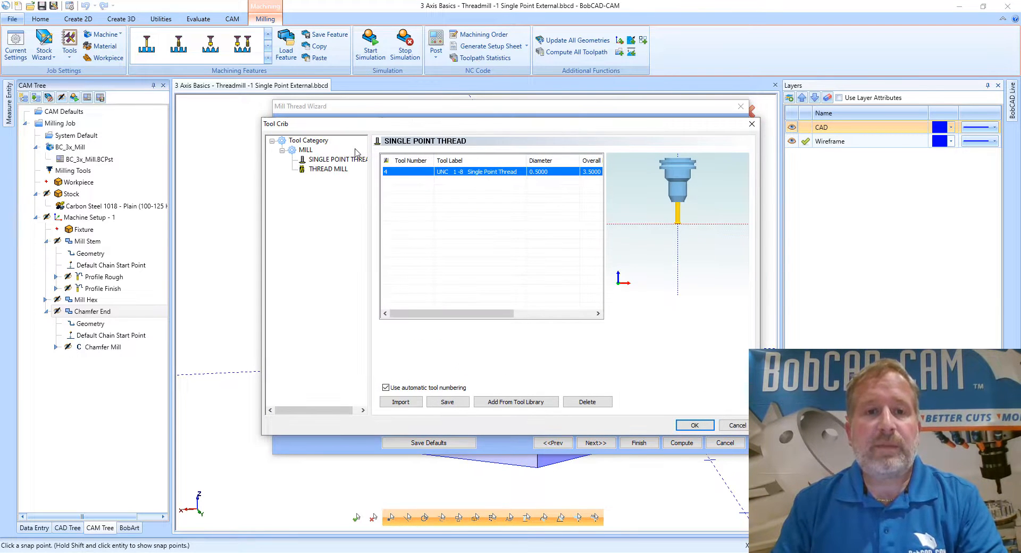
left_click(329, 169)
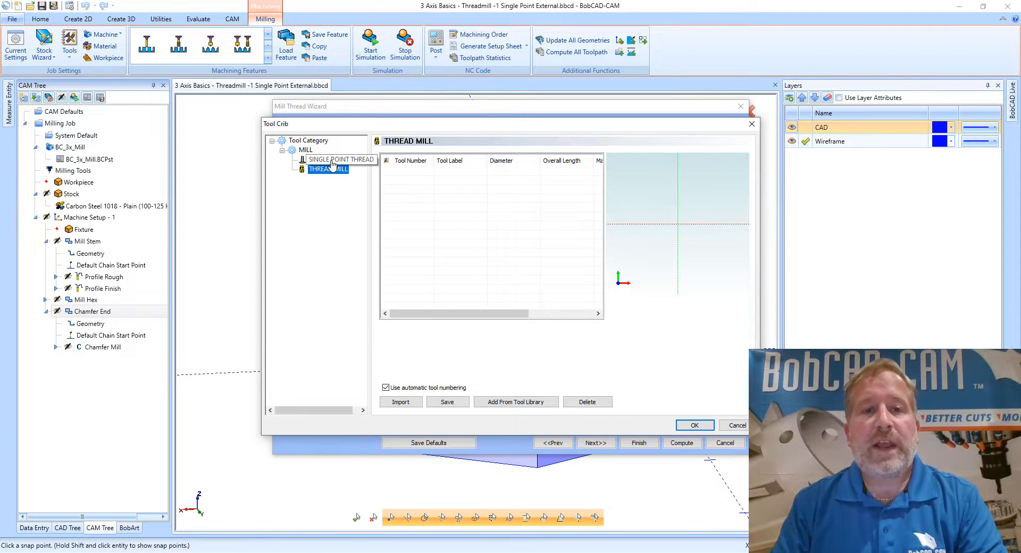
left_click(340, 160)
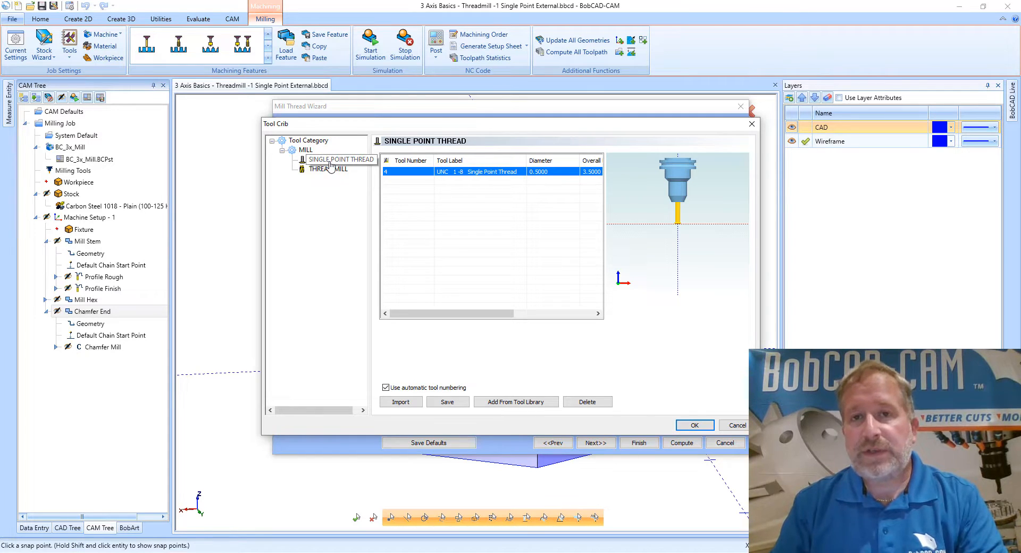
left_click(340, 158)
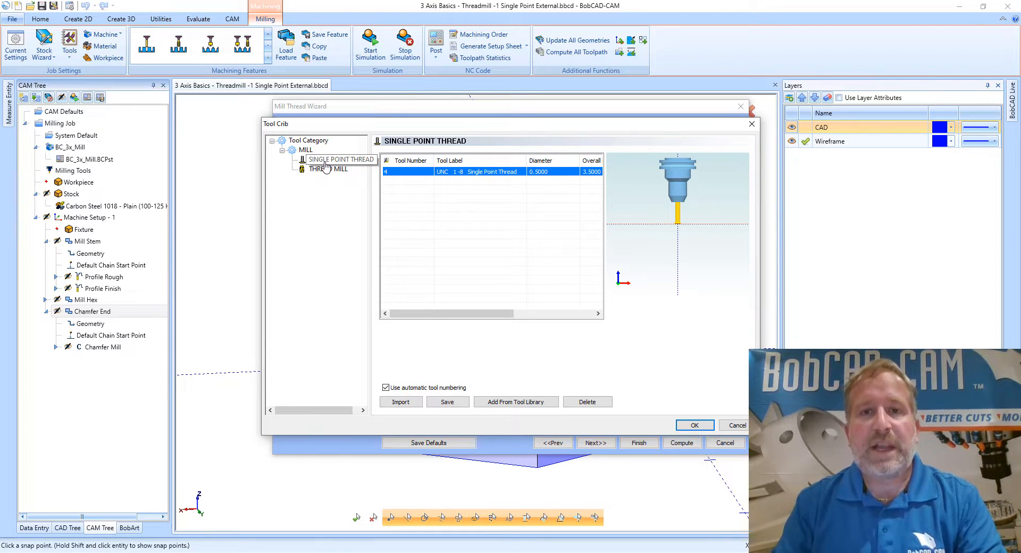
left_click(340, 160)
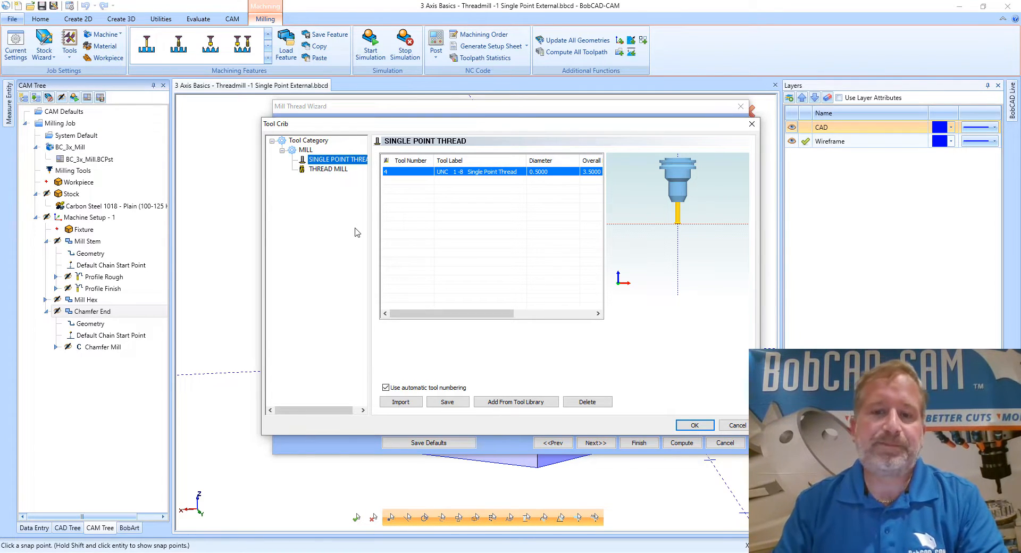
left_click(695, 424)
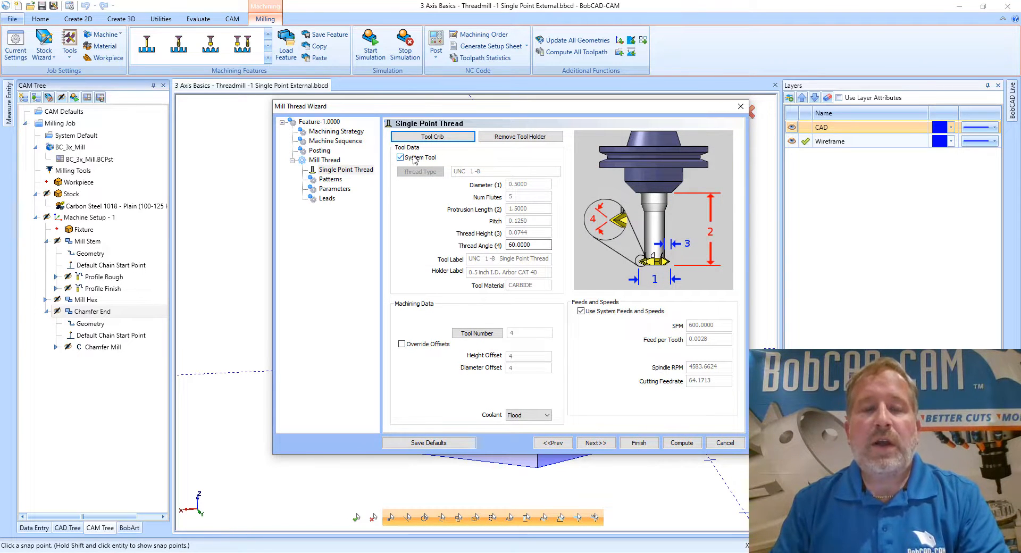
Step: Turn off System Tool so dimensions are editable, keeping the UNC 1-8 thread type
left_click(400, 158)
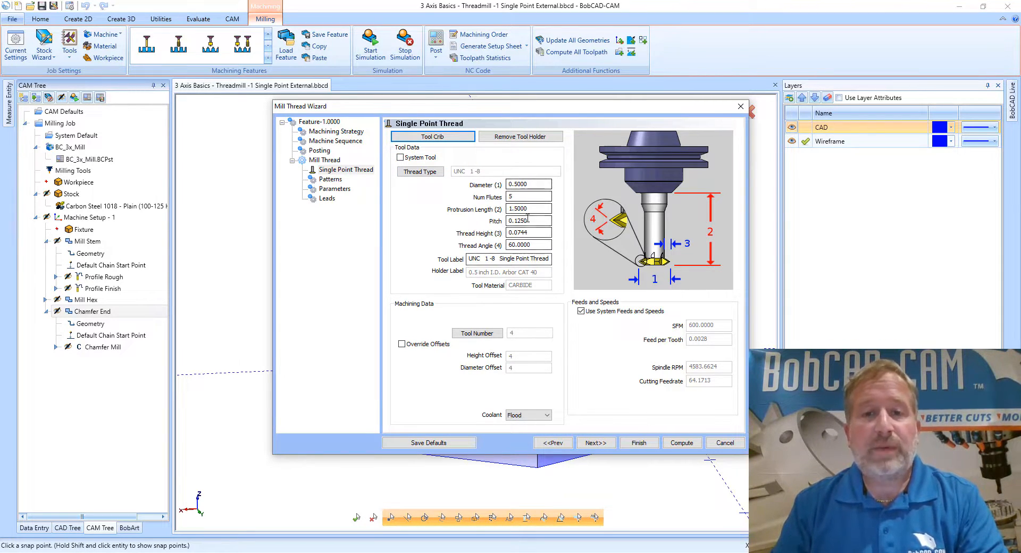
left_click(421, 172)
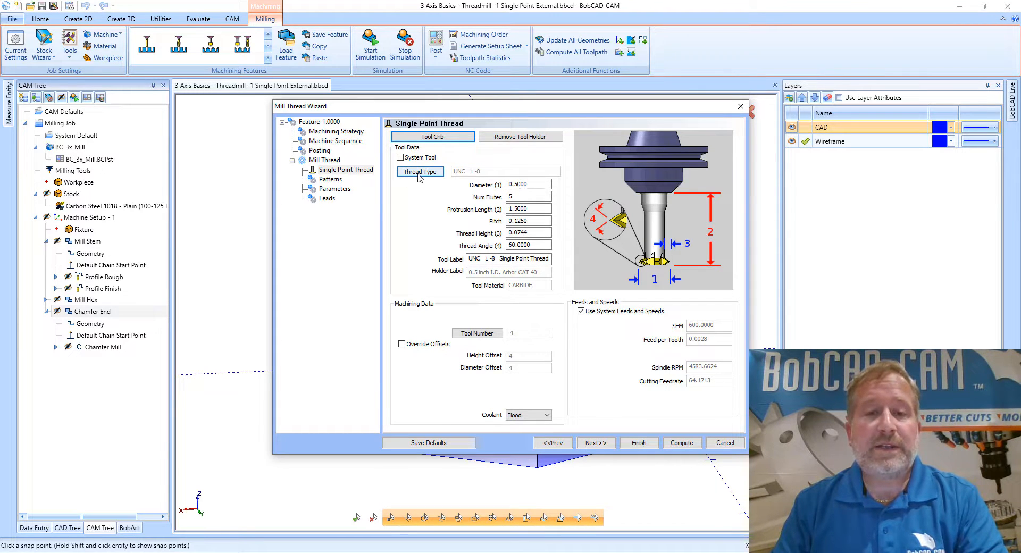
mouse_move(422, 197)
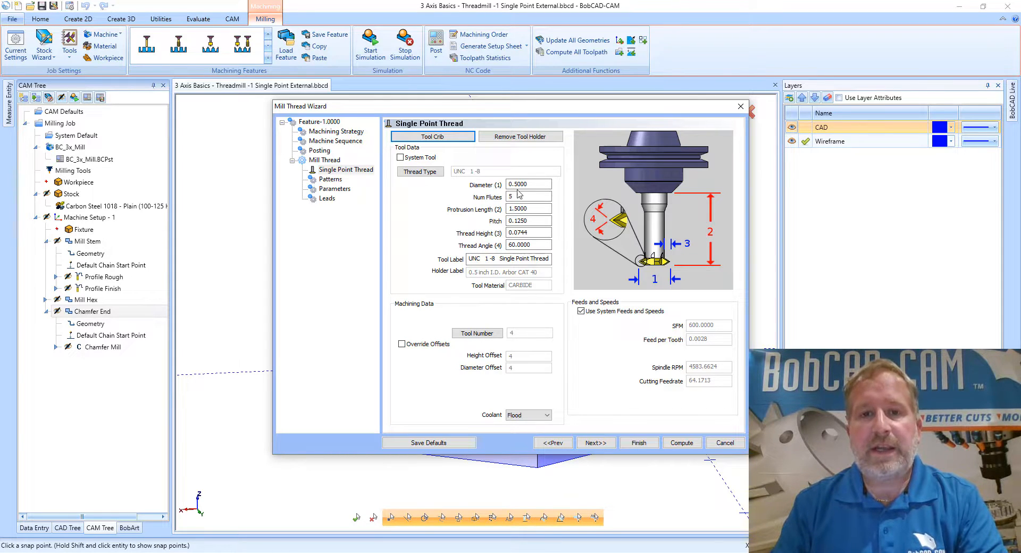
mouse_move(534, 240)
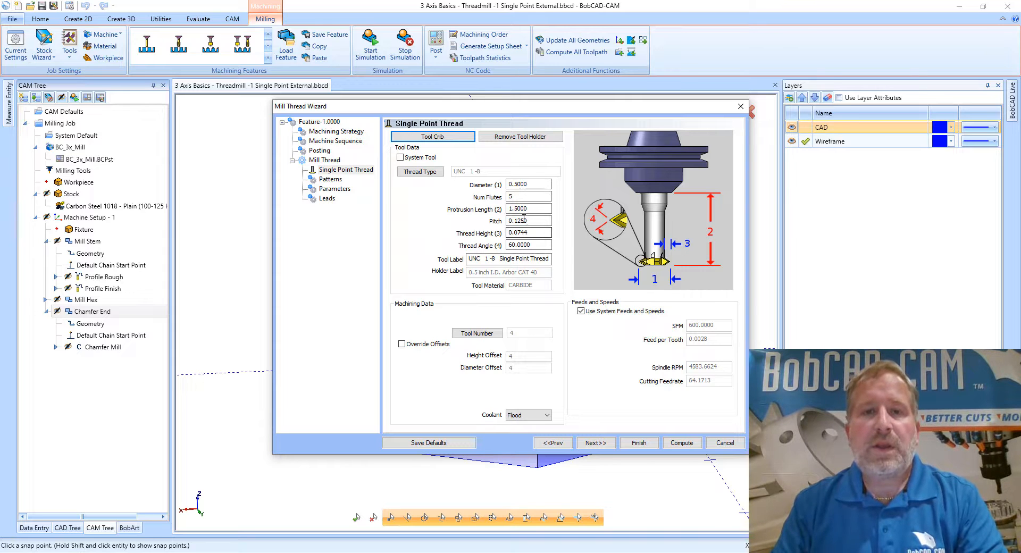
left_click(420, 171)
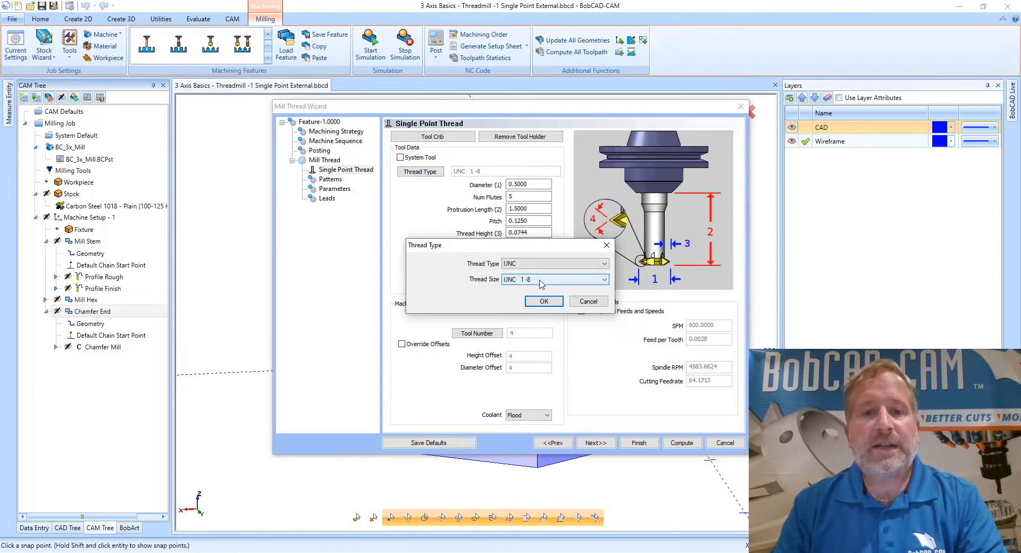
left_click(544, 301)
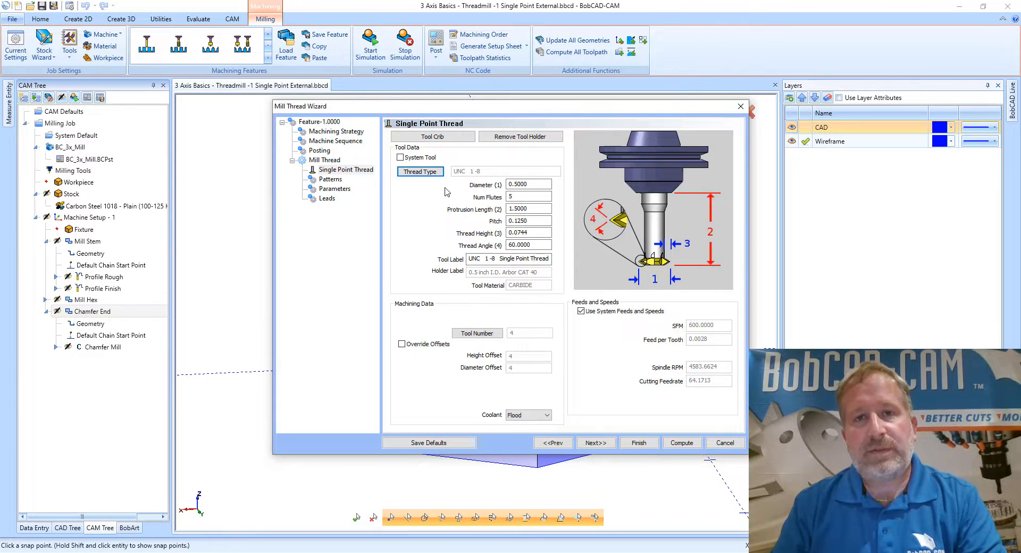
left_click(529, 184)
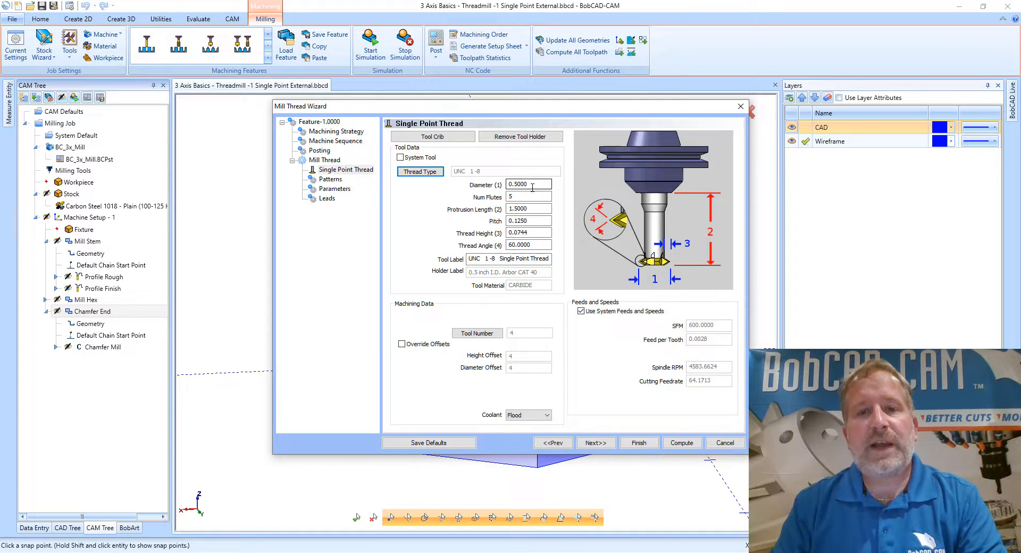
mouse_move(558, 227)
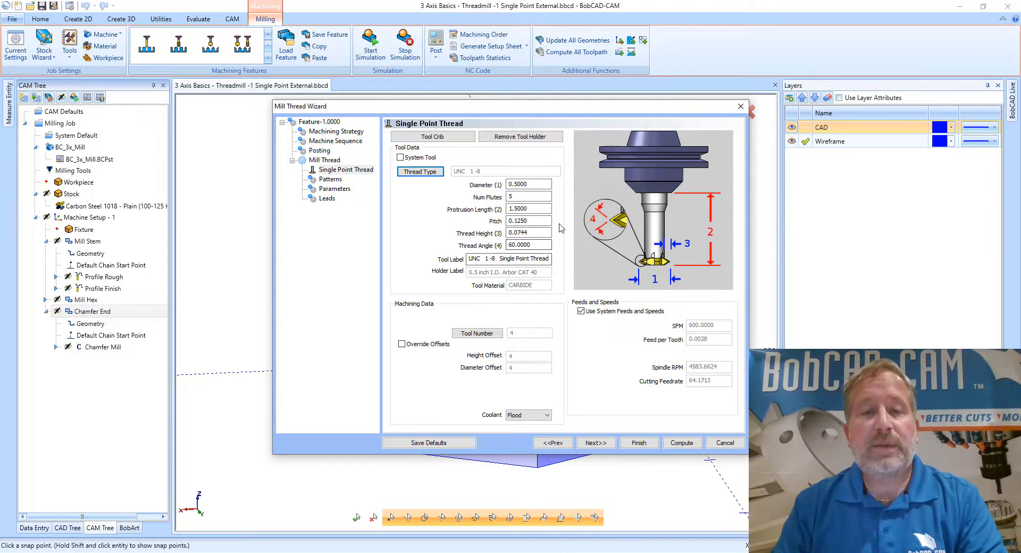
mouse_move(543, 196)
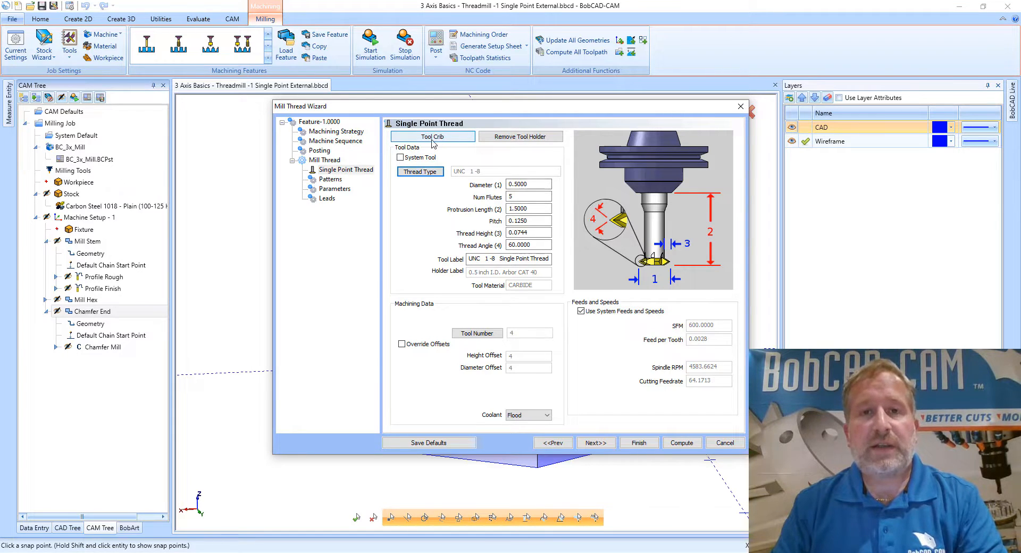
Step: Select the UNC 1-8 single point thread tool in the Tool Crib and inspect its library parameters
left_click(433, 136)
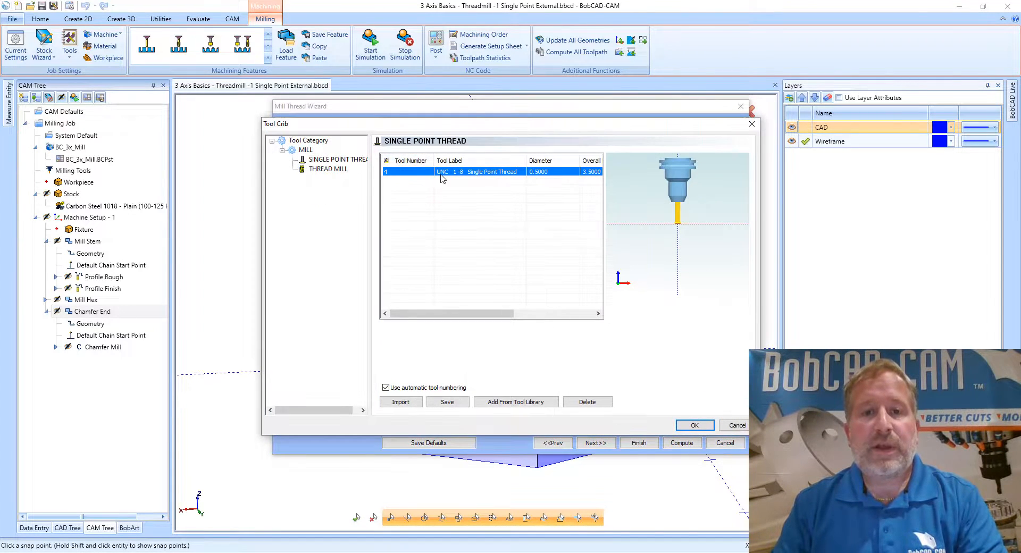
left_click(338, 159)
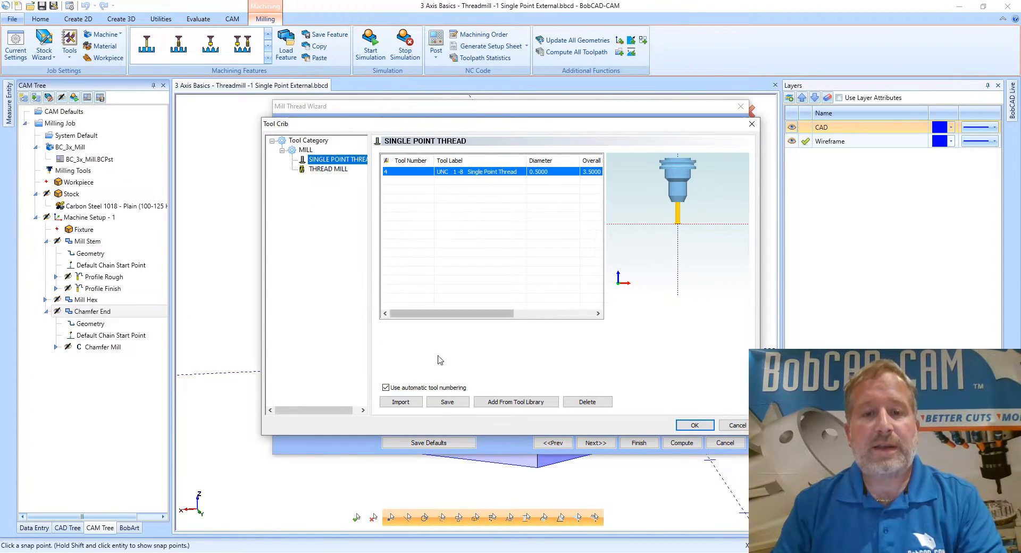
left_click(517, 401)
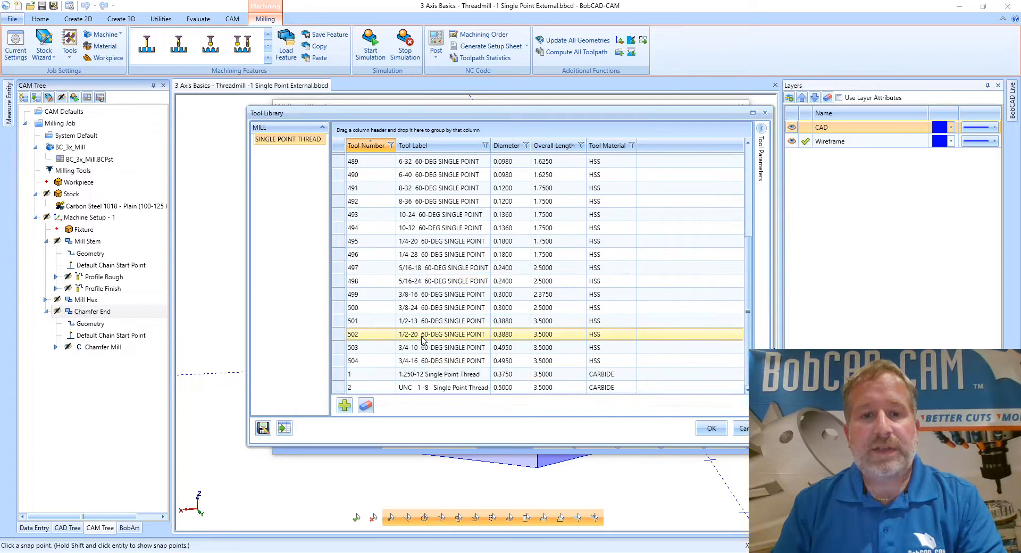
left_click(443, 387)
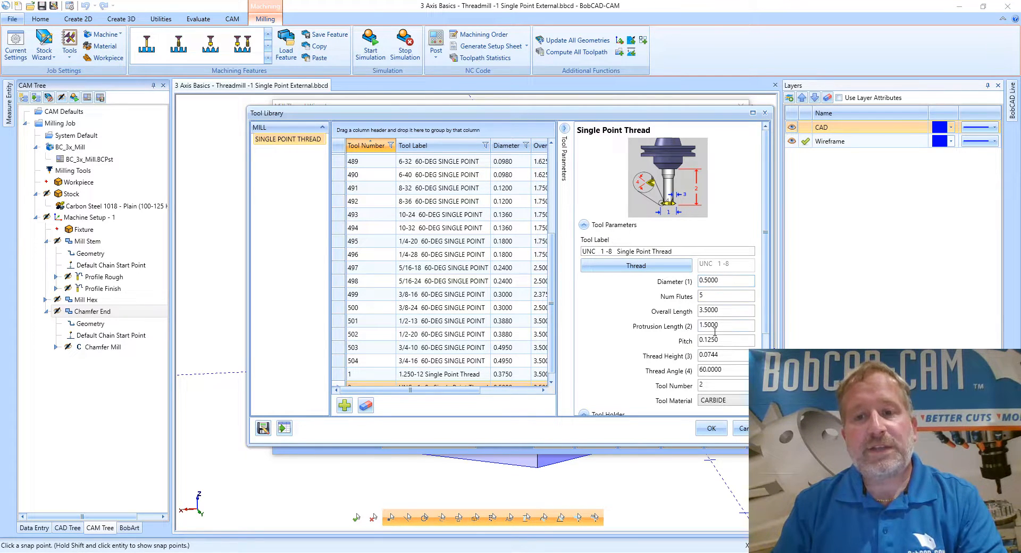
mouse_move(748, 172)
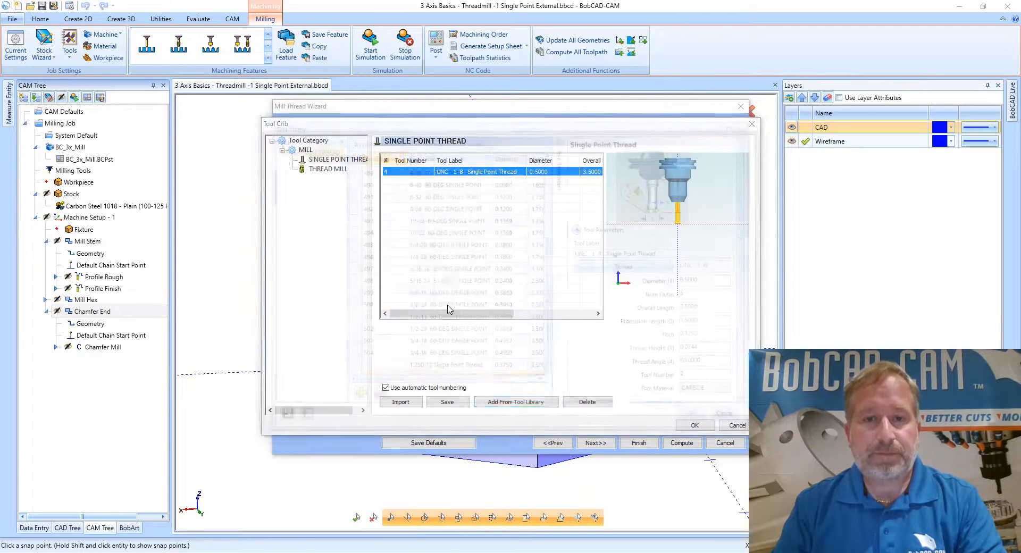
left_click(695, 425)
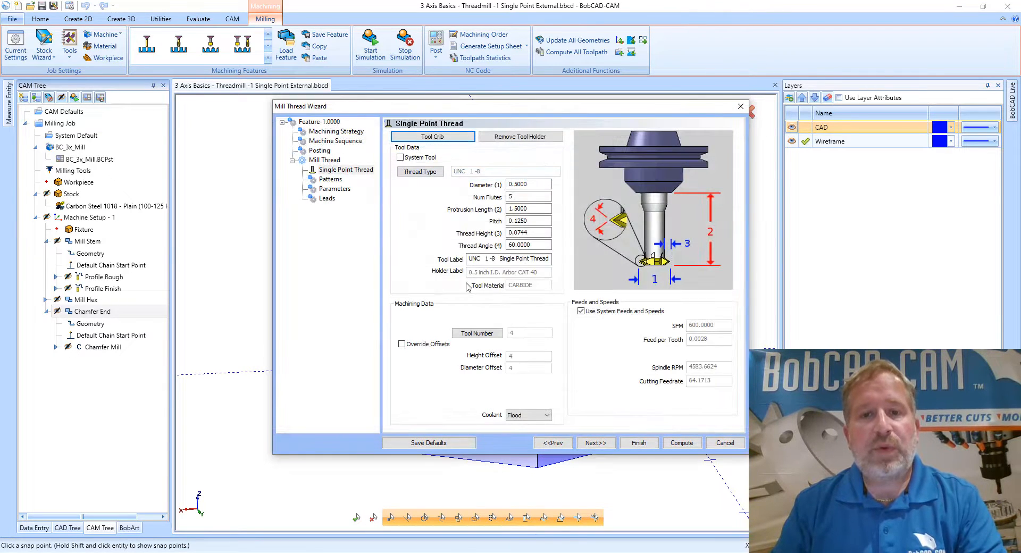
left_click(528, 233)
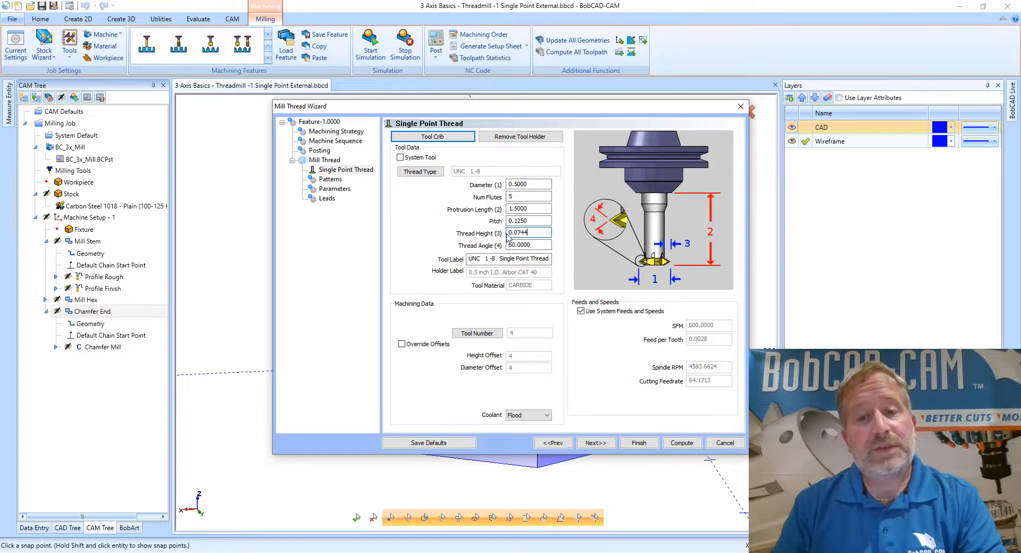
triple_click(528, 233)
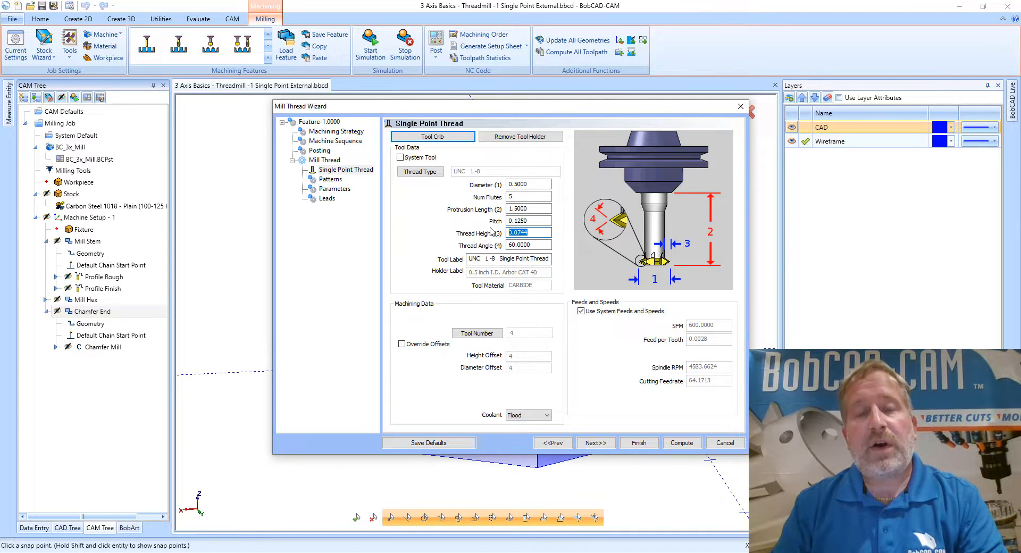
mouse_move(488, 228)
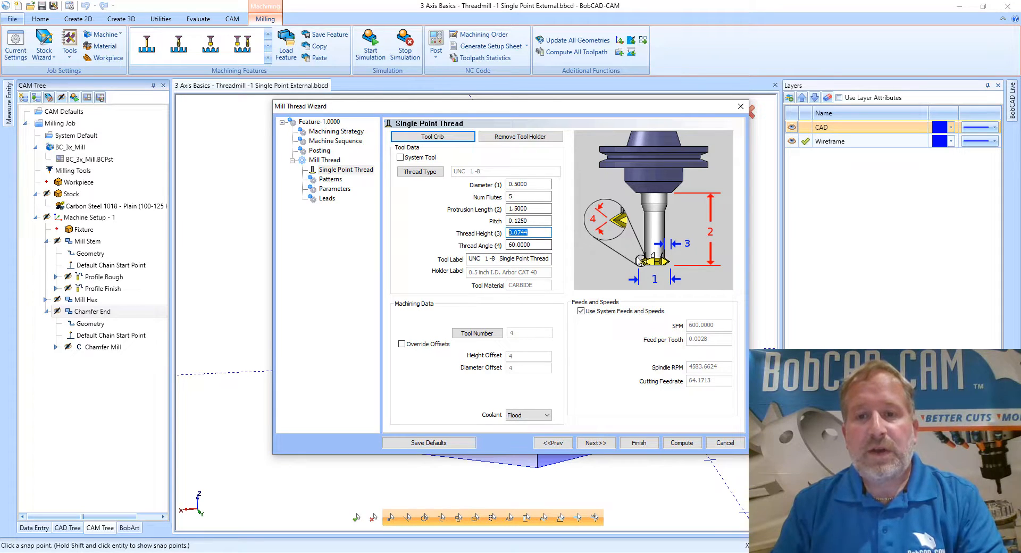
mouse_move(507, 240)
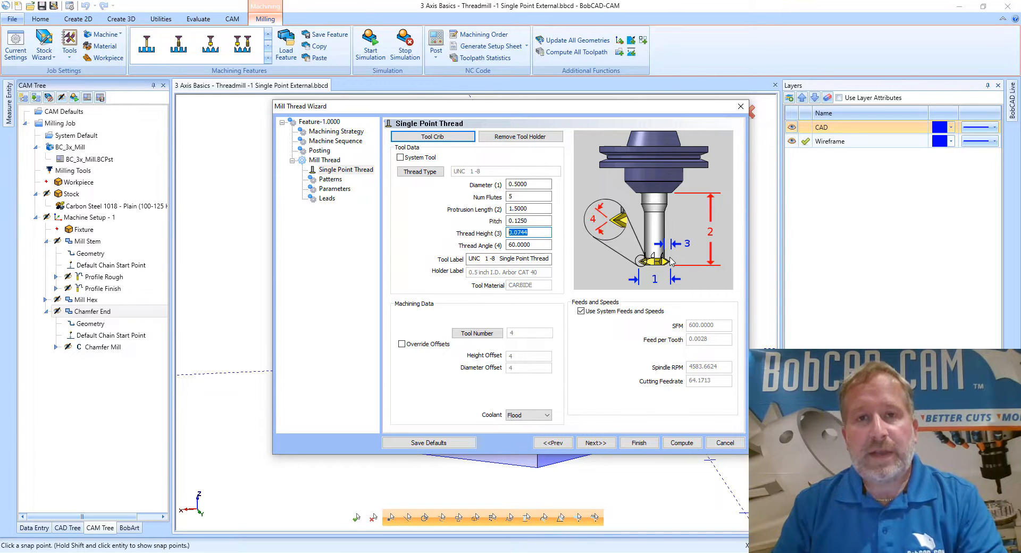
mouse_move(671, 260)
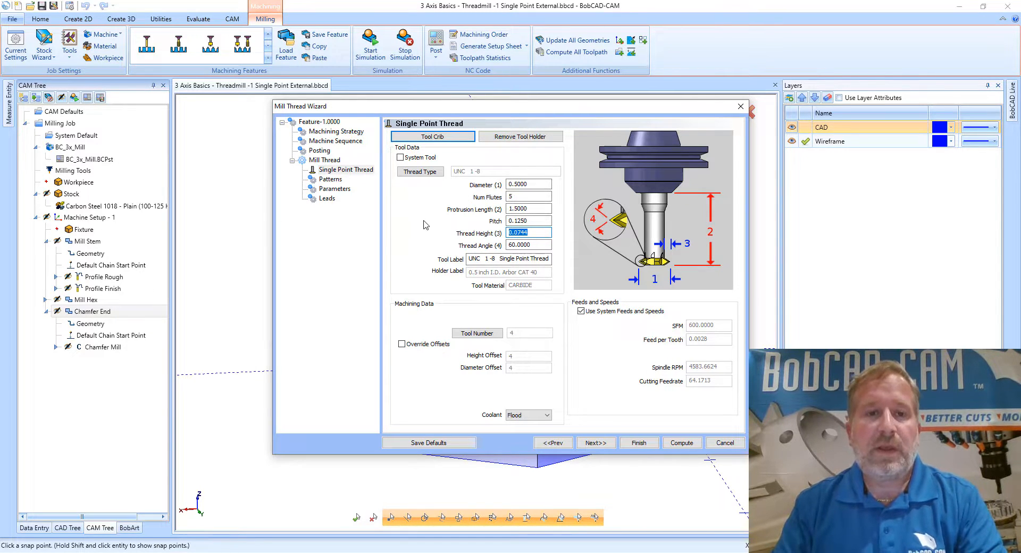
Step: Switch the thread pattern to an Outside thread with the top-down method
left_click(331, 178)
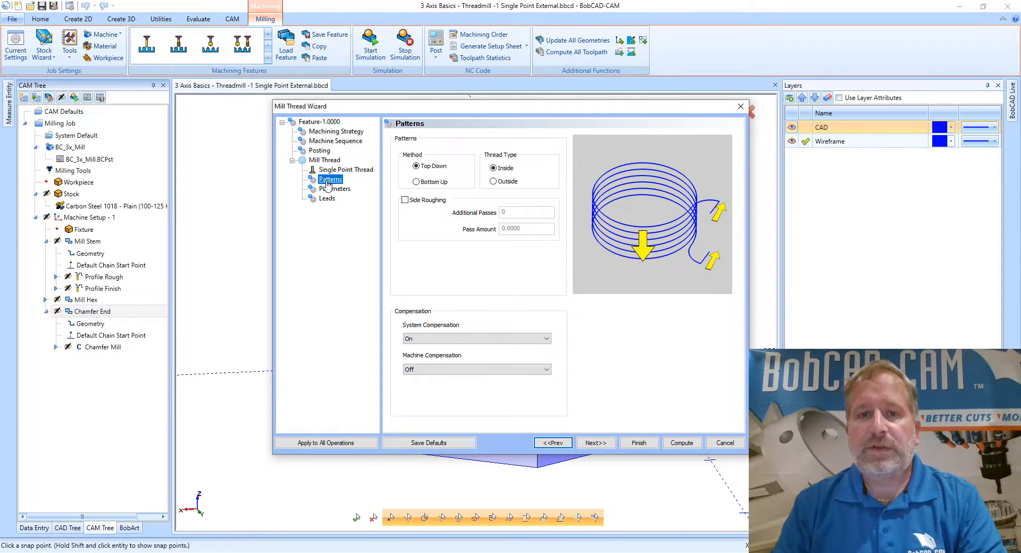
mouse_move(488, 162)
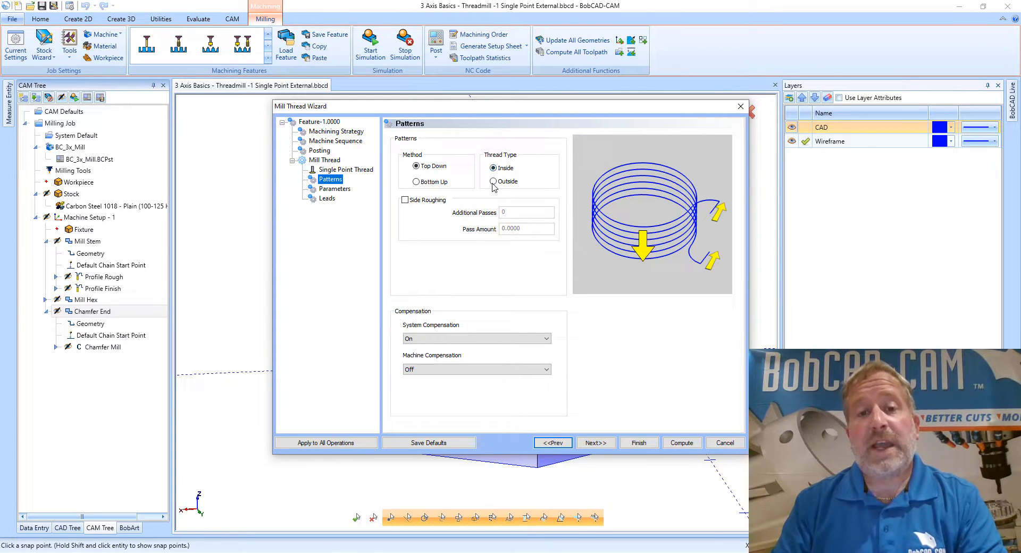
left_click(494, 181)
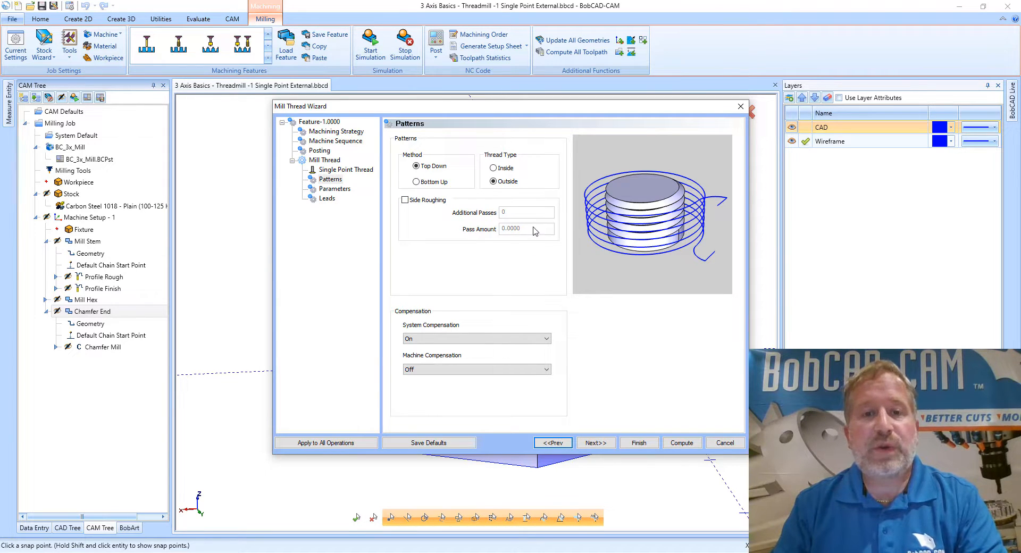
mouse_move(493, 242)
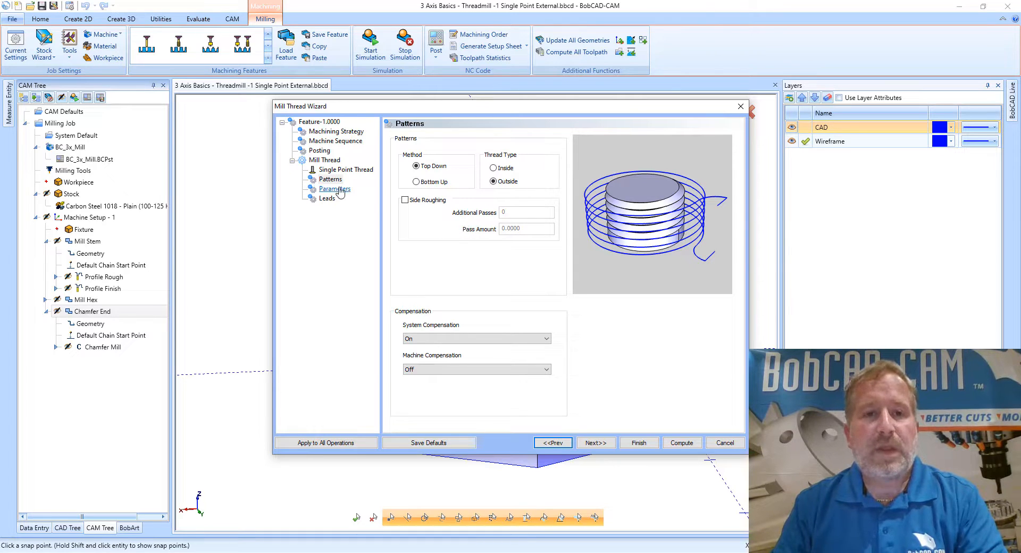
Step: Show the thread Parameters page and toggle the taper from bottom back to top
left_click(335, 188)
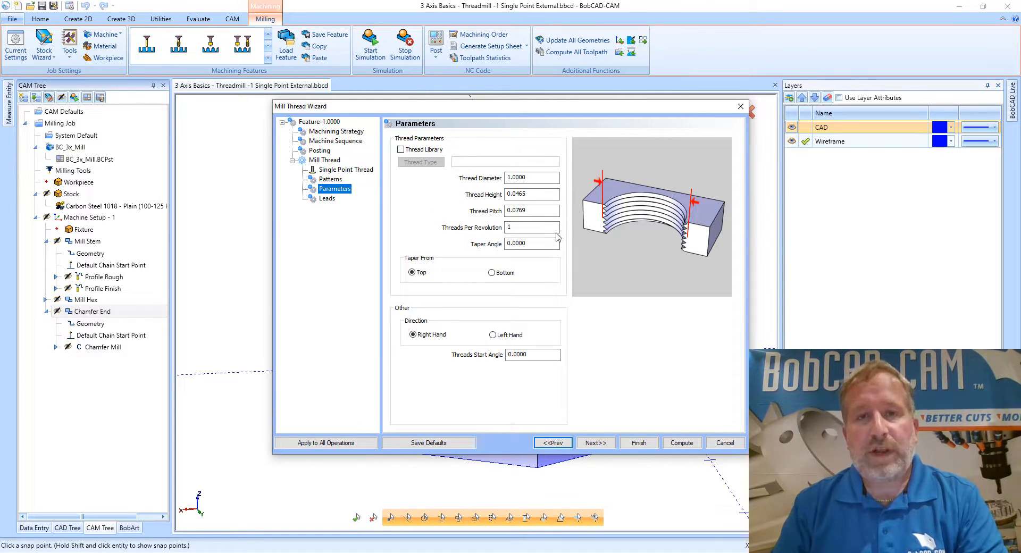
left_click(531, 227)
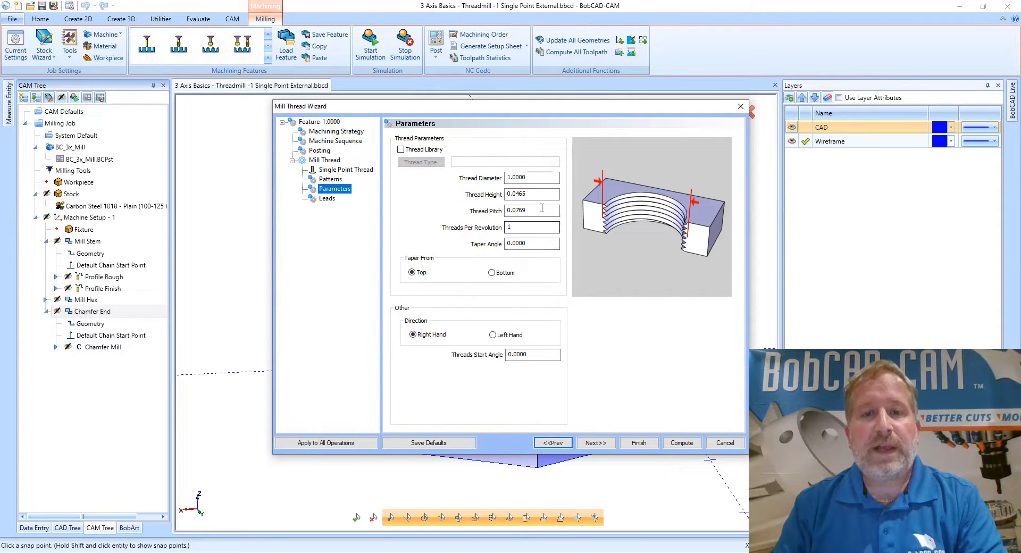
left_click(492, 272)
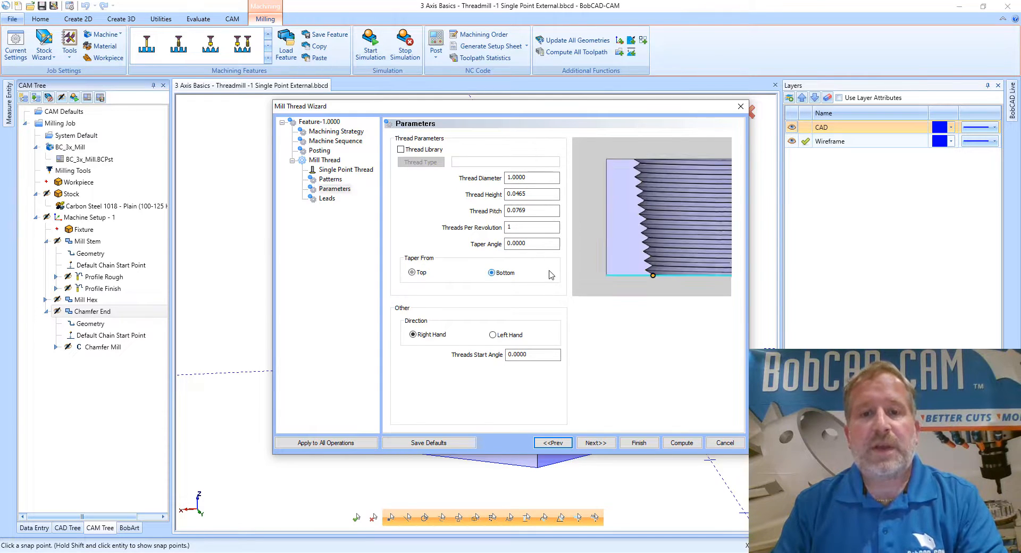
left_click(413, 273)
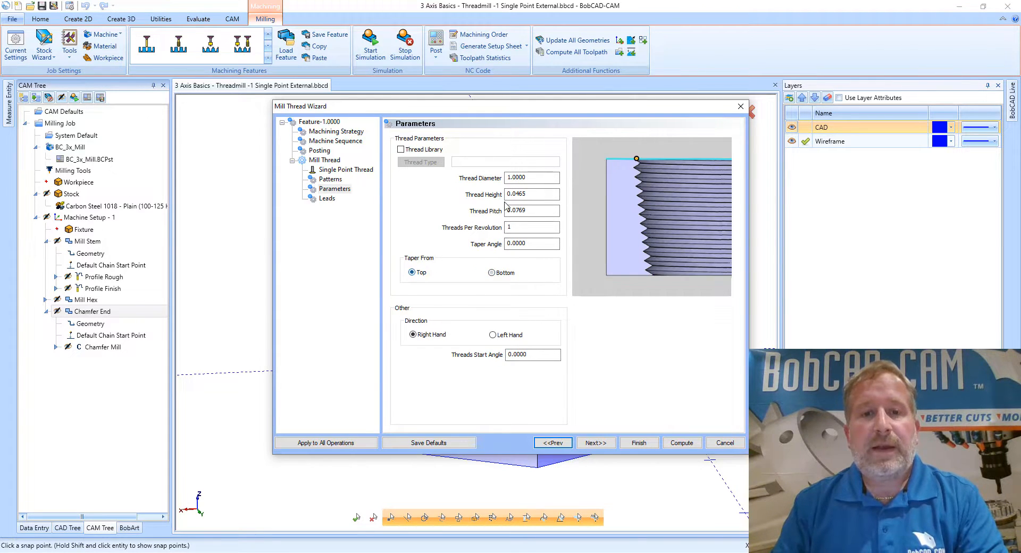
Step: Review the 1.0000 thread diameter, 0.0769 pitch and threads-per-revolution fields
left_click(532, 178)
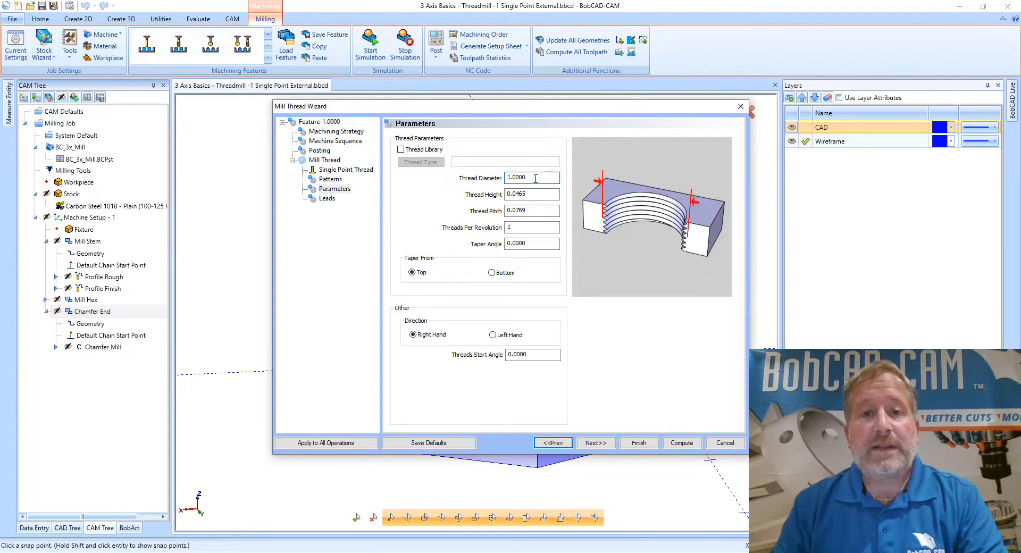
left_click(532, 194)
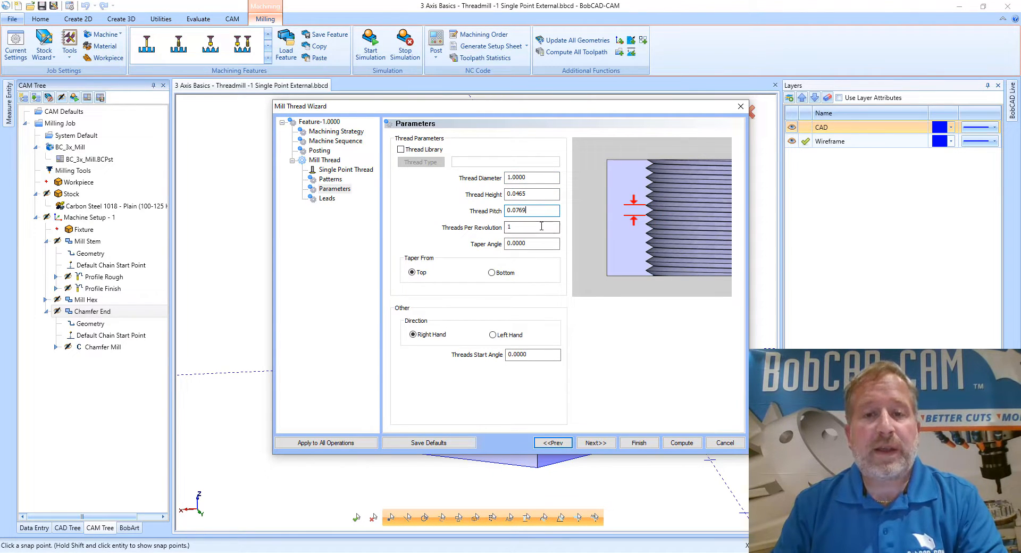
left_click(532, 227)
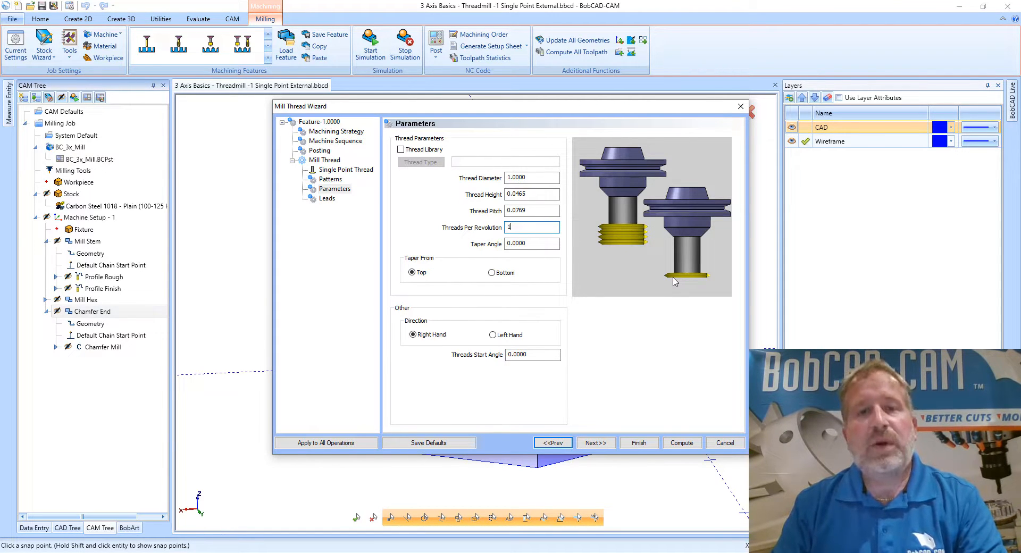
mouse_move(669, 279)
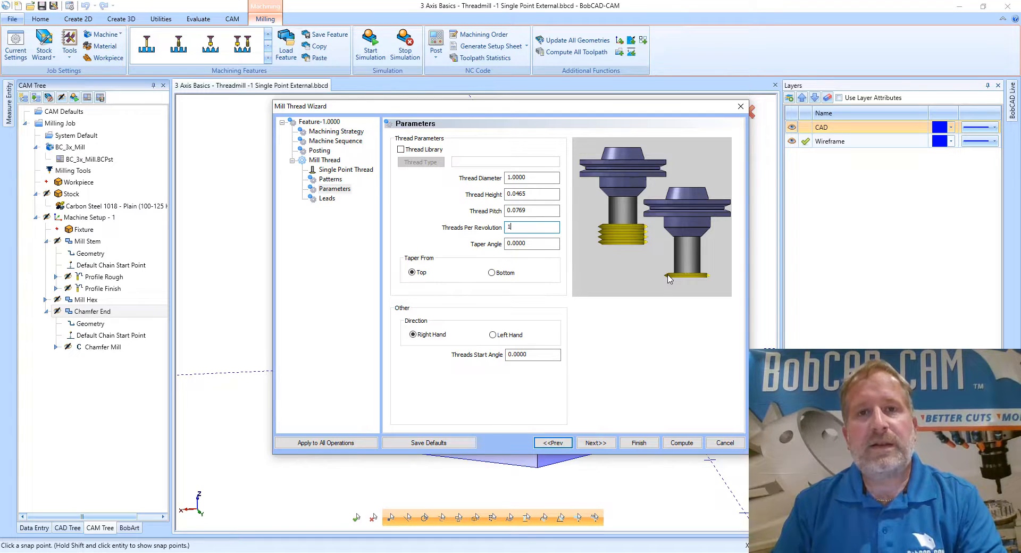
mouse_move(625, 247)
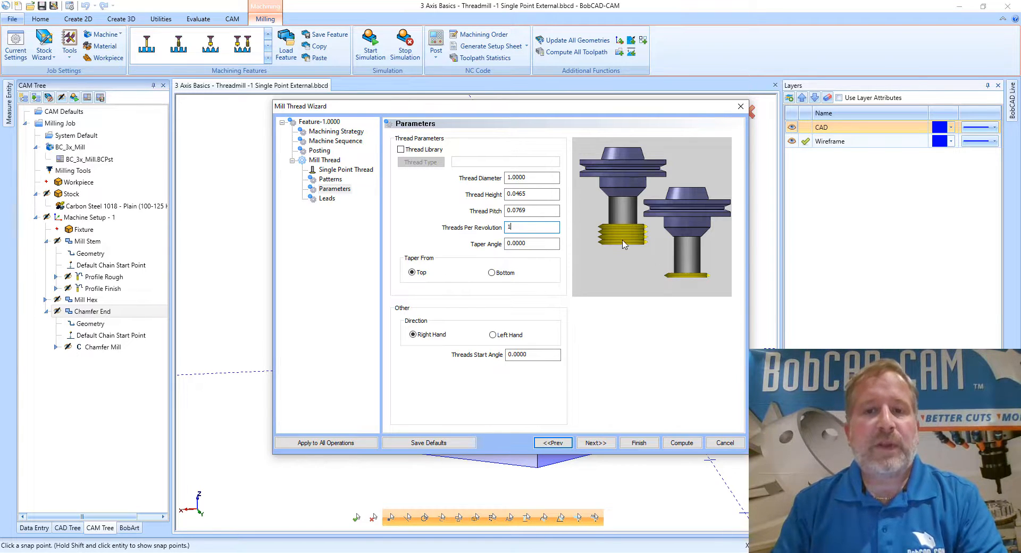
mouse_move(604, 233)
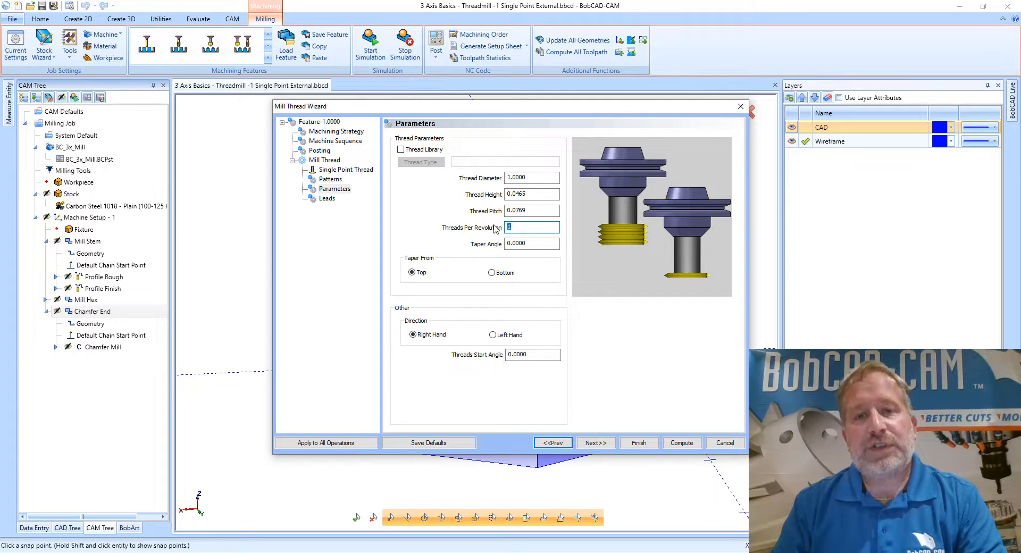
mouse_move(490, 220)
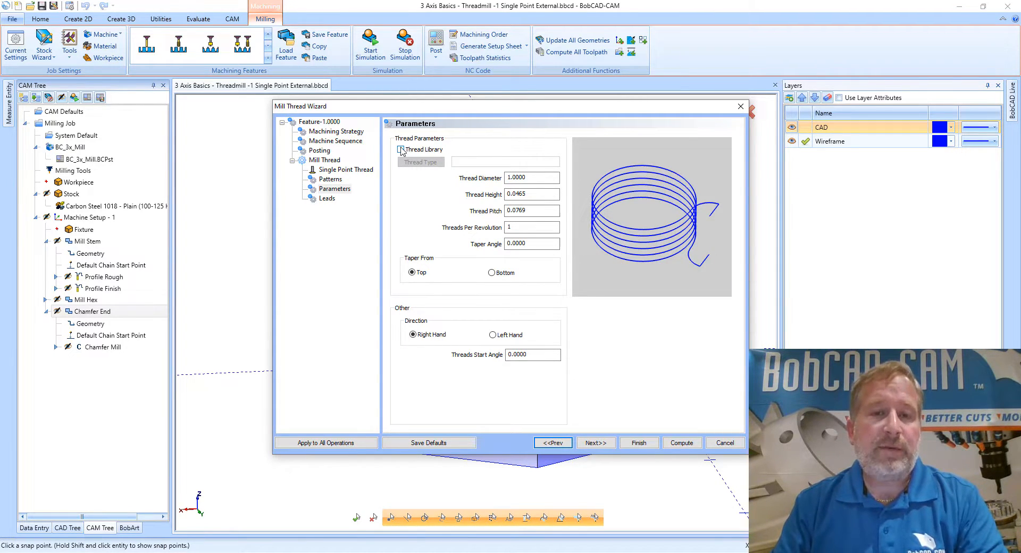
Step: Enable the thread library and choose UNC 1-8: diameter 1.0000, pitch 0.1250, height 0.0794
left_click(402, 149)
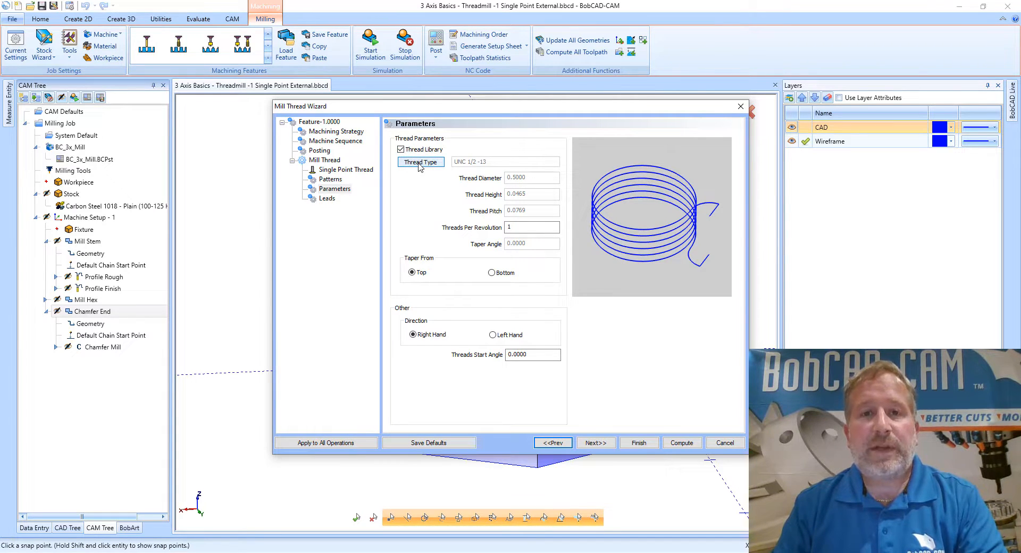
left_click(420, 162)
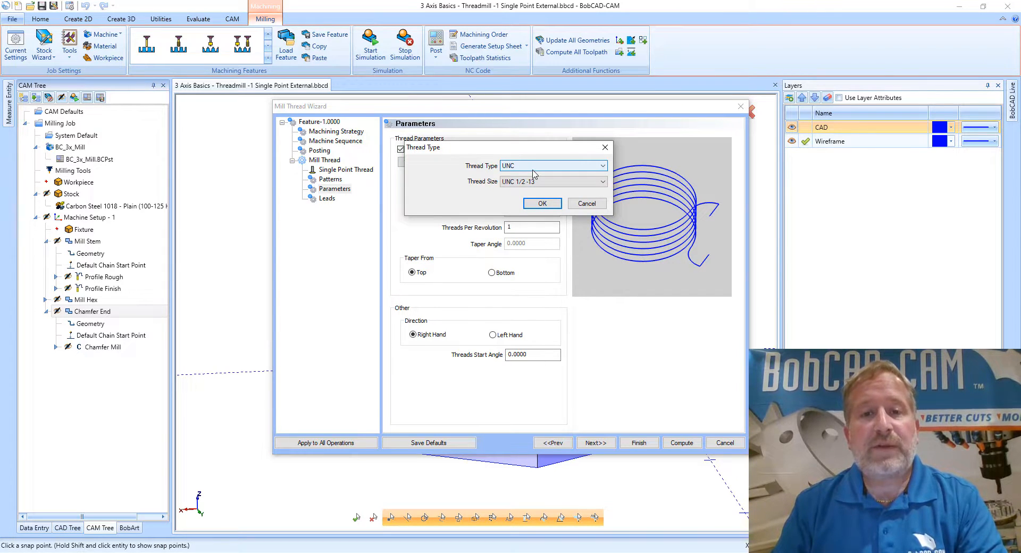
left_click(601, 181)
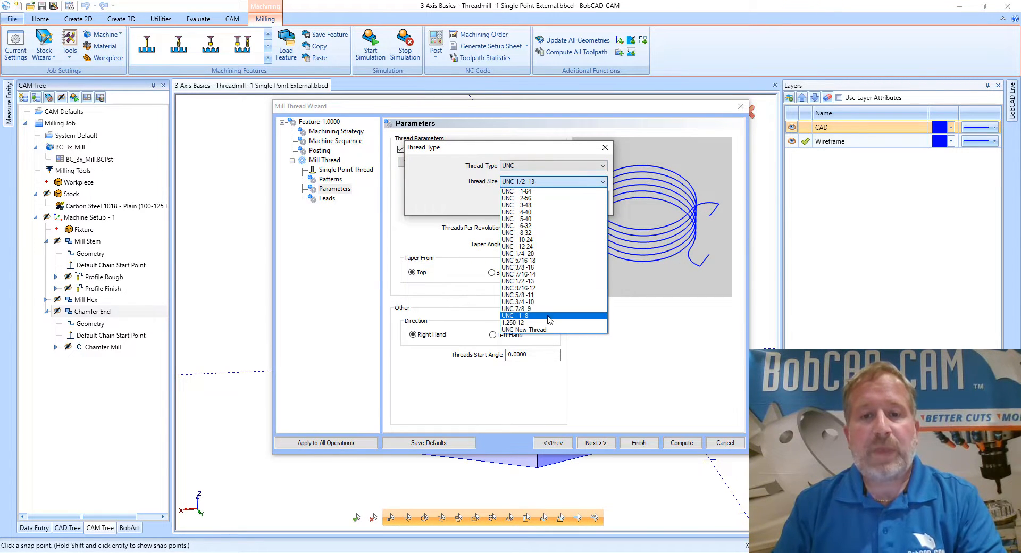
left_click(515, 316)
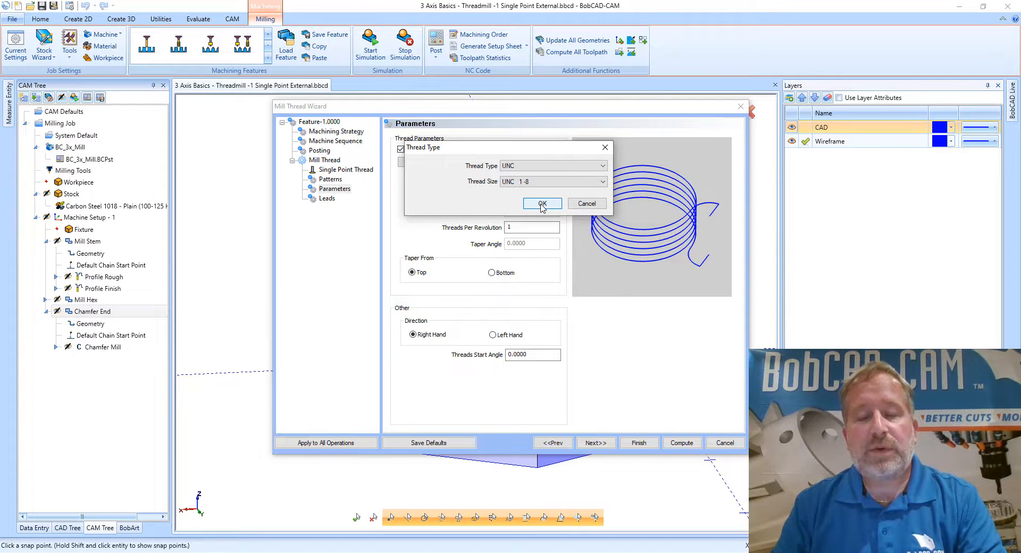
left_click(542, 203)
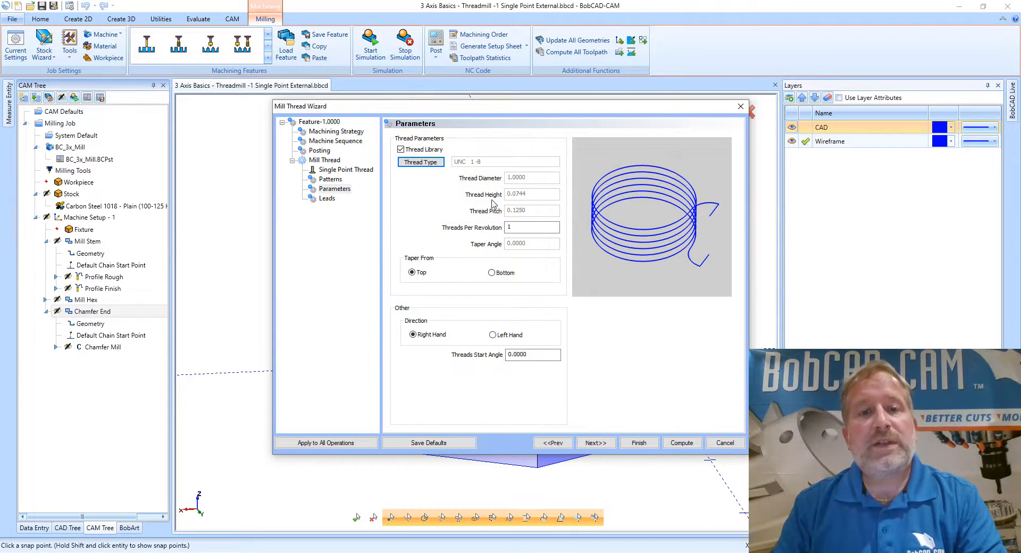
mouse_move(517, 202)
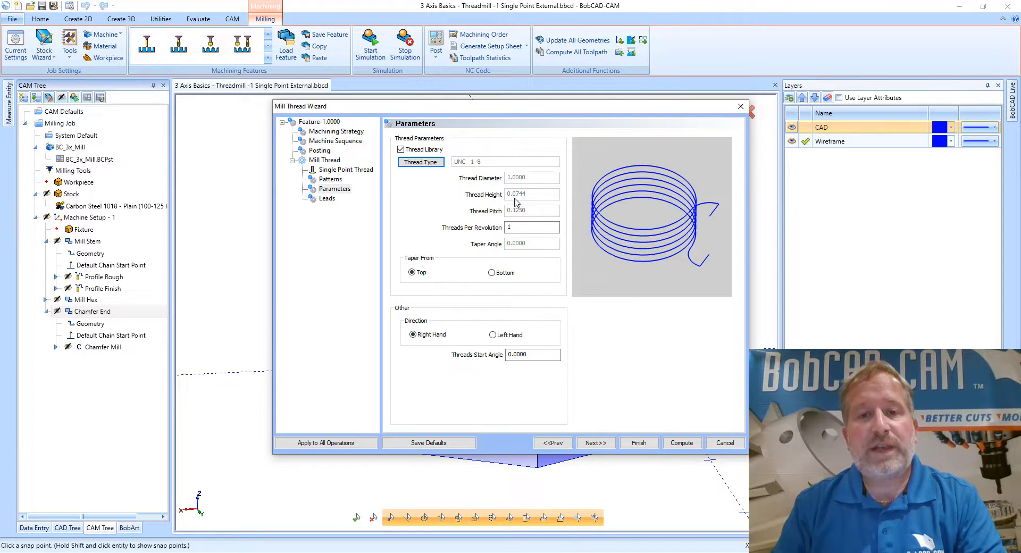
mouse_move(528, 199)
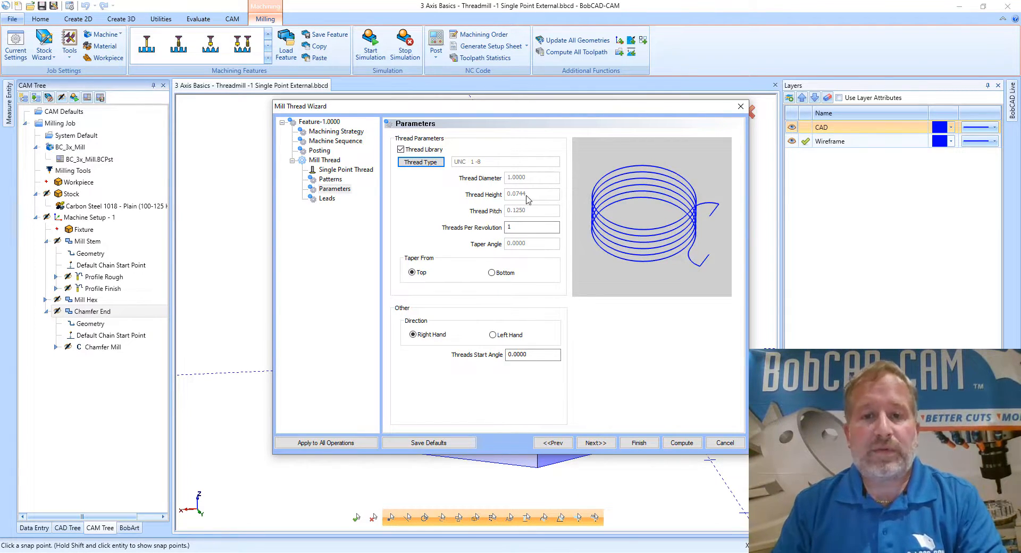
mouse_move(564, 197)
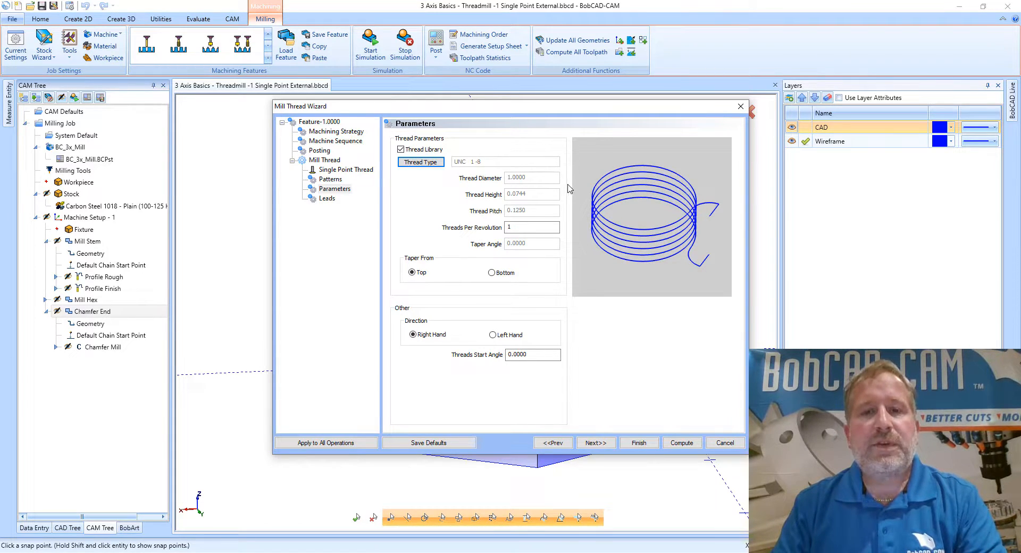
mouse_move(521, 176)
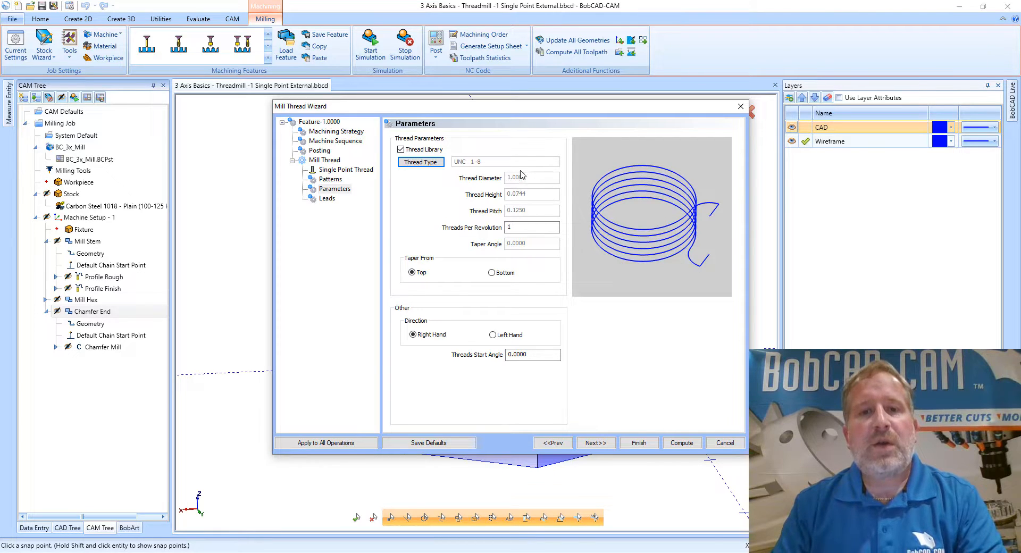
mouse_move(509, 205)
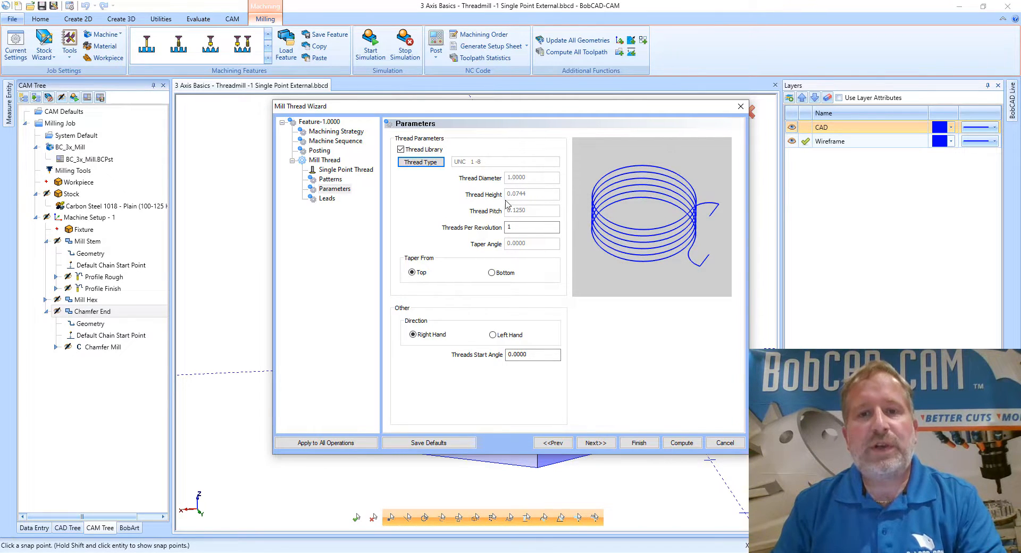
mouse_move(521, 202)
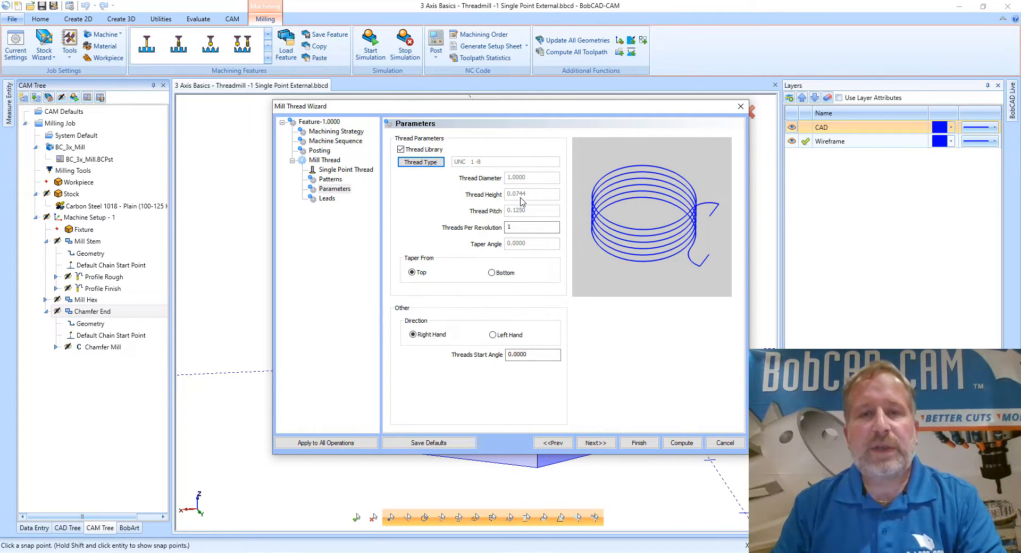
mouse_move(534, 205)
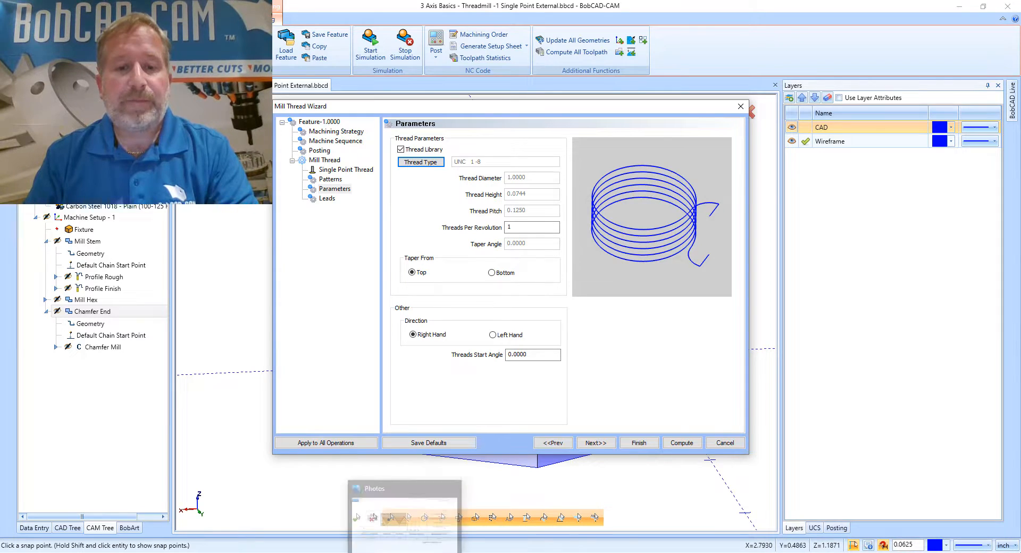
Step: Show ThreadParameters.png with the 1.0000 major and 0.8512 male minor diameters
left_click(404, 517)
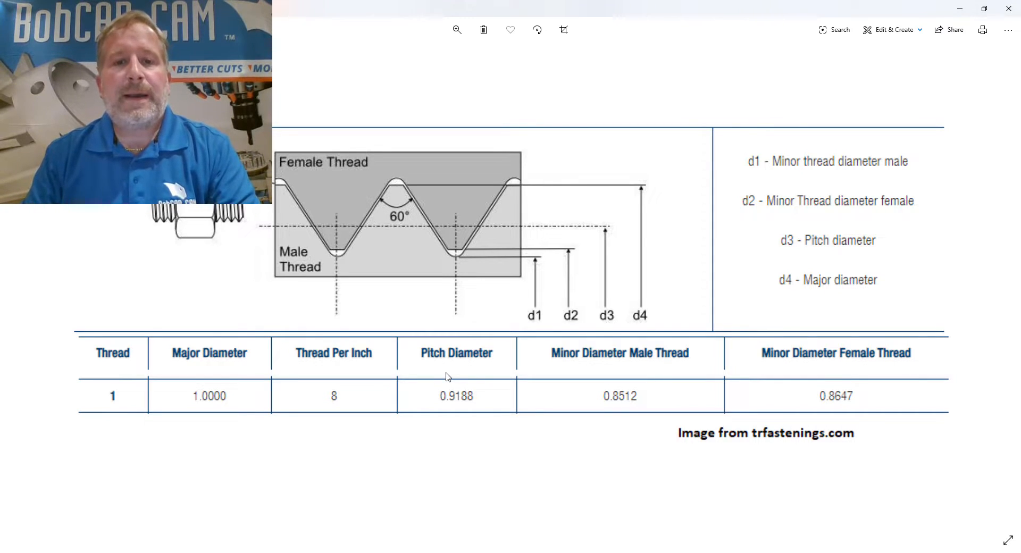
mouse_move(466, 384)
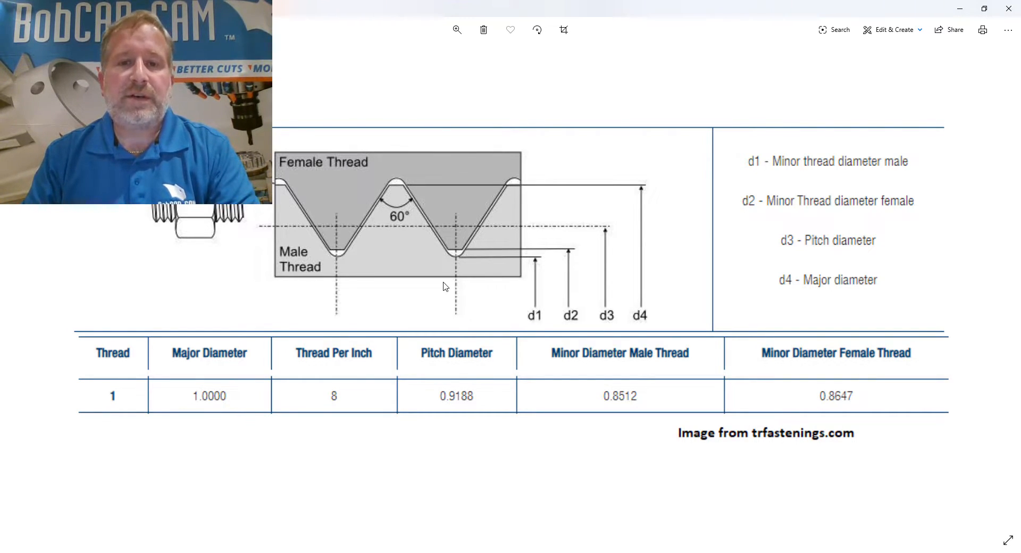
mouse_move(650, 307)
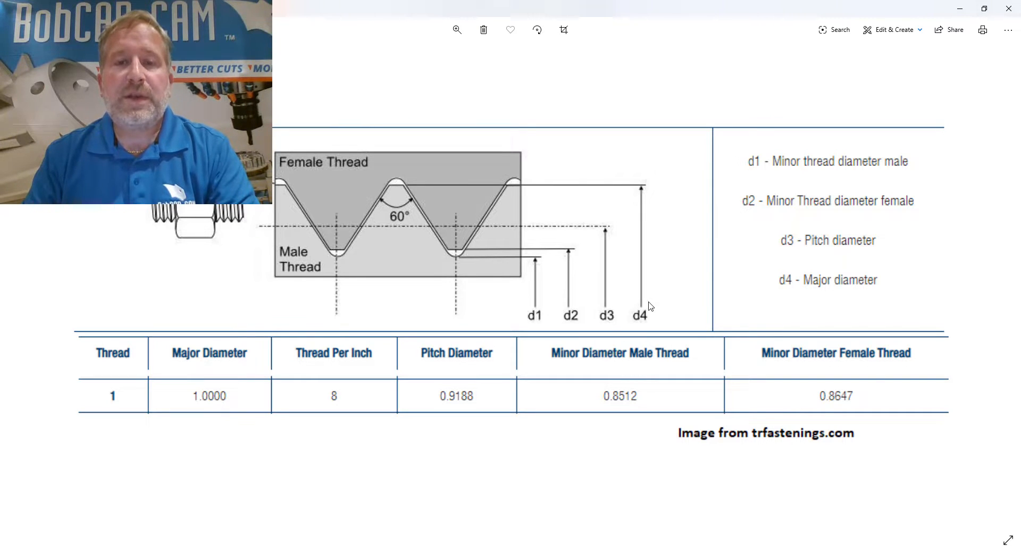
mouse_move(298, 274)
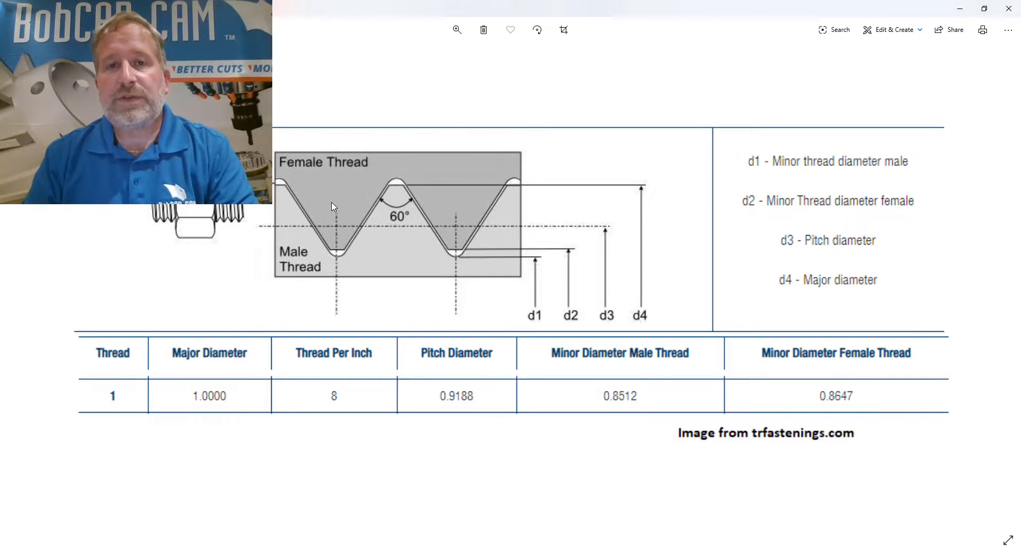
mouse_move(332, 244)
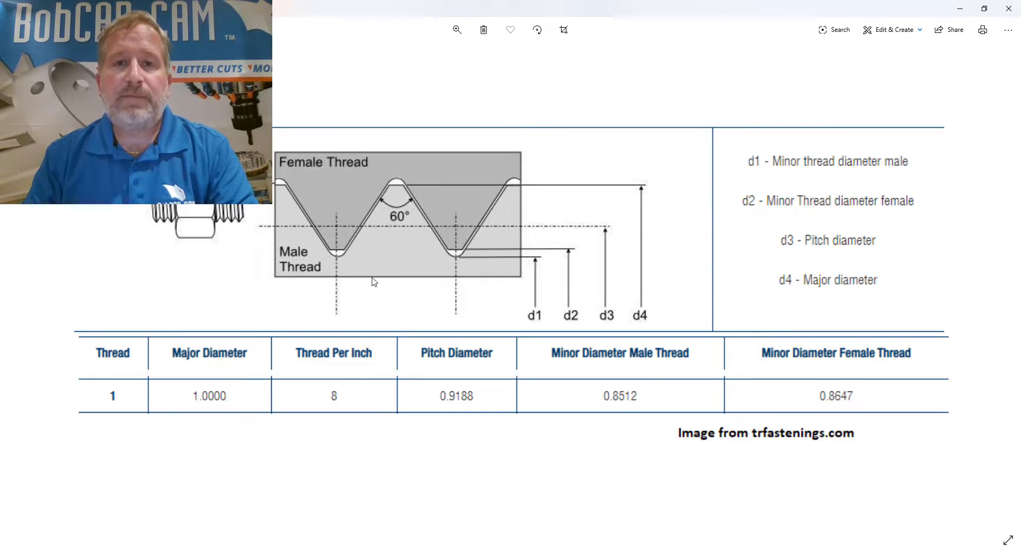
mouse_move(553, 254)
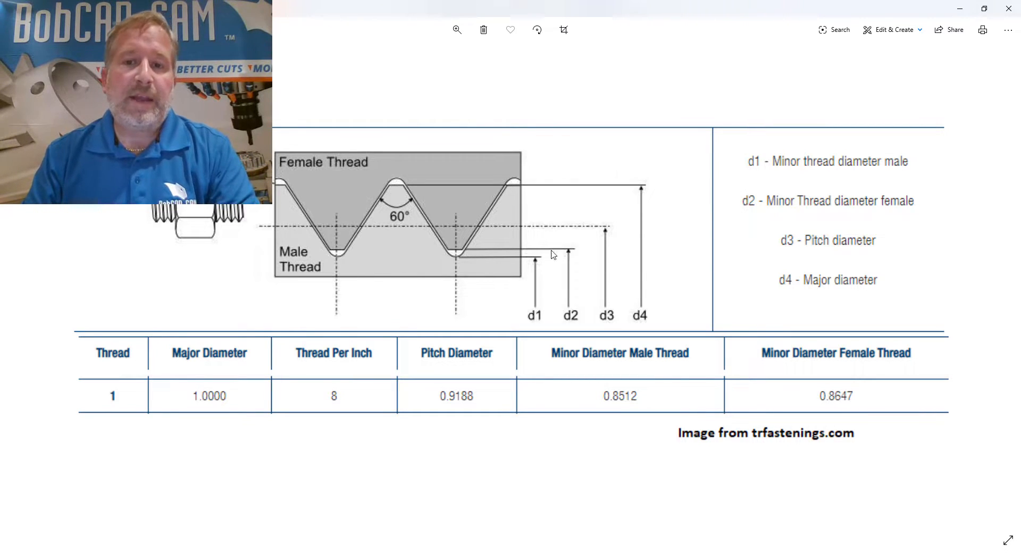
mouse_move(636, 327)
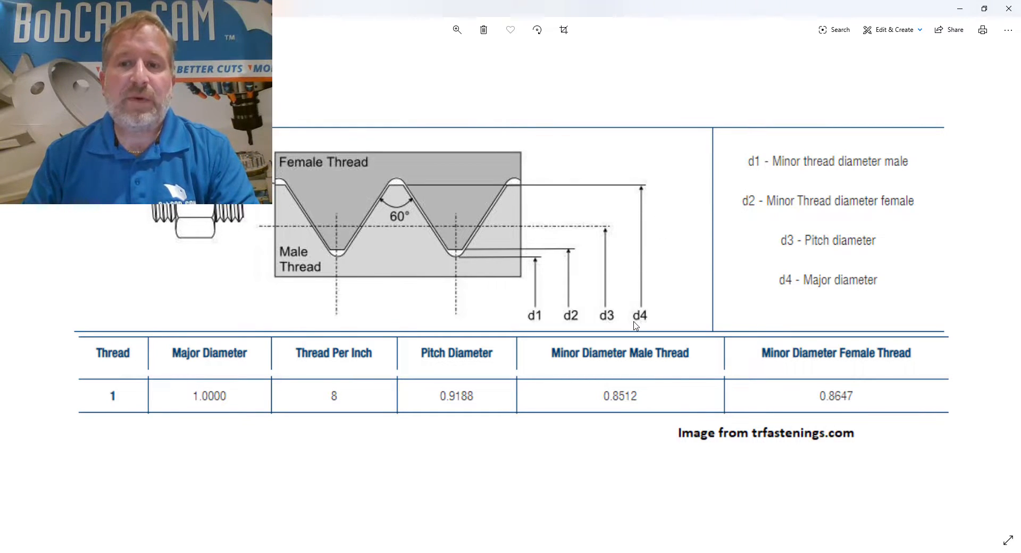
mouse_move(856, 286)
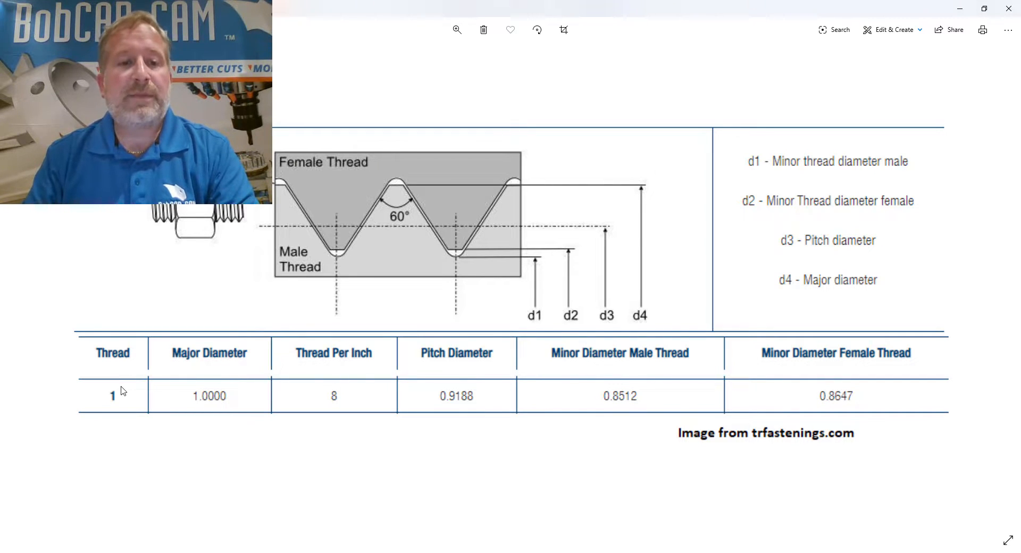
mouse_move(286, 399)
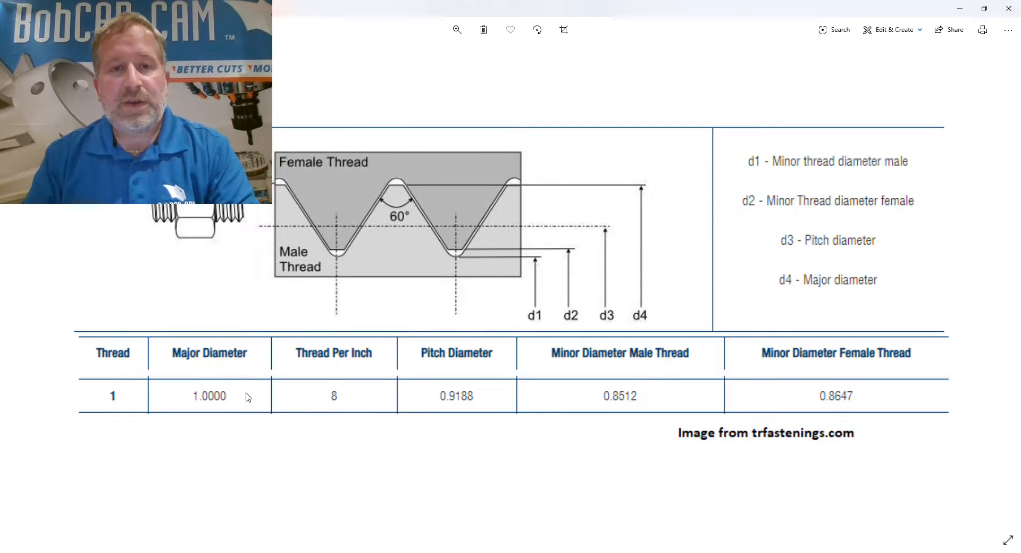
mouse_move(251, 383)
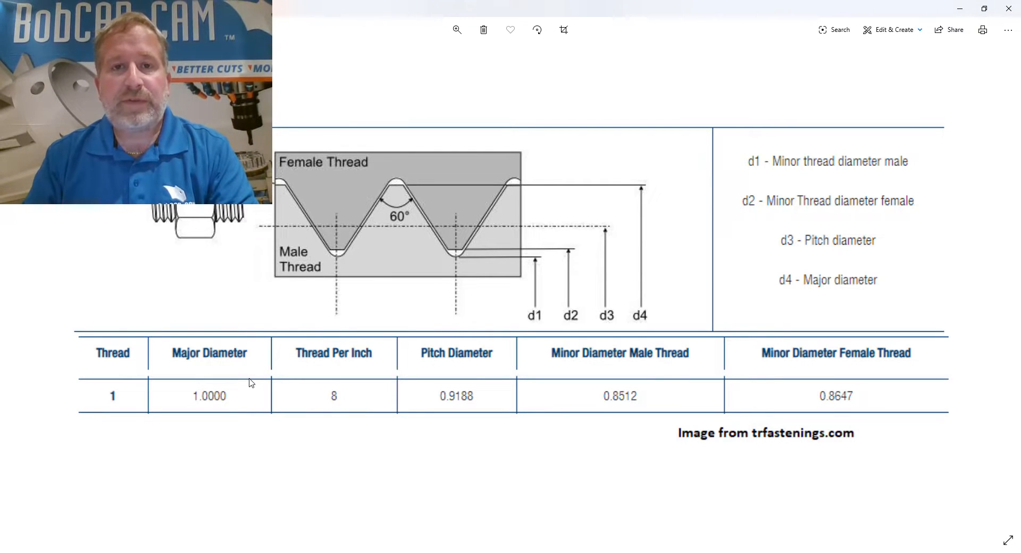
mouse_move(408, 219)
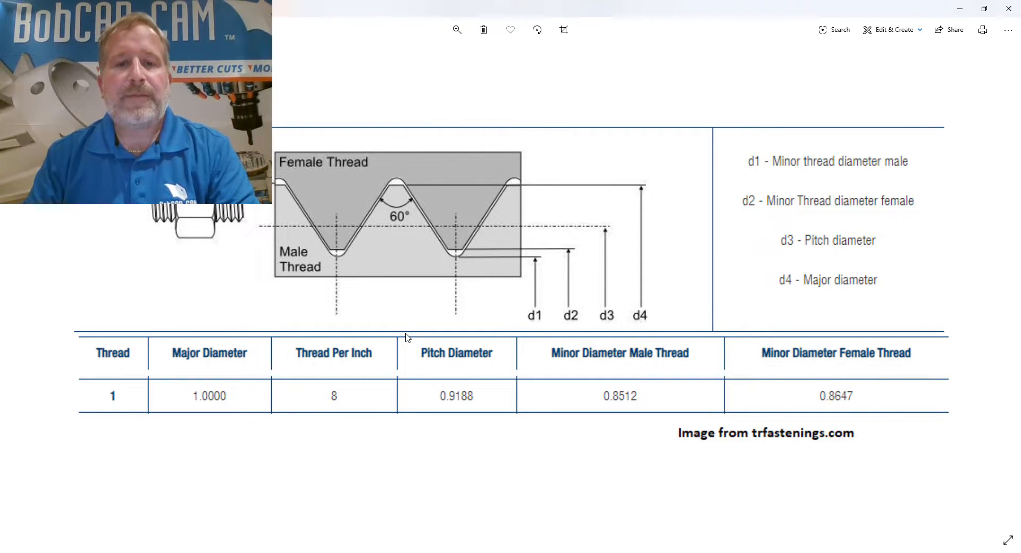
mouse_move(525, 293)
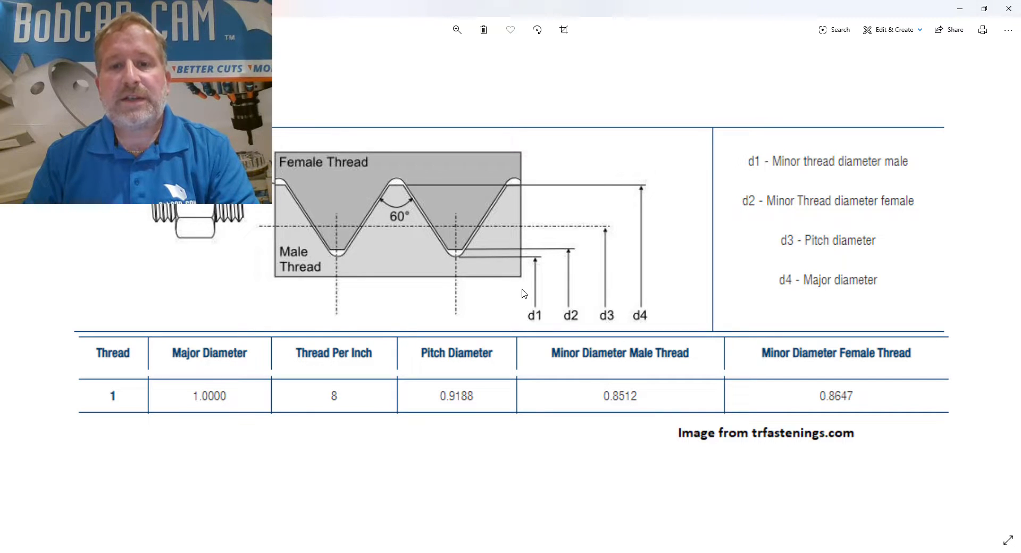
mouse_move(537, 322)
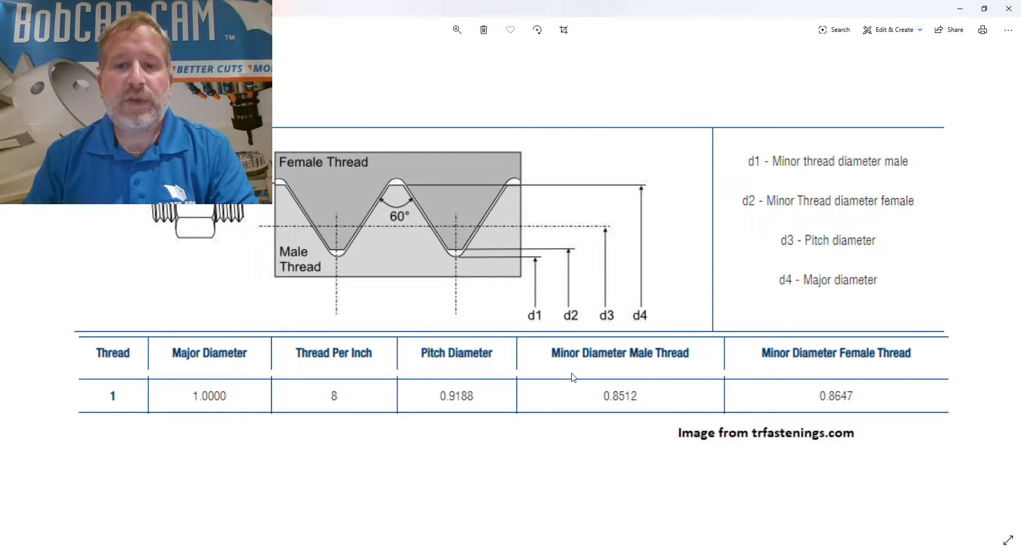
mouse_move(620, 410)
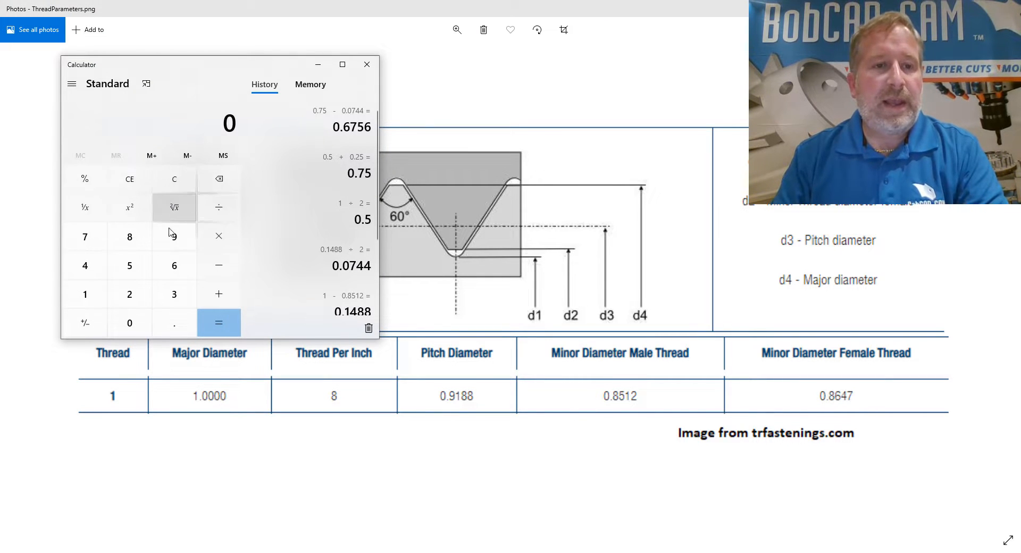
Step: Calculate 1 − 0.8512 = 0.1488, the major-to-male-minor diameter difference
left_click(84, 294)
type(".8512")
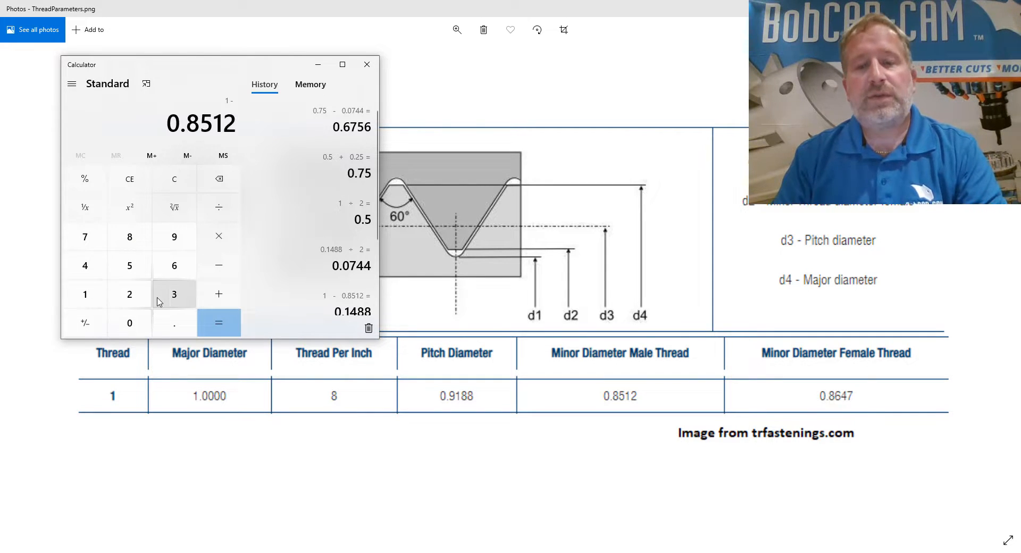
mouse_move(639, 413)
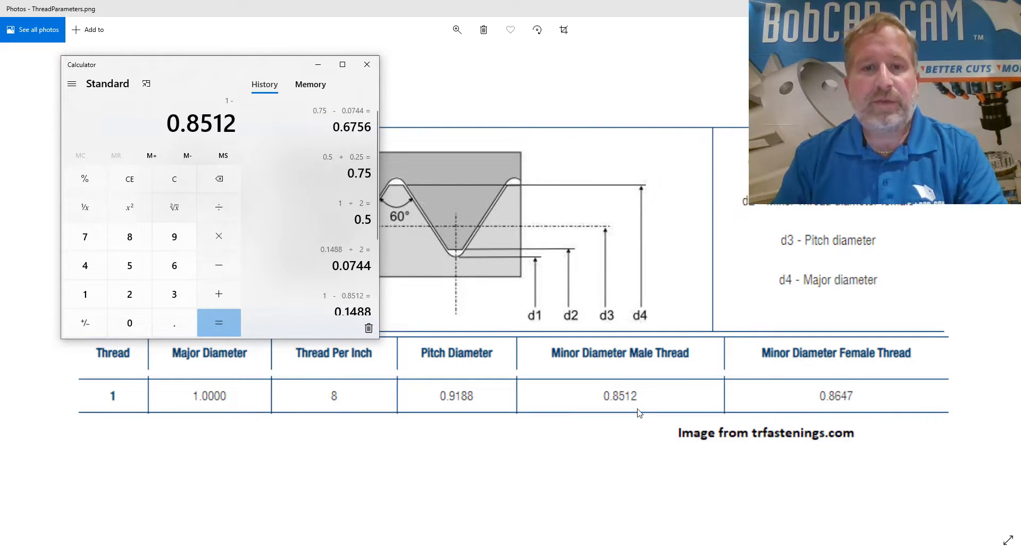
mouse_move(478, 258)
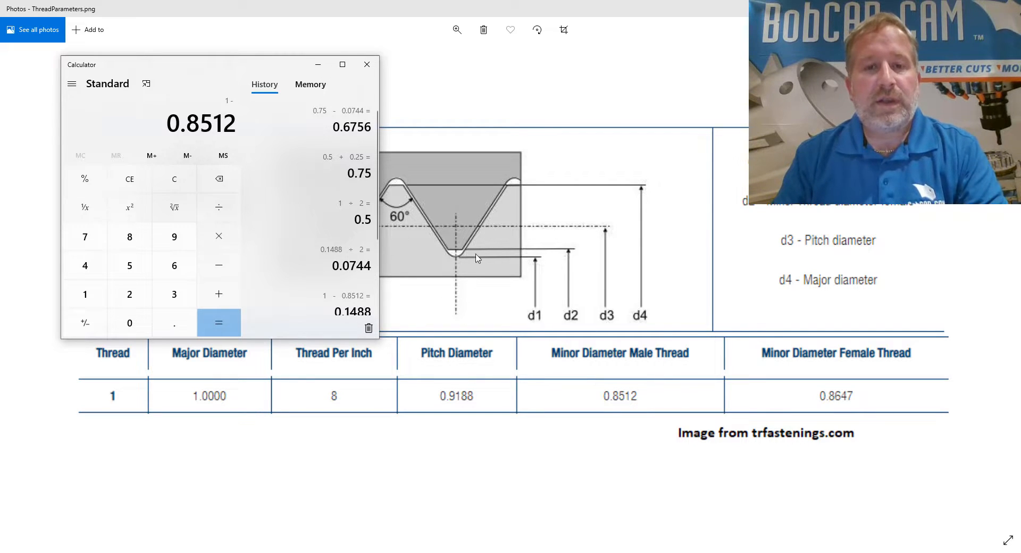
mouse_move(219, 264)
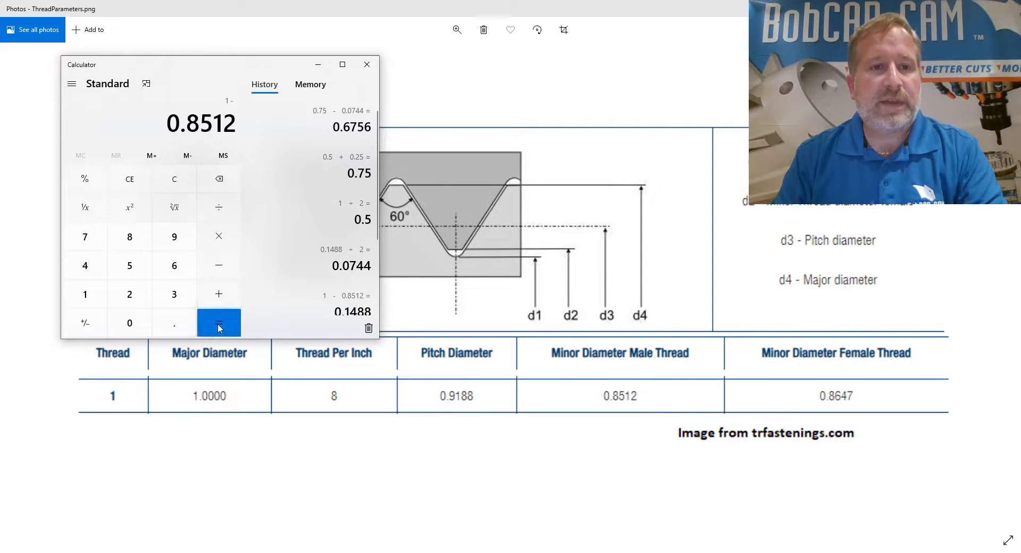
left_click(218, 323)
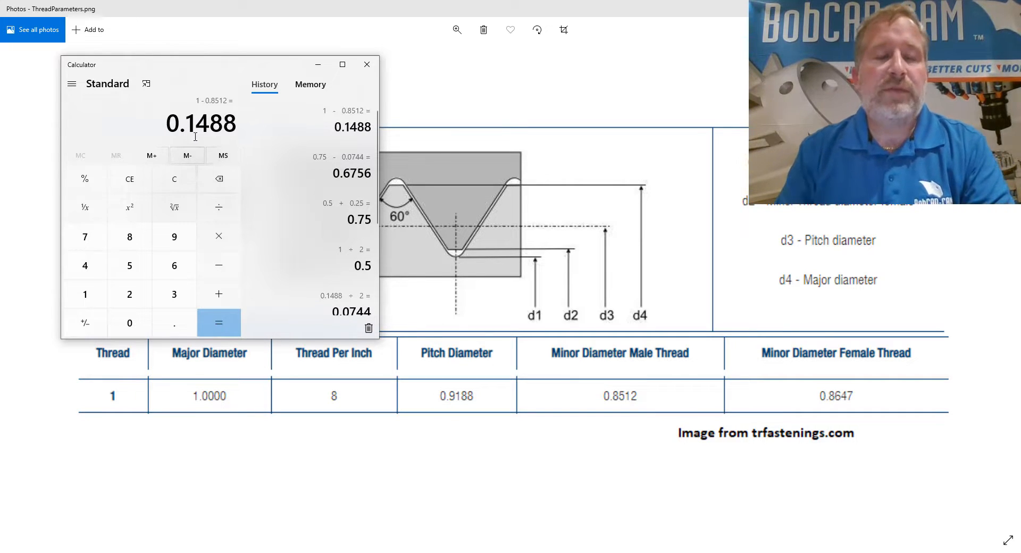
mouse_move(202, 150)
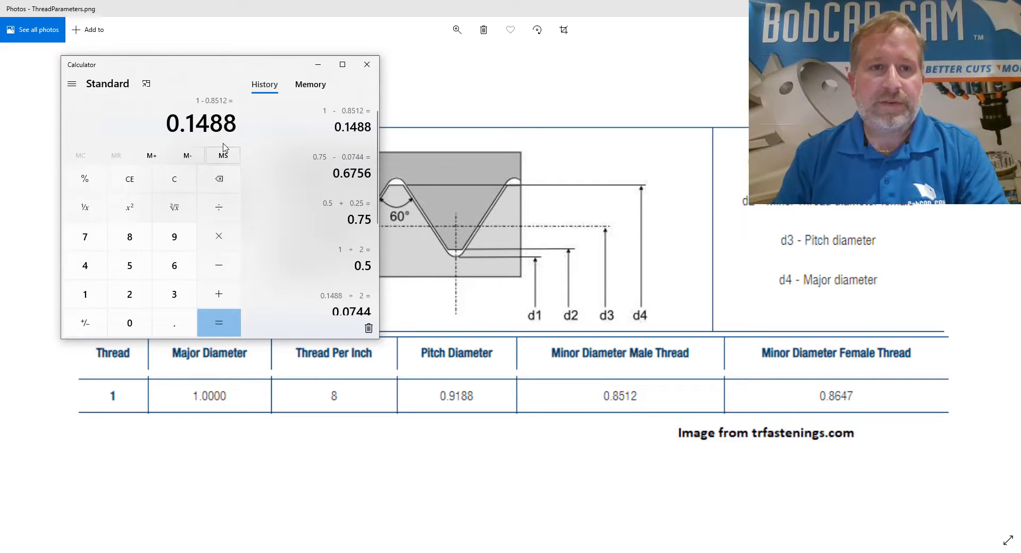
mouse_move(338, 549)
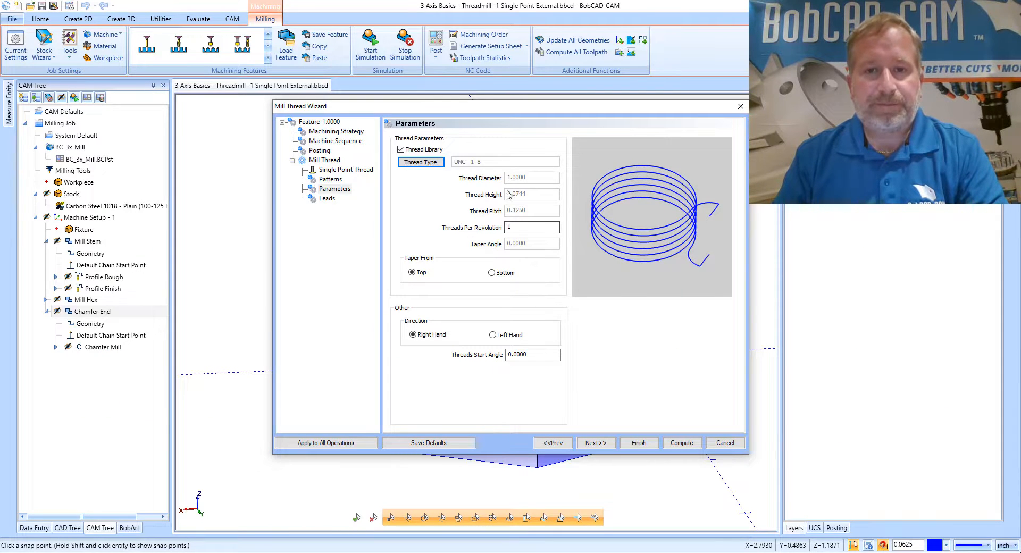
Step: Switch off the thread library so the values are editable and inspect the thread height
left_click(401, 149)
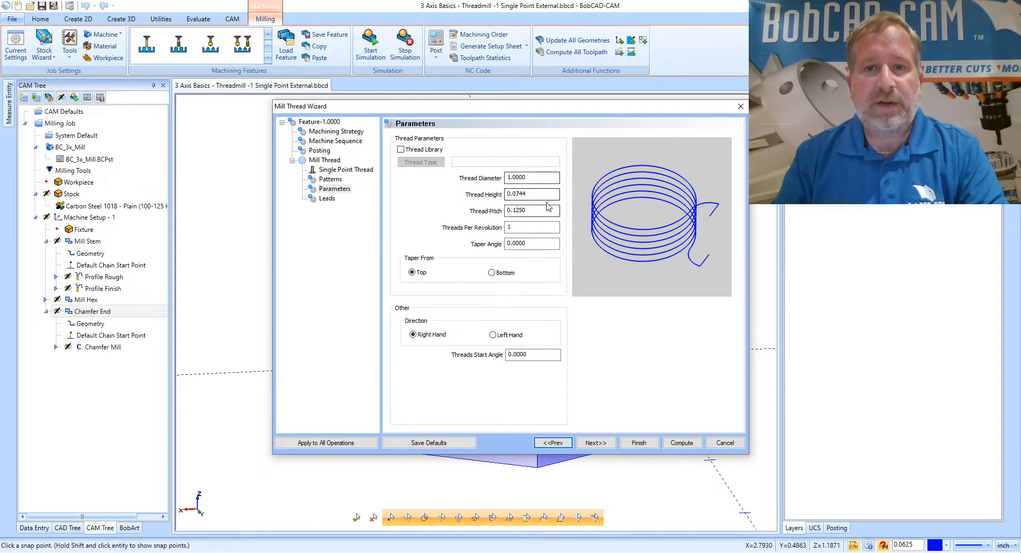
left_click(532, 194)
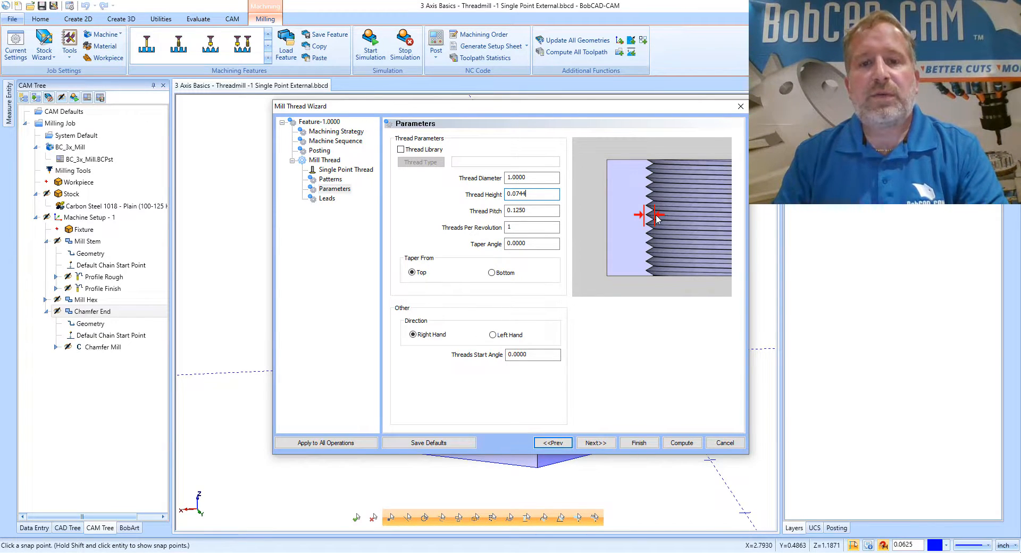
mouse_move(434, 381)
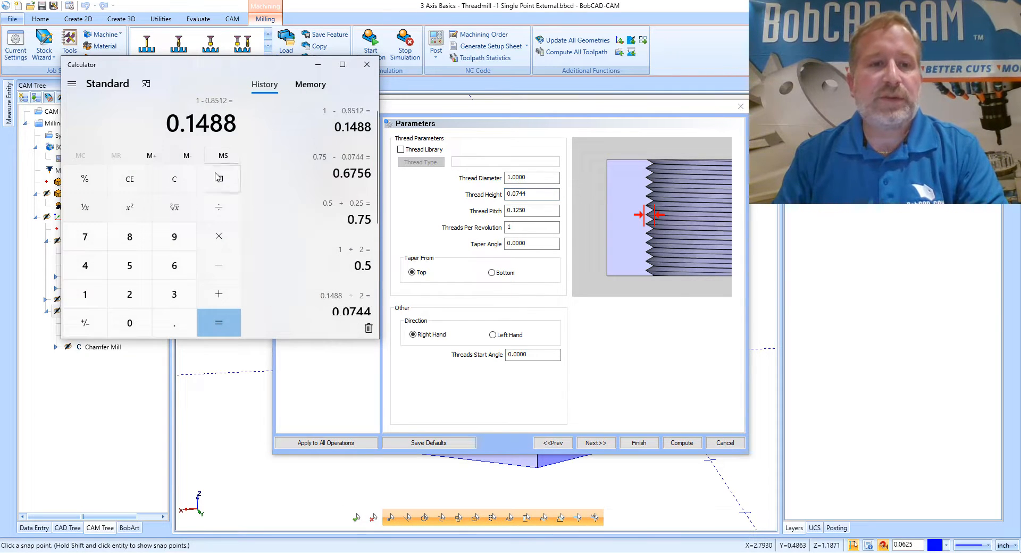
left_click(129, 294)
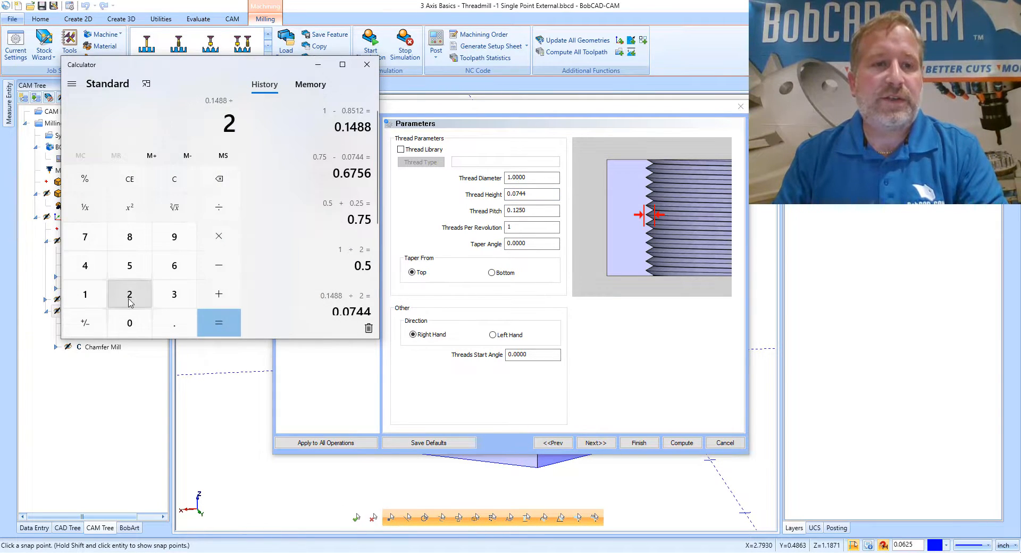
Step: Halve 0.1488 to get the 0.0744 thread height, keeping the 1.0000 diameter and 0.125 pitch
left_click(220, 322)
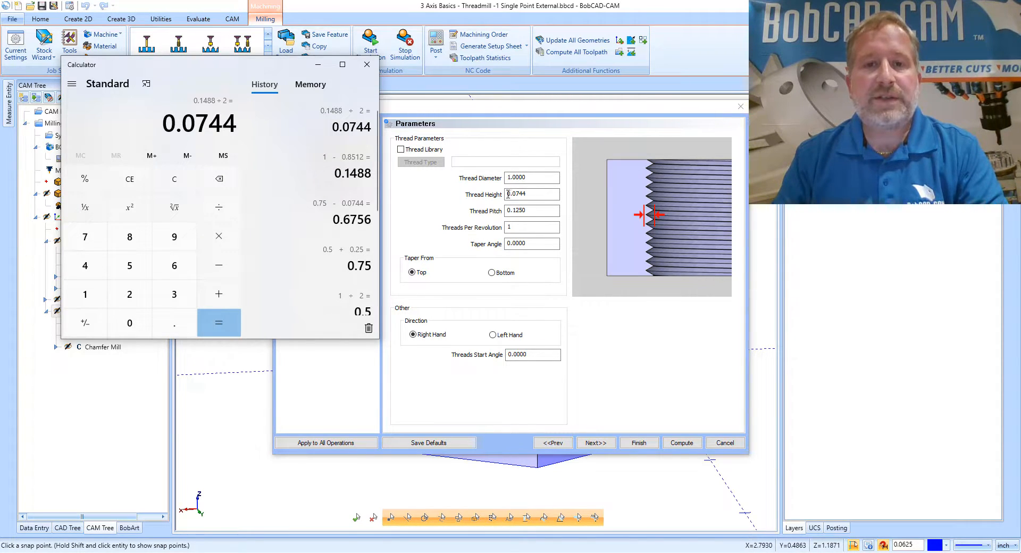
left_click(530, 194)
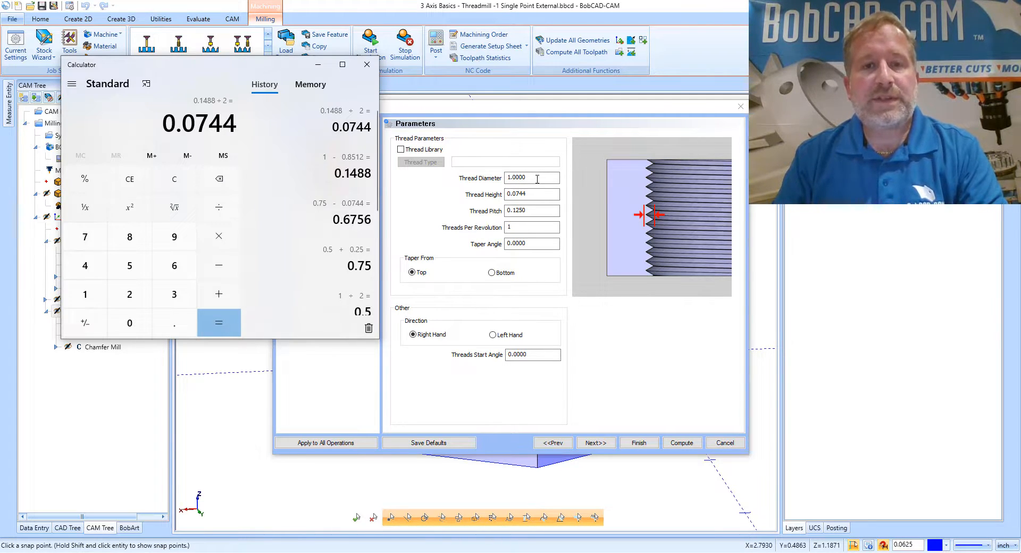
left_click(367, 65)
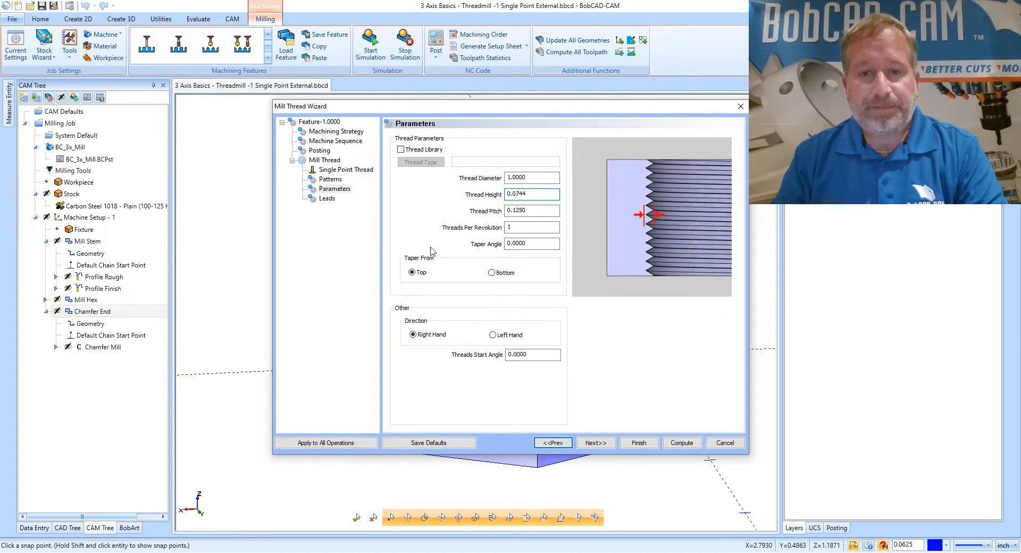
mouse_move(498, 299)
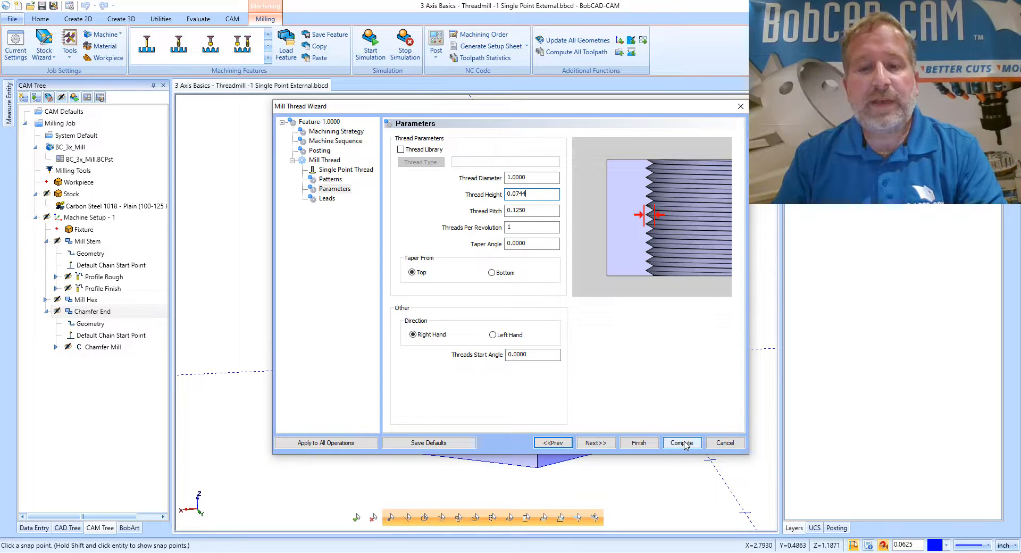
Step: Compute the Mill Thread toolpath and backplot the cutter along its helix around the stem
left_click(681, 443)
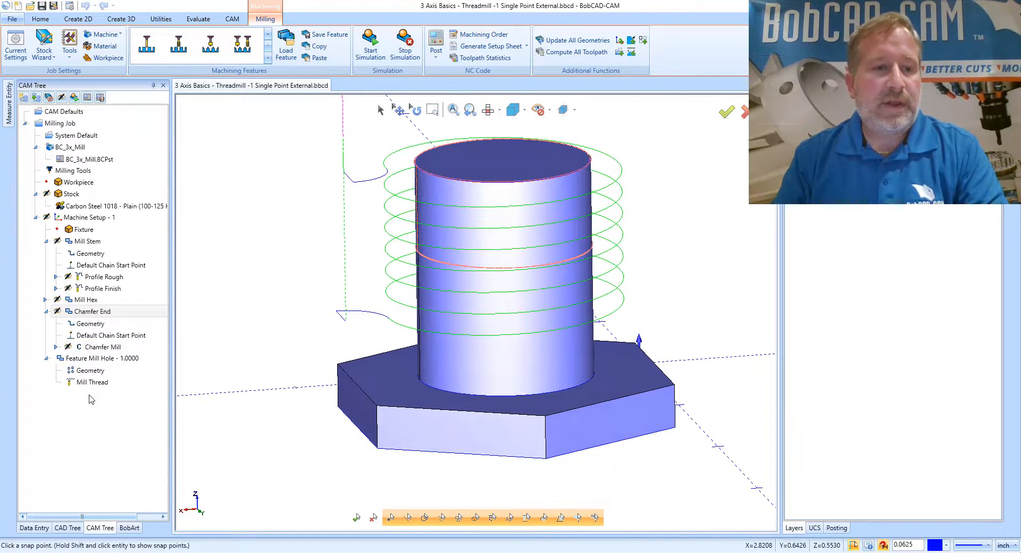
right_click(91, 382)
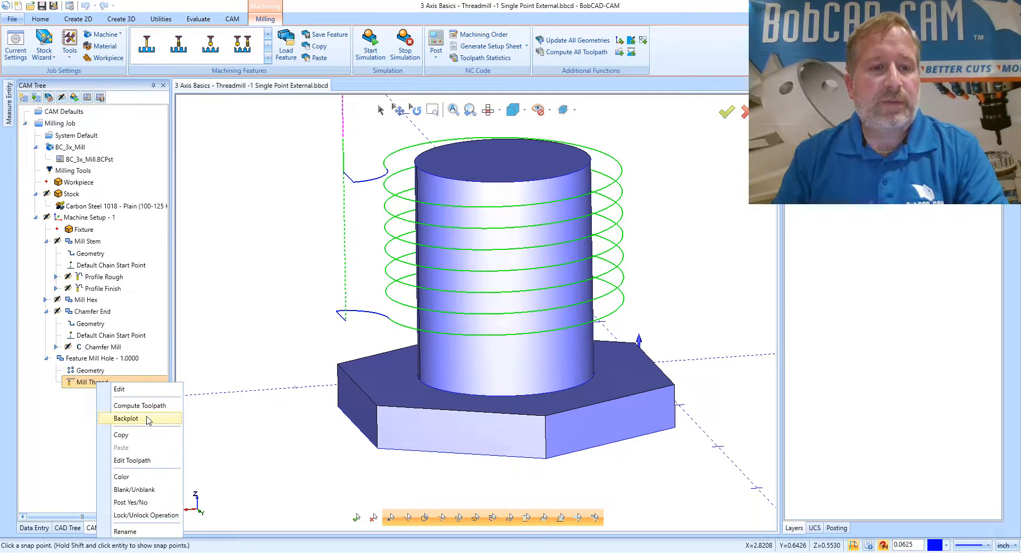
left_click(125, 418)
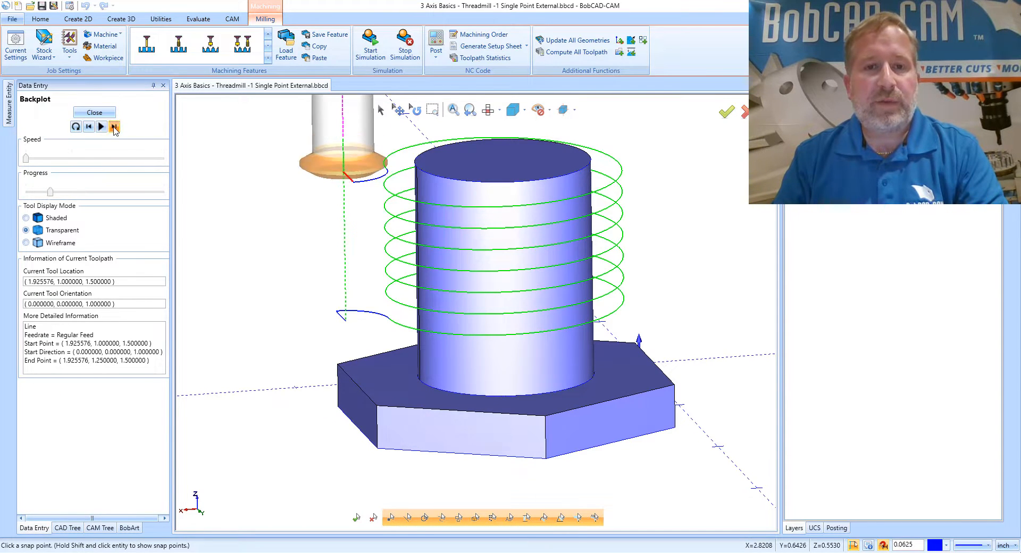
left_click(114, 127)
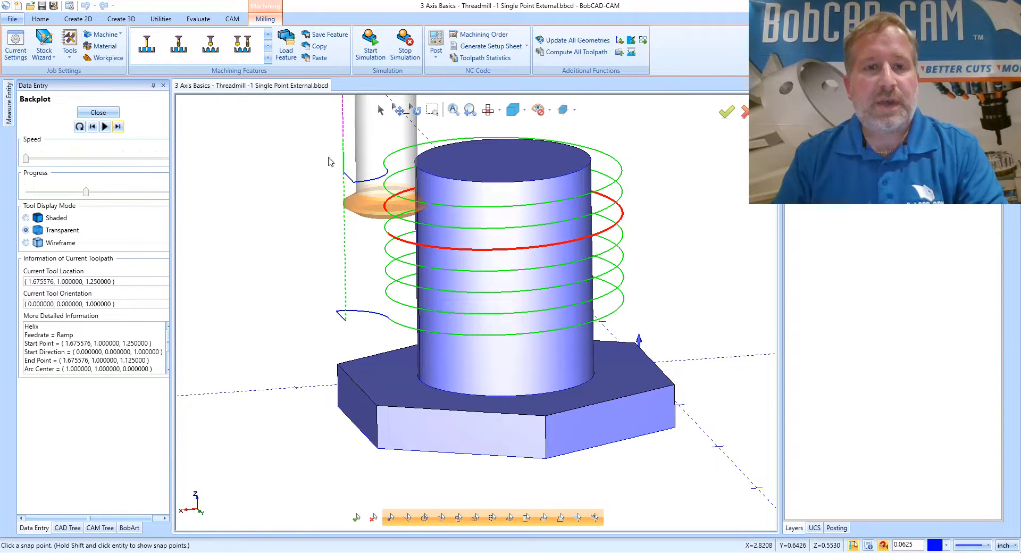
scroll("up", 3)
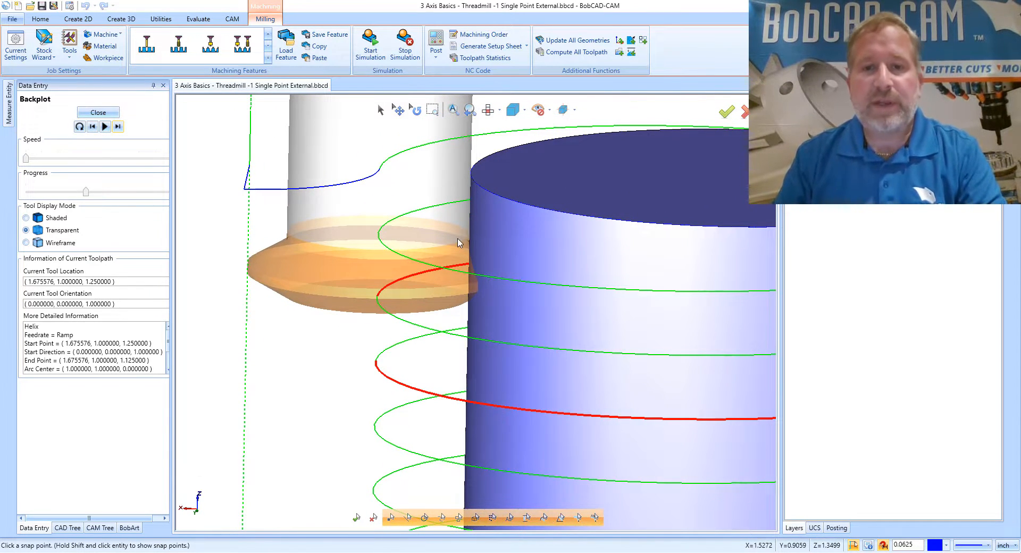
mouse_move(468, 220)
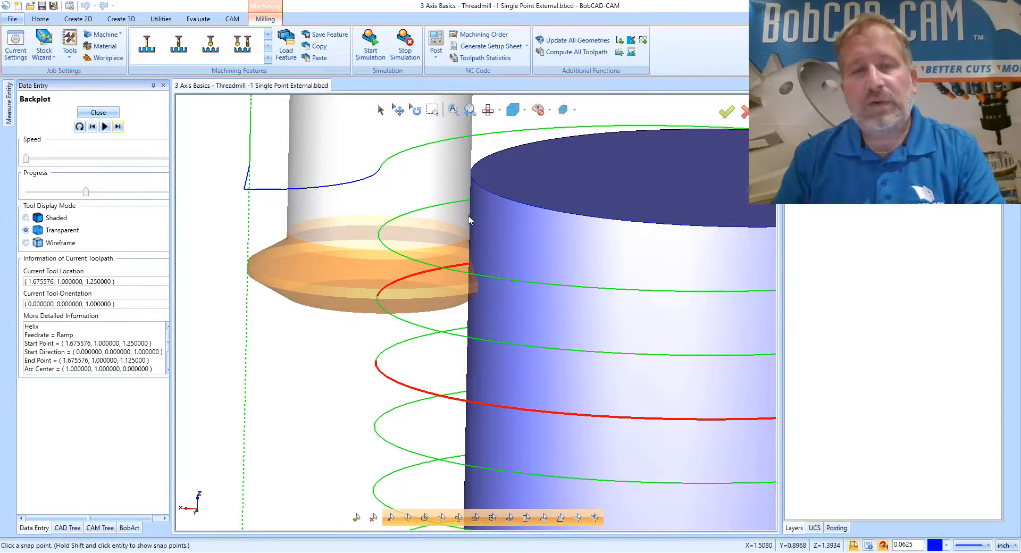
mouse_move(454, 215)
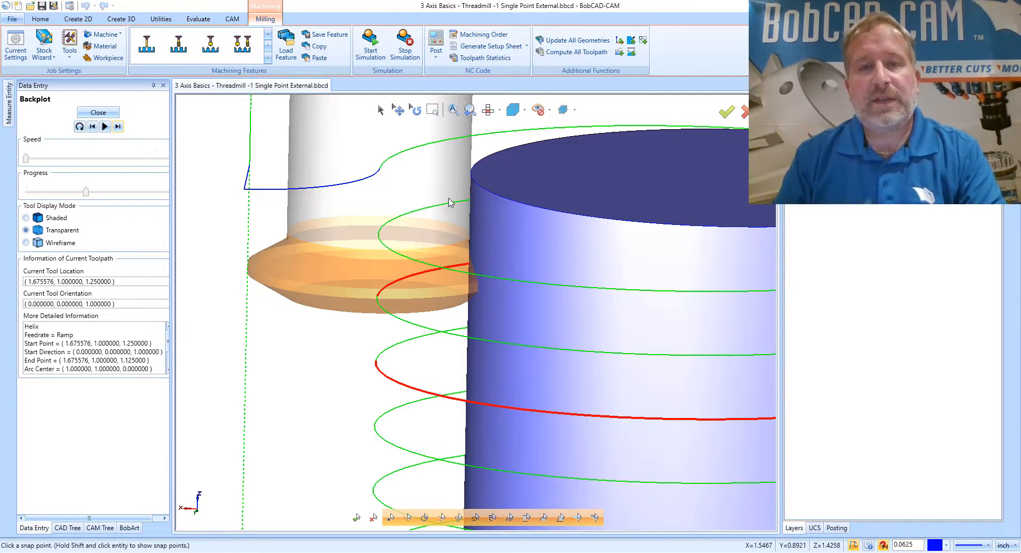
mouse_move(449, 200)
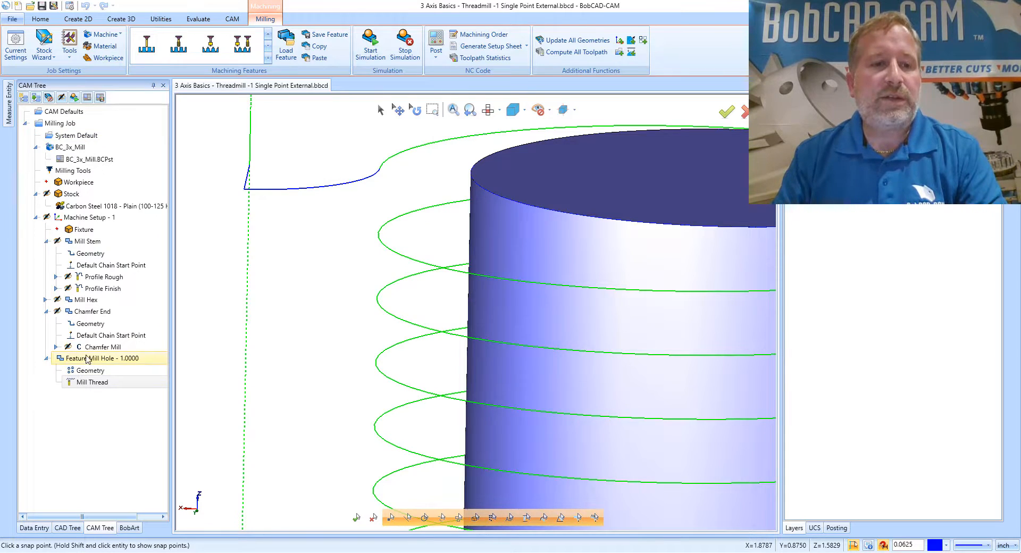
Step: Edit the Single Point Thread tool's thread height to 0.09 and recompute
right_click(85, 358)
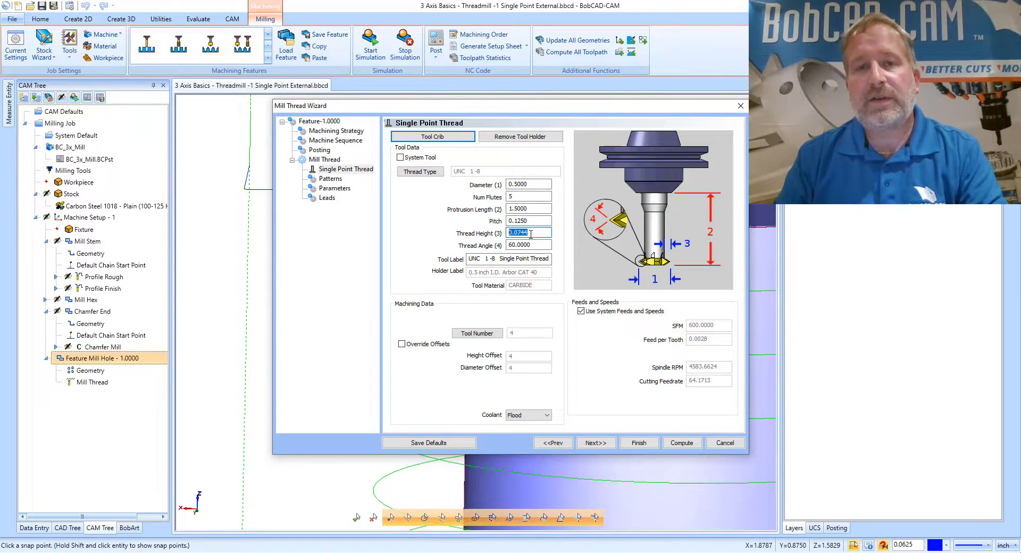
type(".0900")
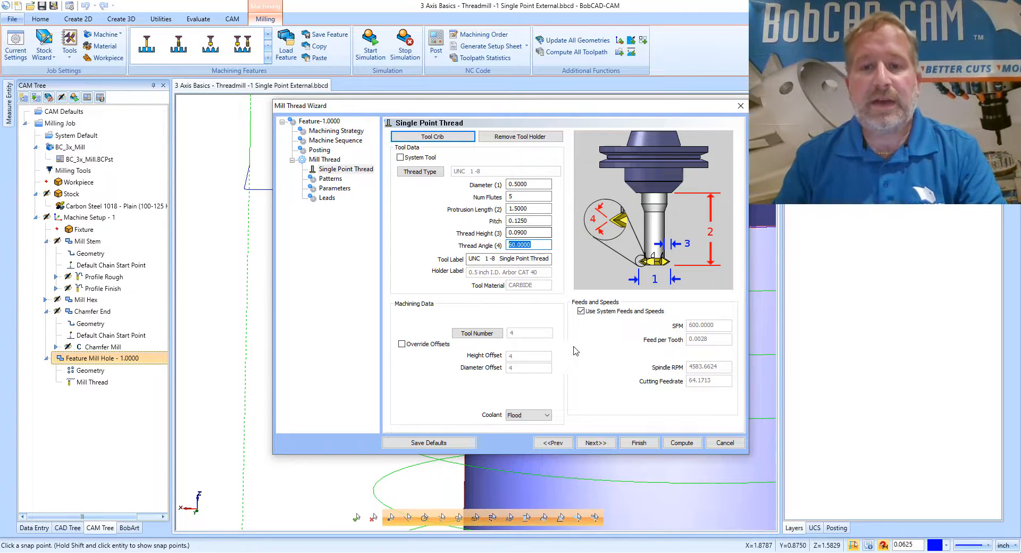
left_click(637, 443)
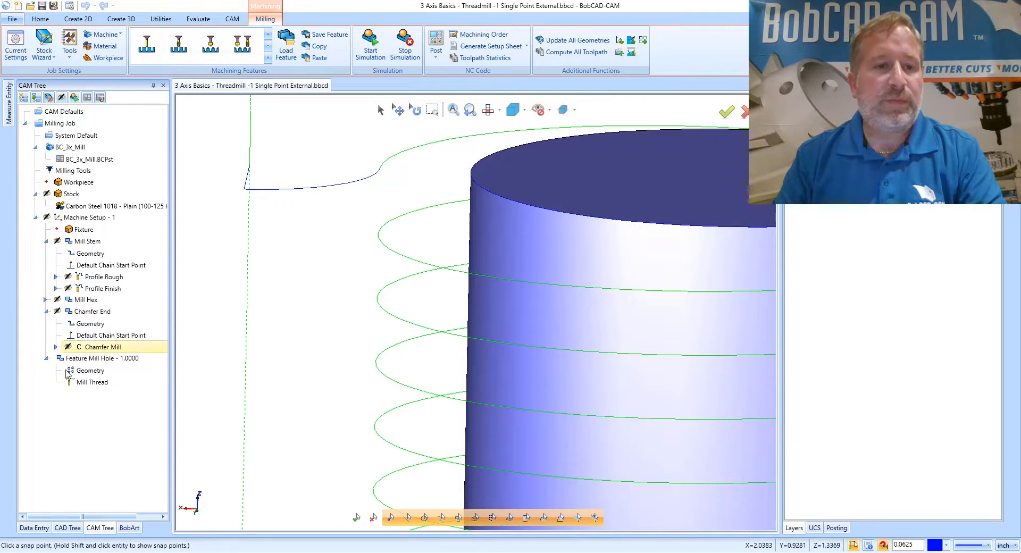
Step: Backplot Mill Thread again and run the cutter along the updated helix
right_click(92, 382)
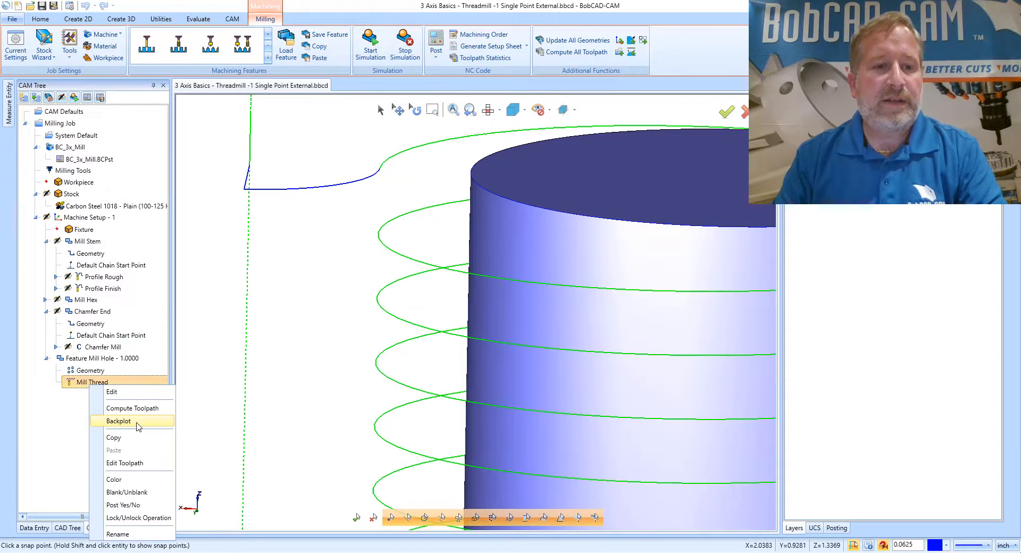
left_click(118, 421)
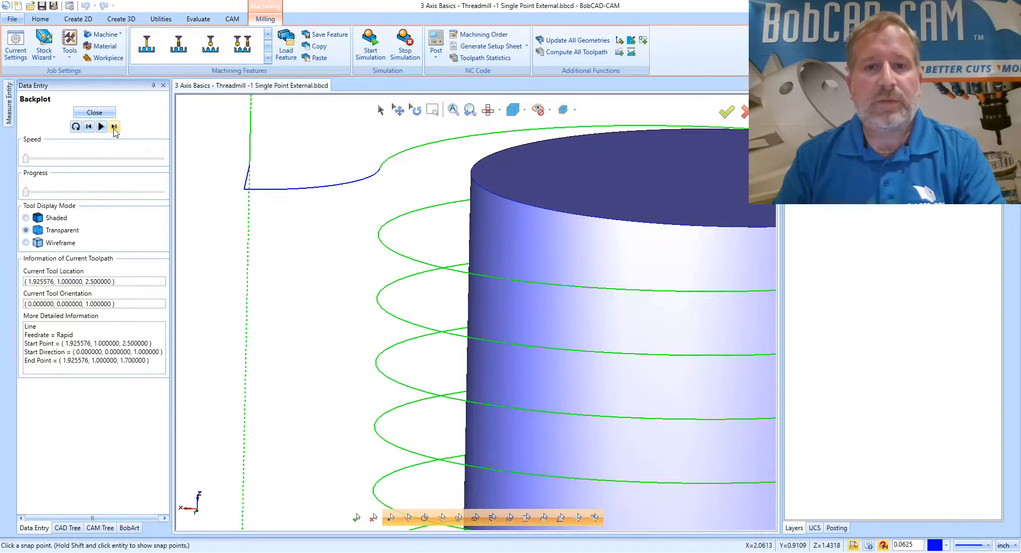
left_click(105, 126)
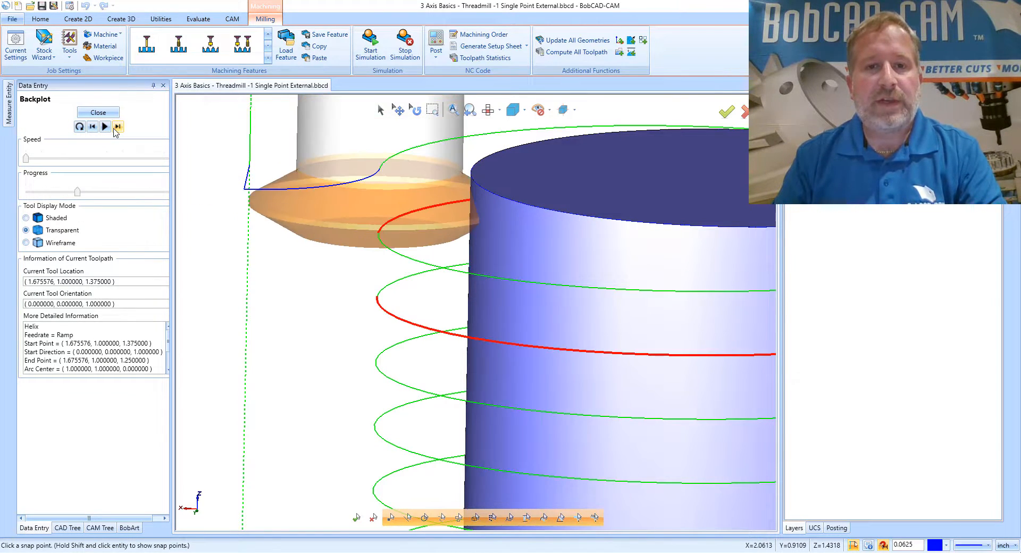
left_click(118, 126)
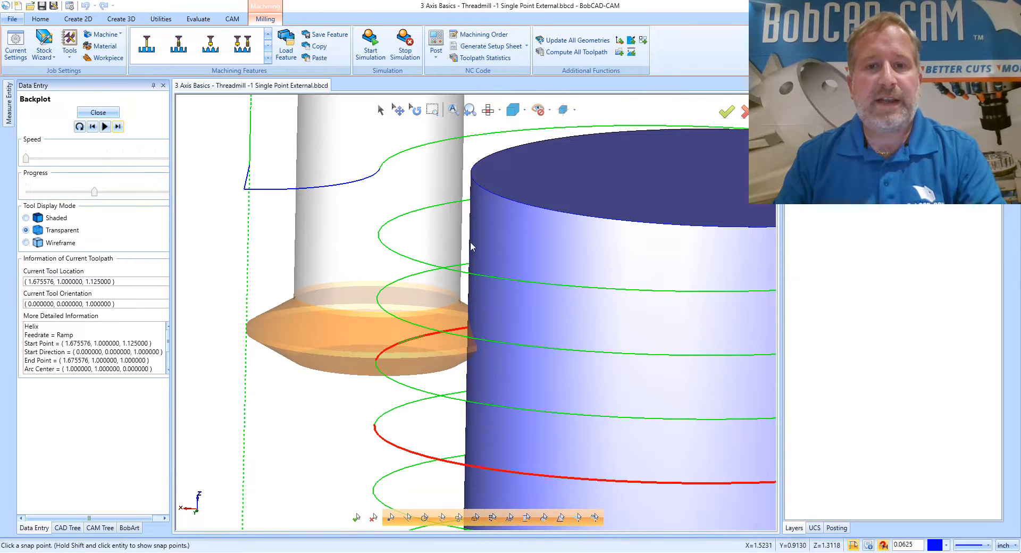
mouse_move(460, 228)
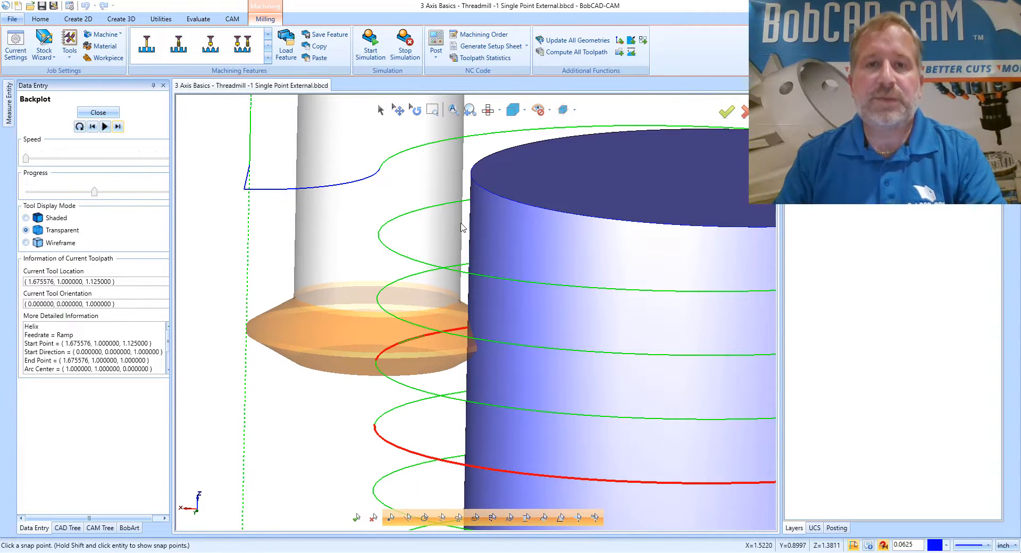
mouse_move(480, 329)
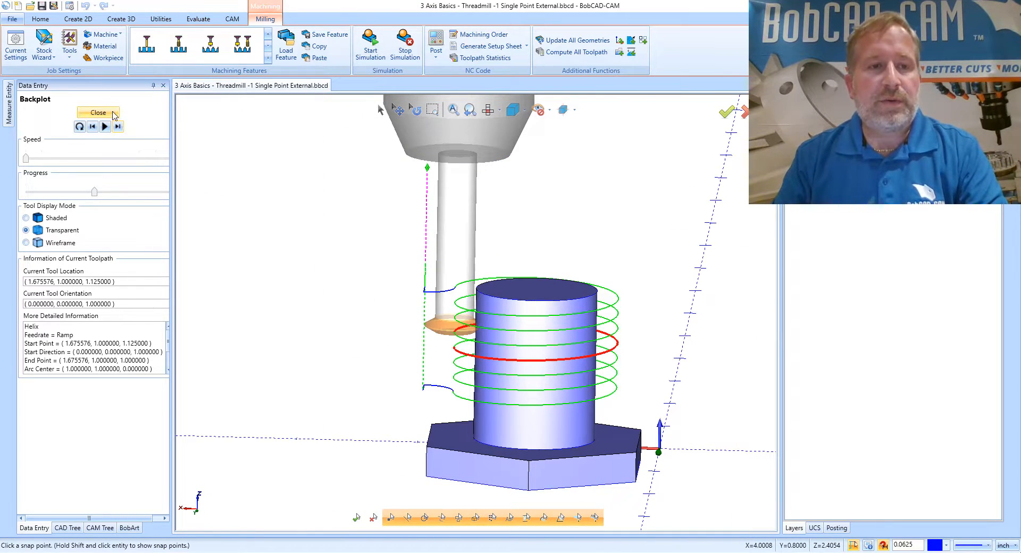
Step: End the backplot, rotate the bolt view and post the job's G-code in the Posting window
left_click(97, 112)
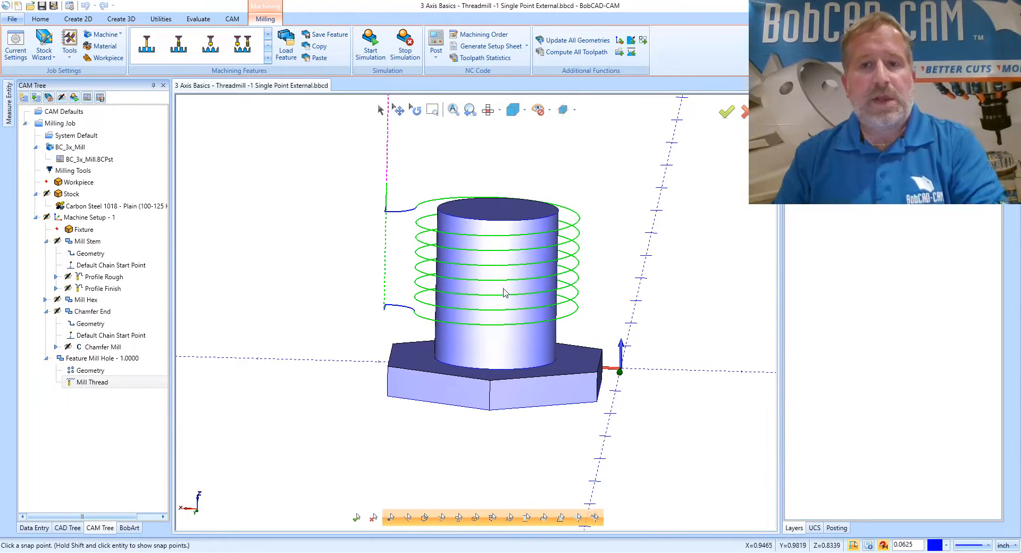
left_click_drag(505, 294, 504, 261)
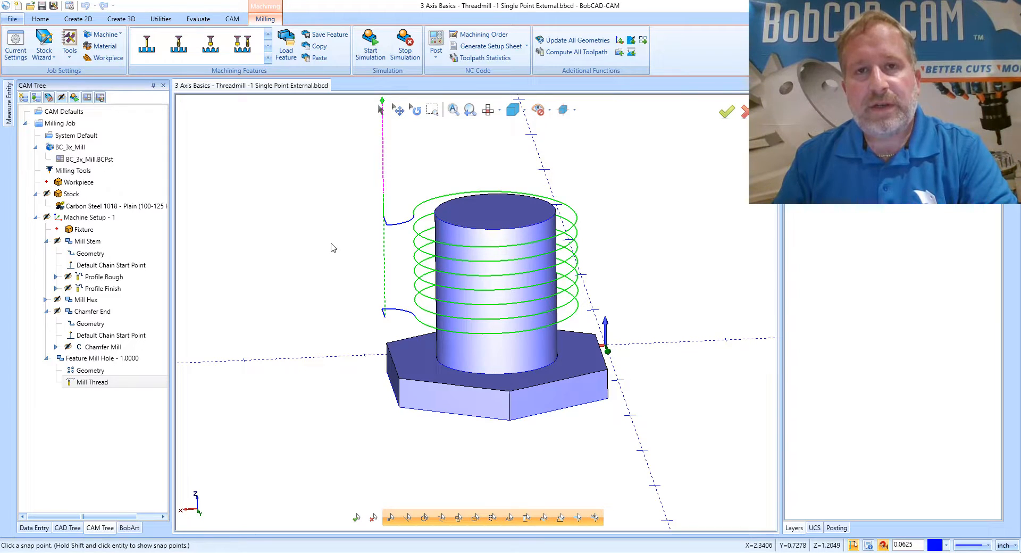
left_click(794, 528)
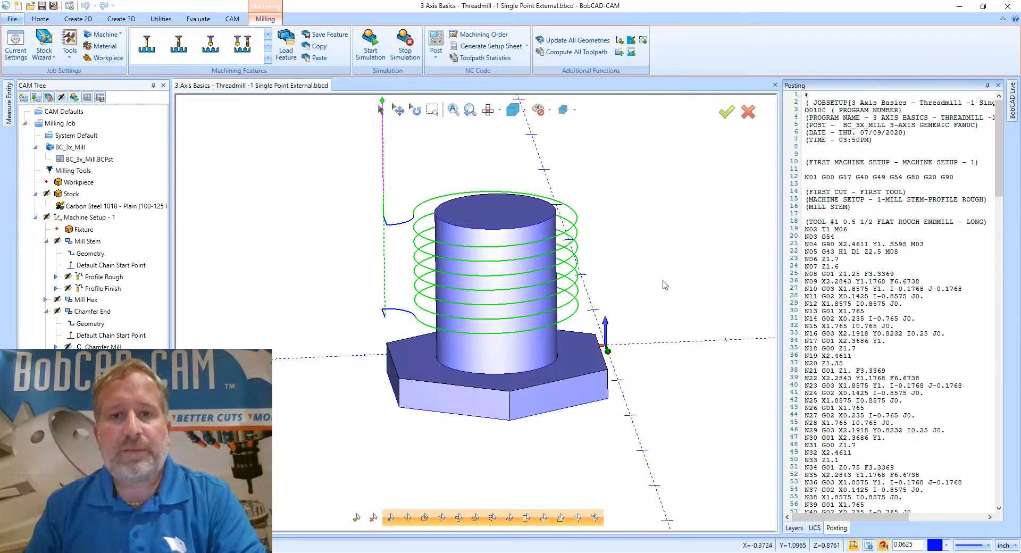
left_click(85, 241)
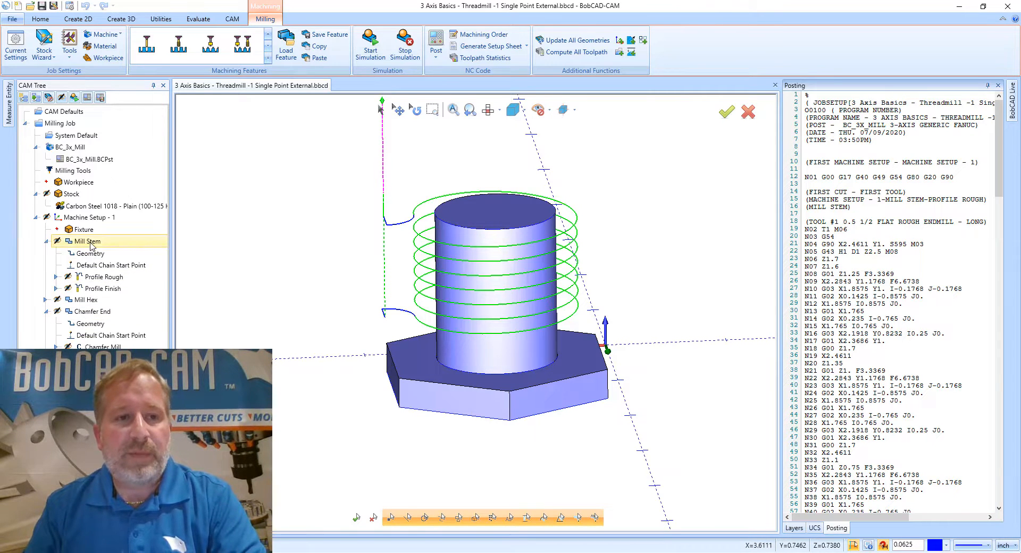
left_click(103, 289)
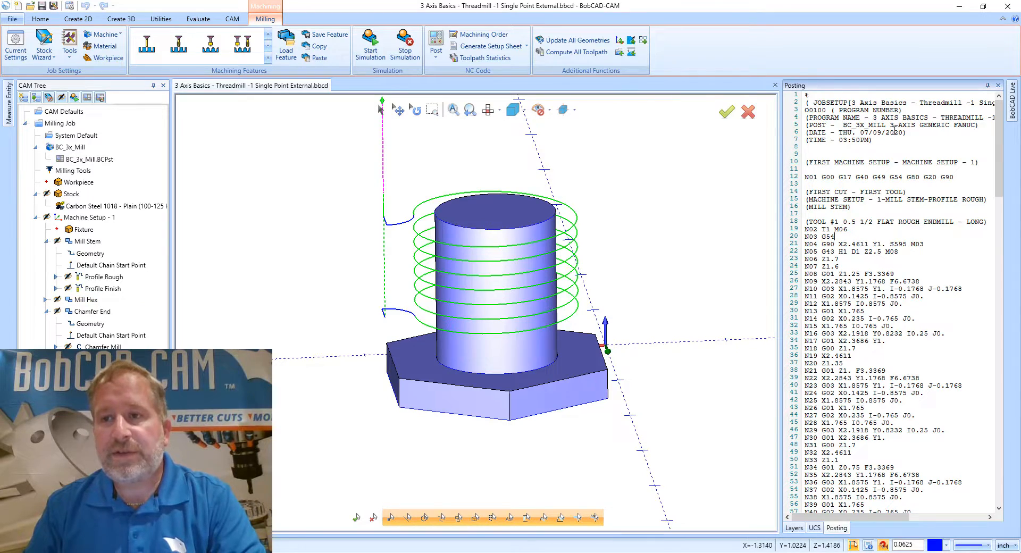
scroll("down", 3)
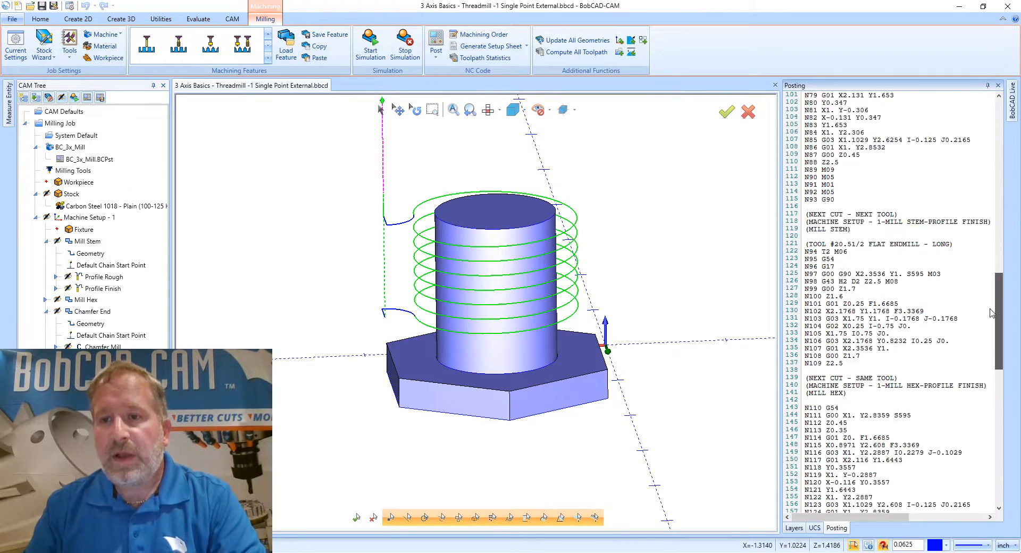
scroll("down", 3)
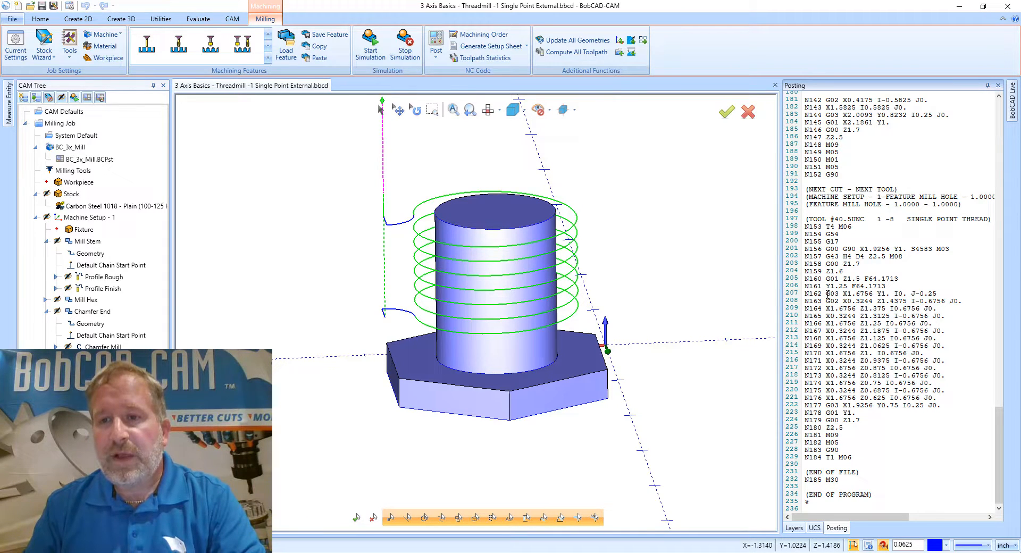
left_click(880, 293)
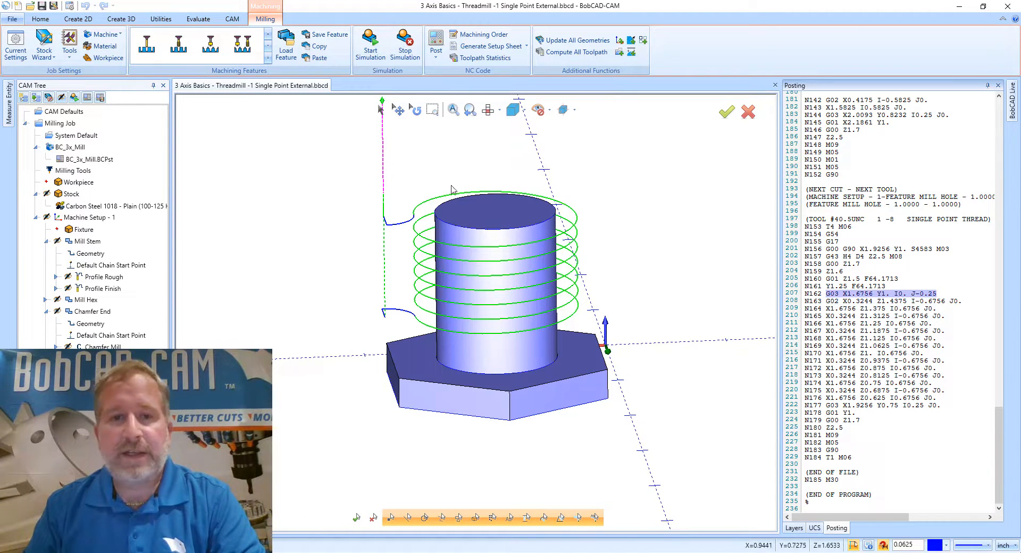
mouse_move(393, 227)
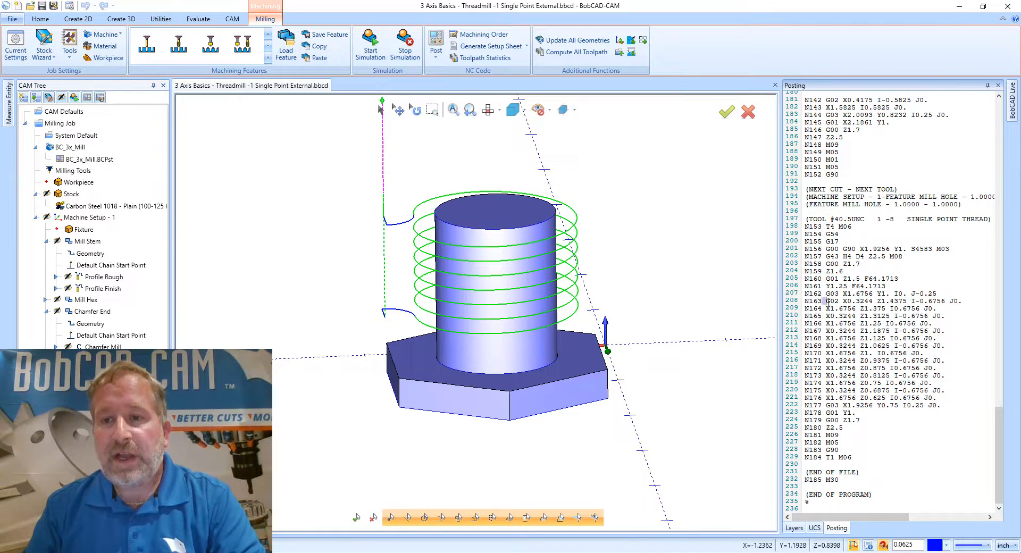
left_click(893, 300)
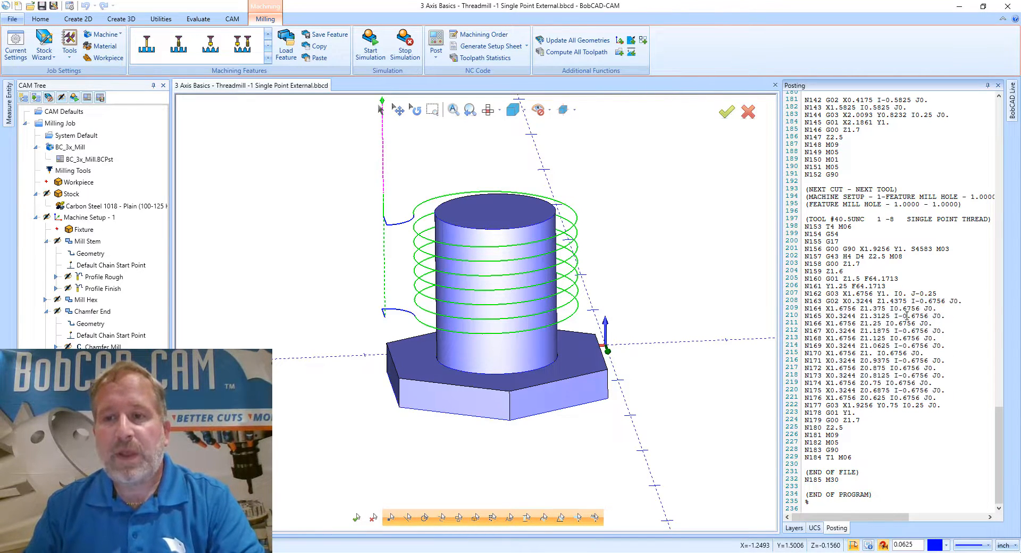
double_click(897, 309)
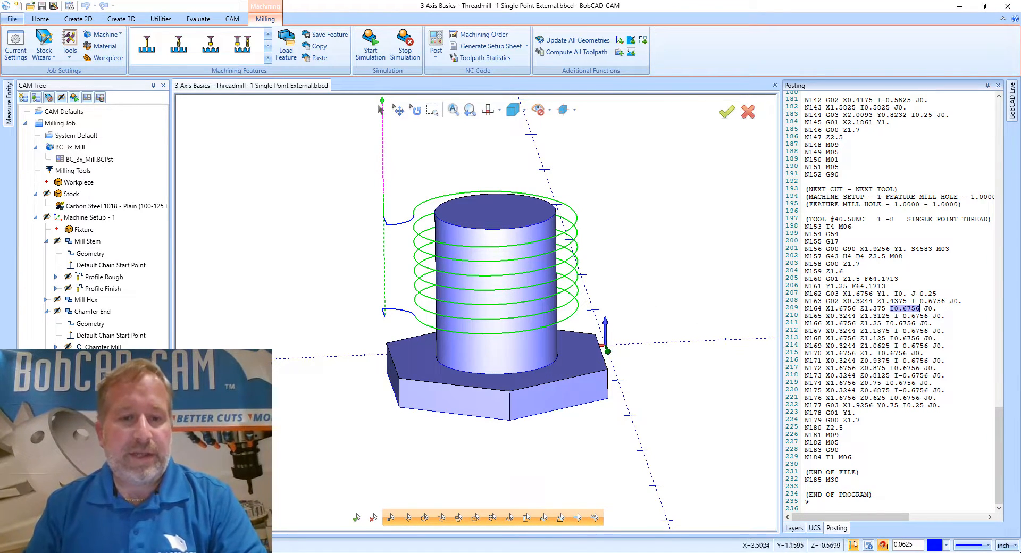
mouse_move(440, 226)
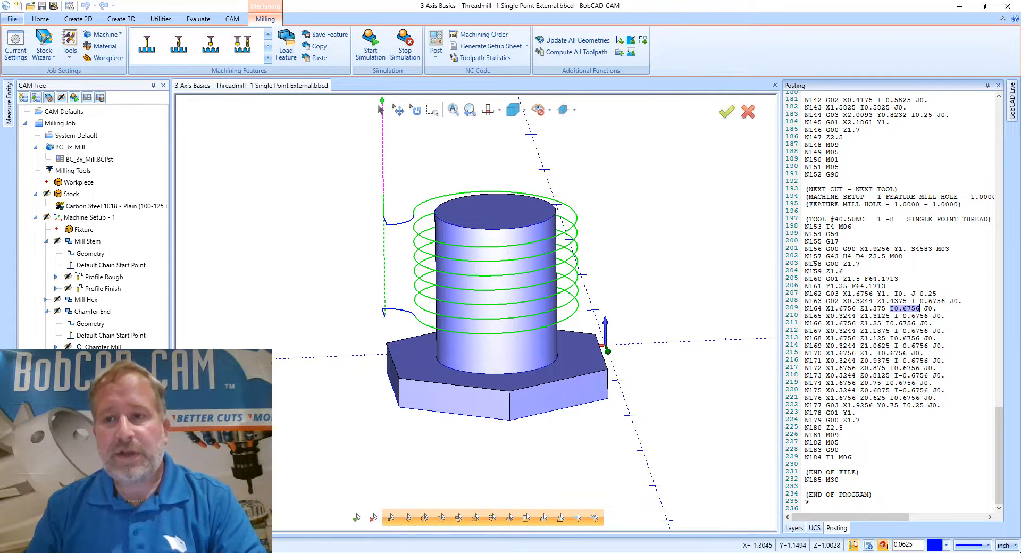
mouse_move(492, 217)
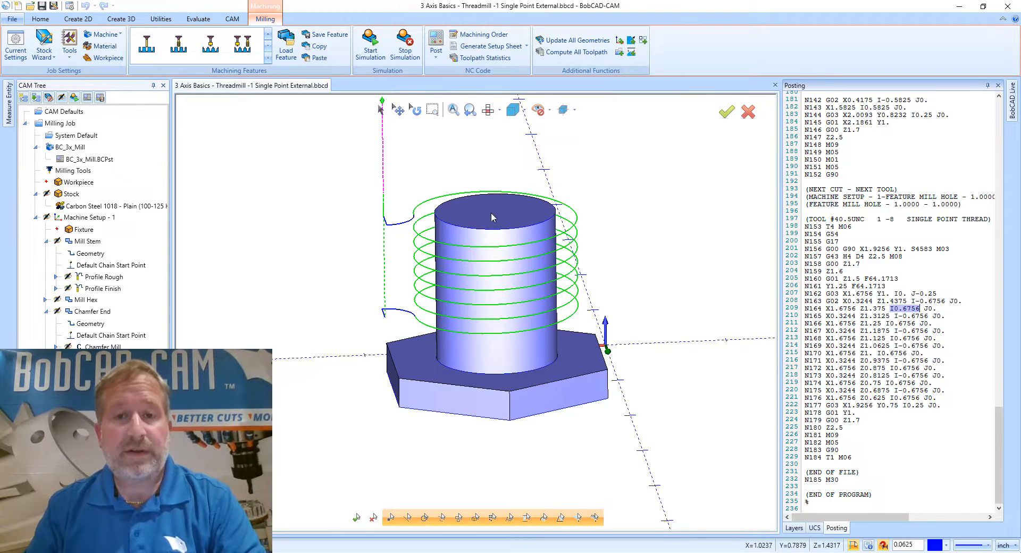
mouse_move(497, 214)
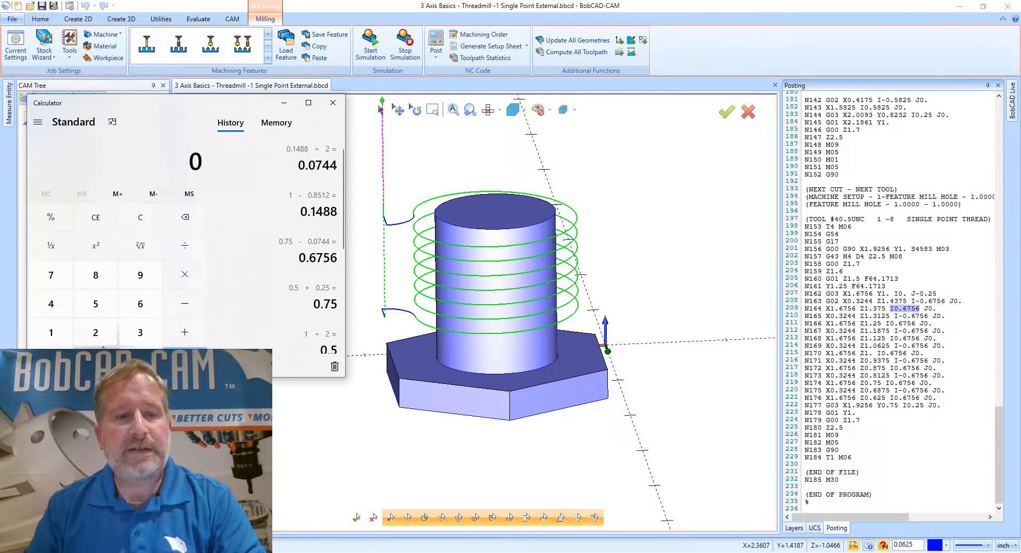
mouse_move(94, 332)
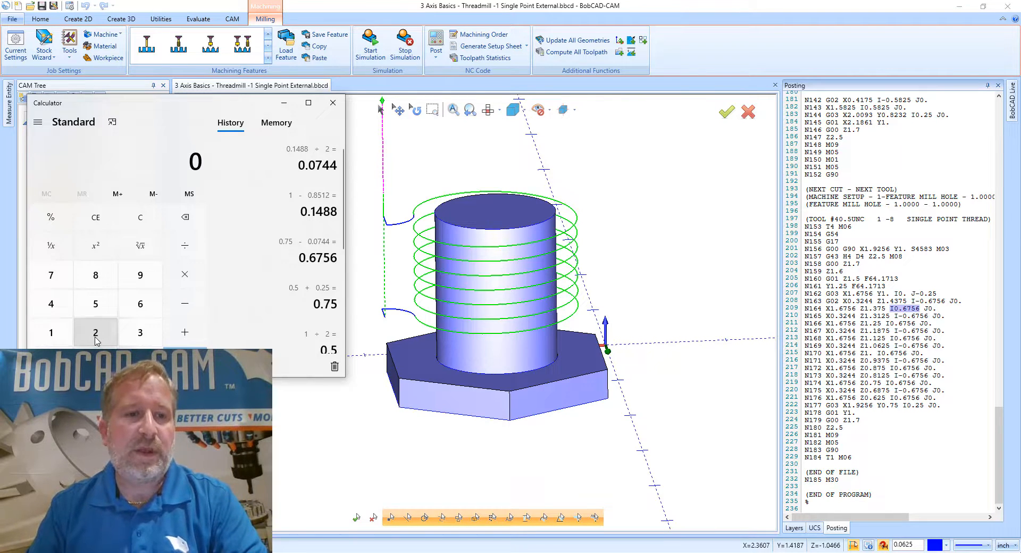
mouse_move(492, 234)
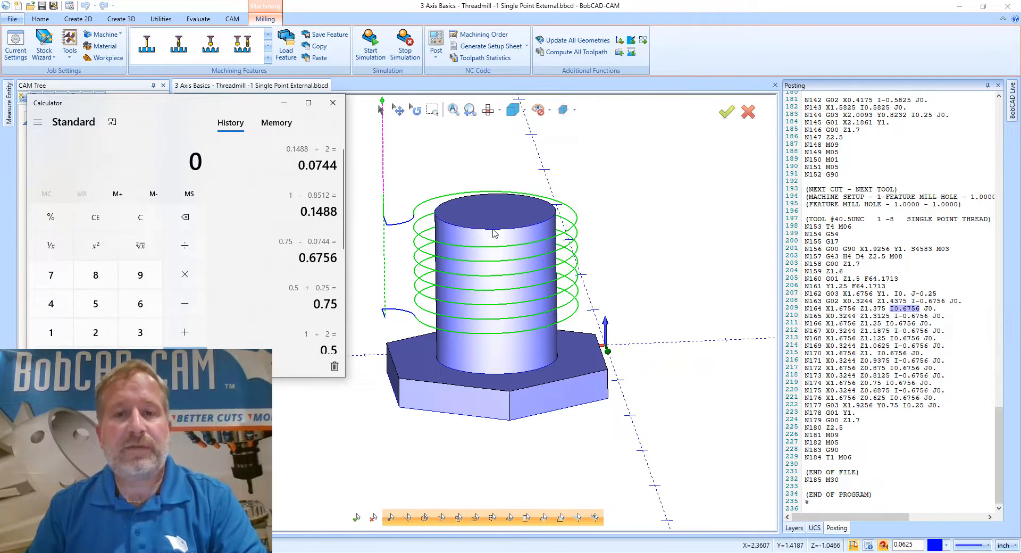
mouse_move(51, 332)
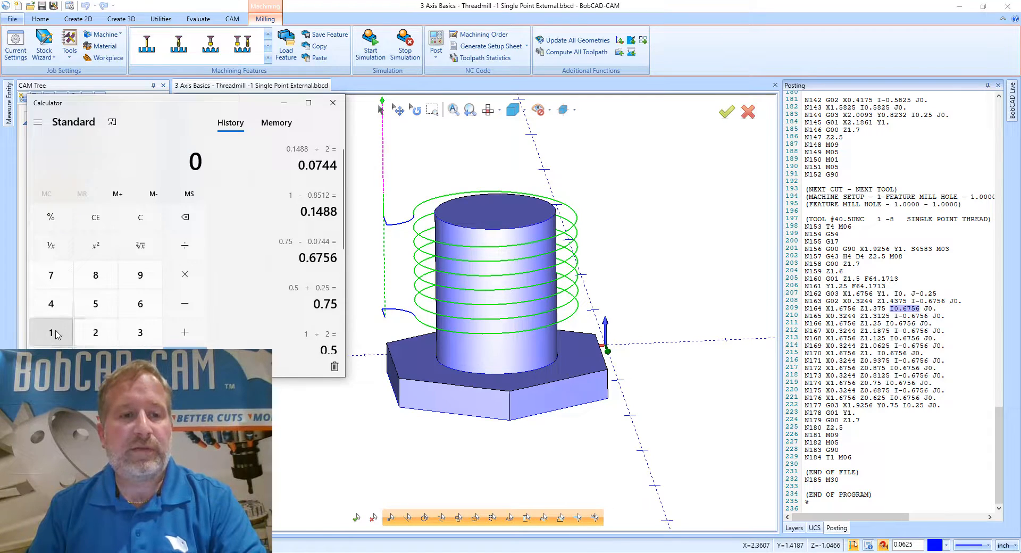
Step: Calculate 1 ÷ 2 = 0.5 for the bolt radius, then bring up the thread operation's options
left_click(51, 332)
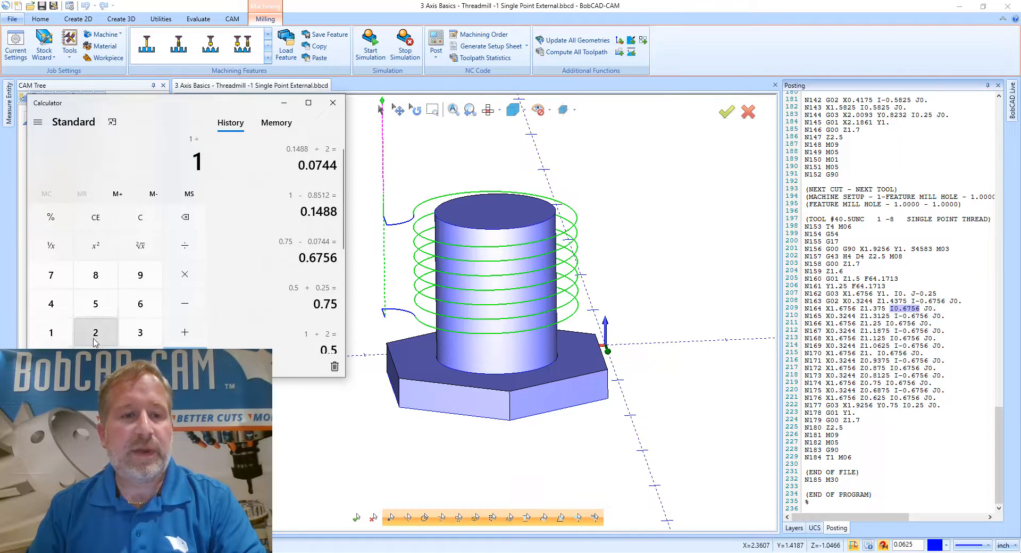
left_click(94, 332)
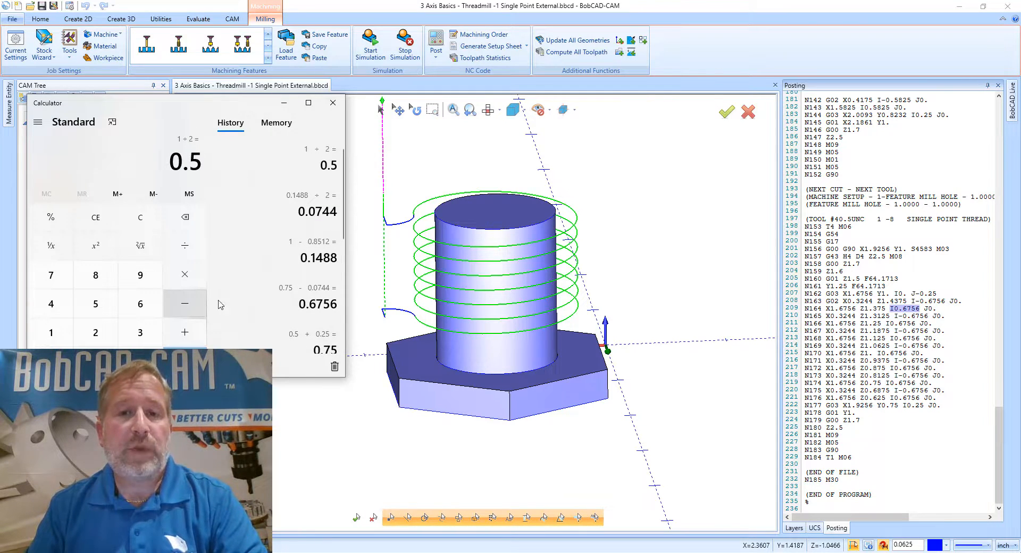
mouse_move(493, 215)
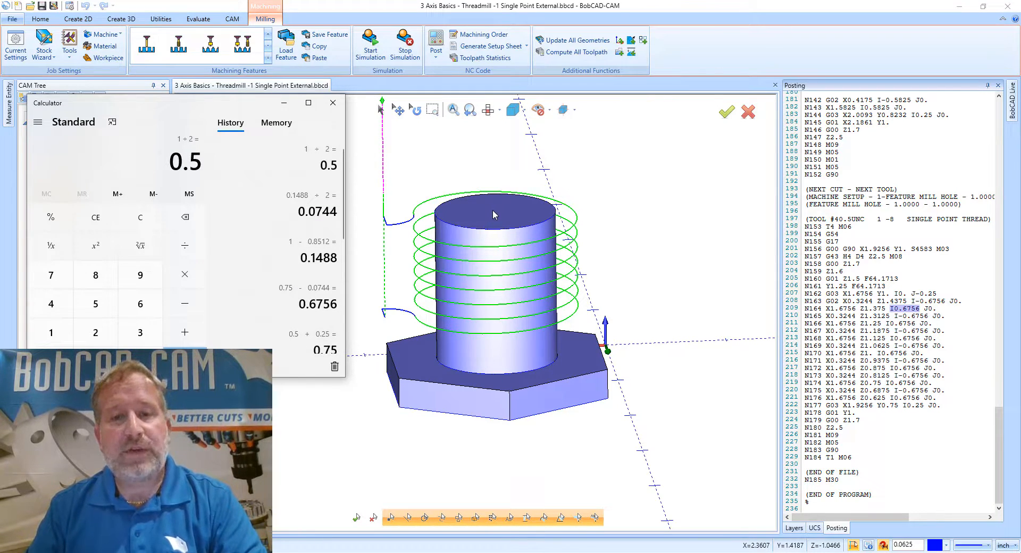
mouse_move(556, 214)
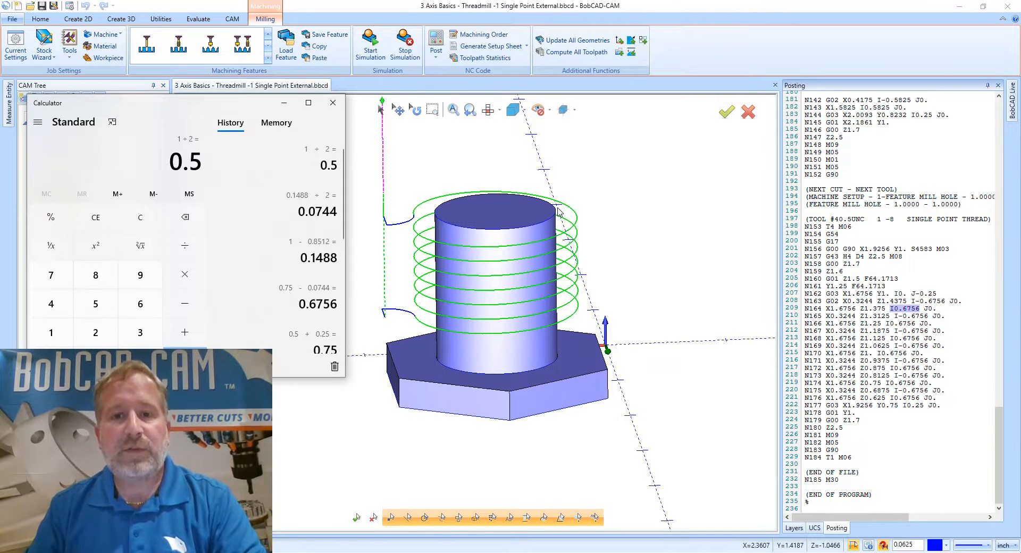
mouse_move(464, 222)
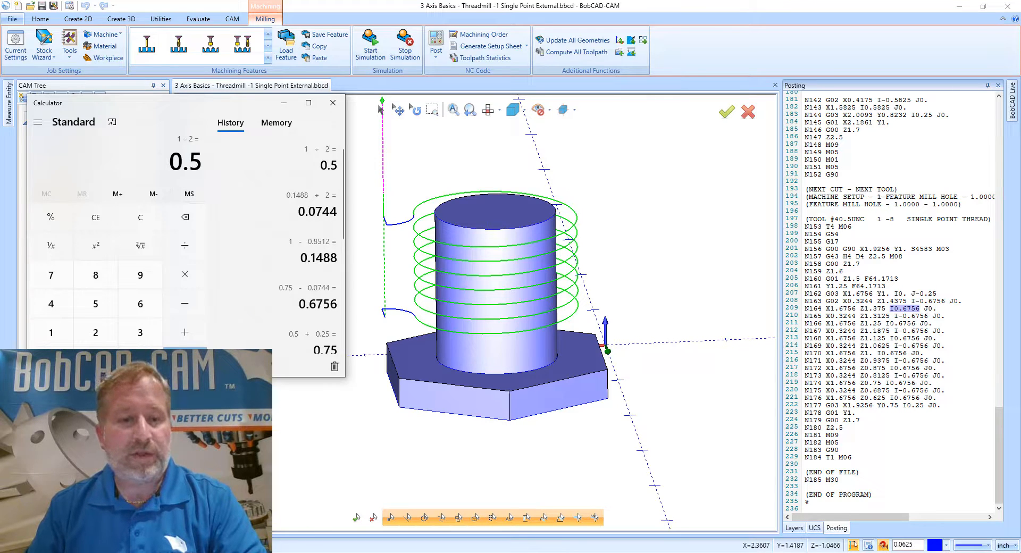
left_click(333, 103)
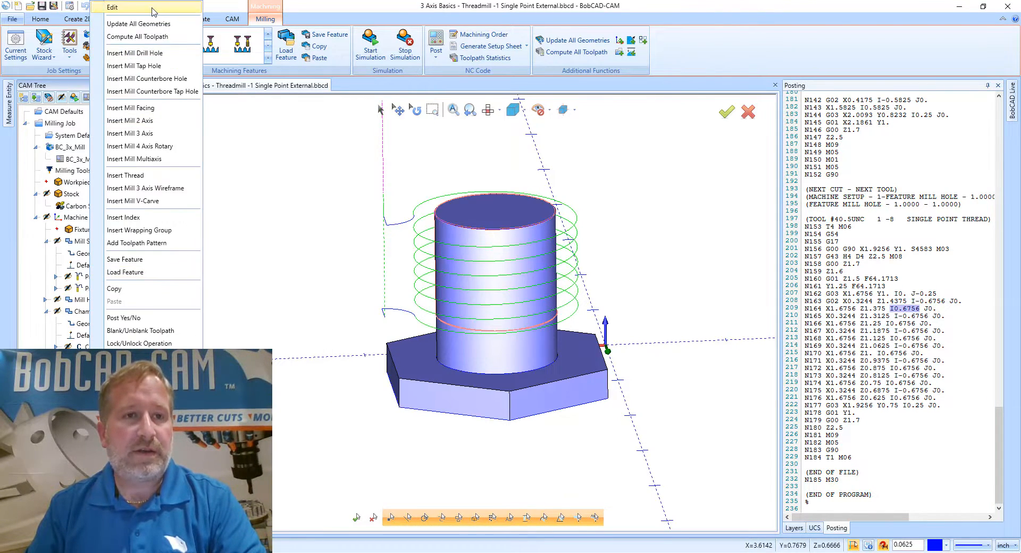
Step: Reopen the Single Point Thread settings and calculate 0.5 + 0.25, then 0.75 − 0.0744 = 0.6756
left_click(126, 176)
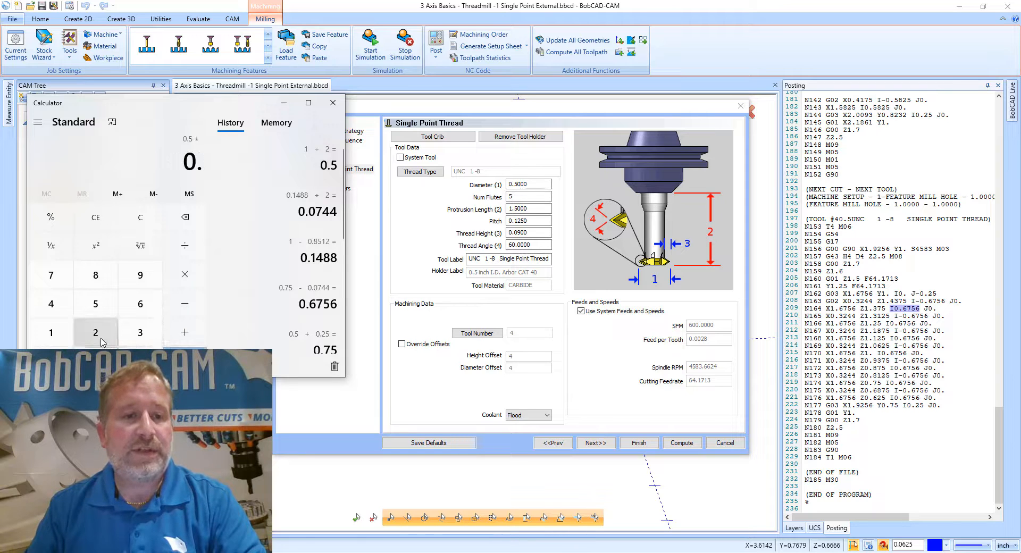
left_click(95, 333)
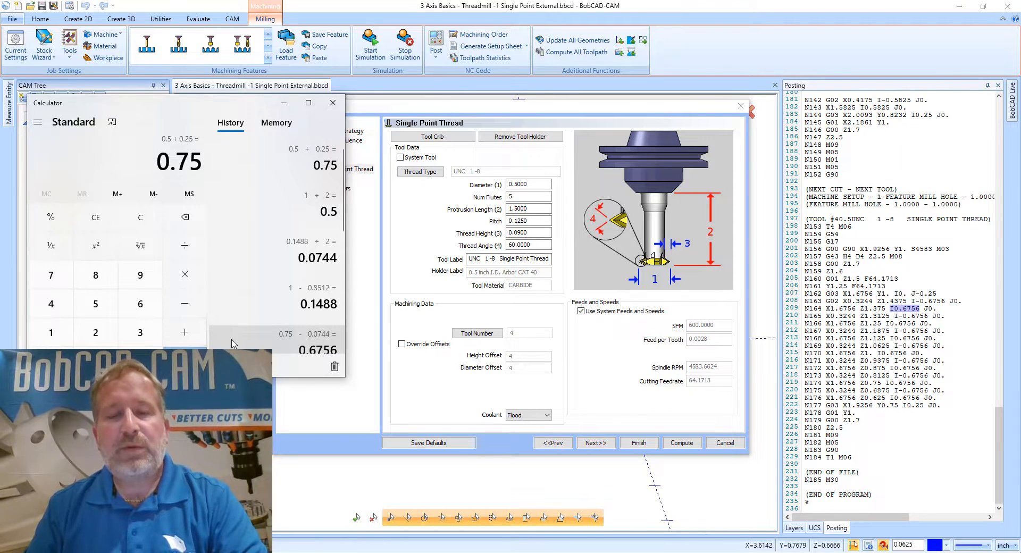
mouse_move(238, 338)
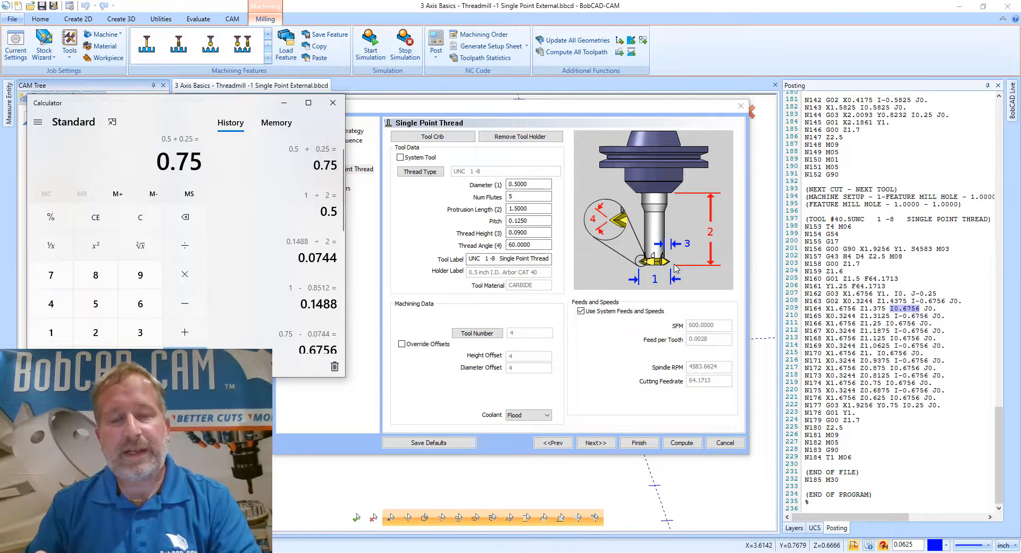
mouse_move(635, 254)
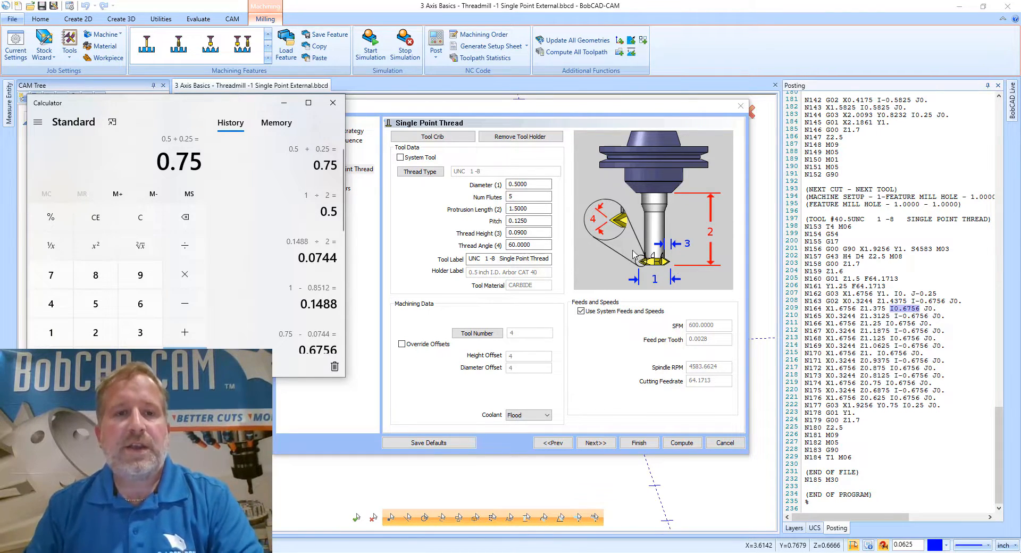
mouse_move(657, 206)
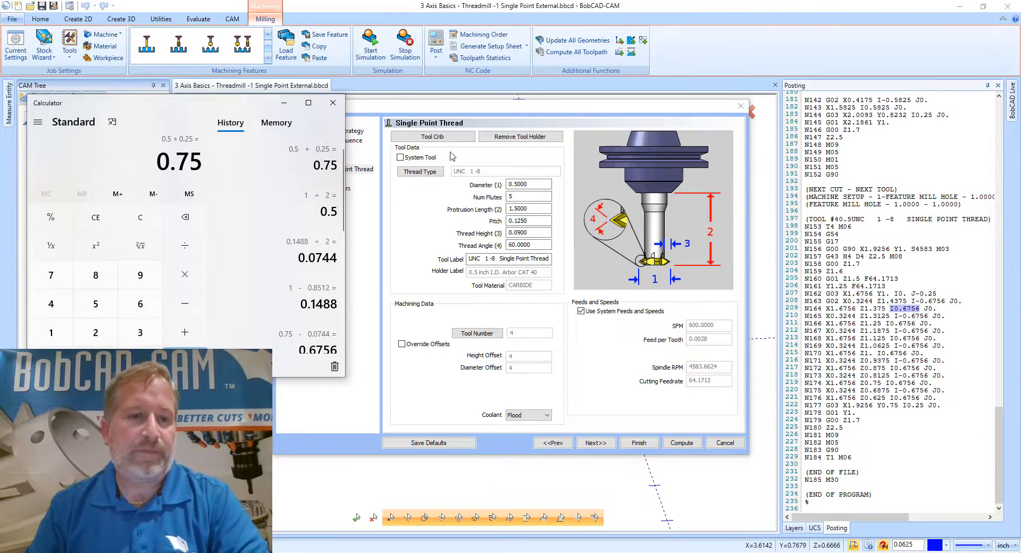
left_click(184, 303)
type("0.07")
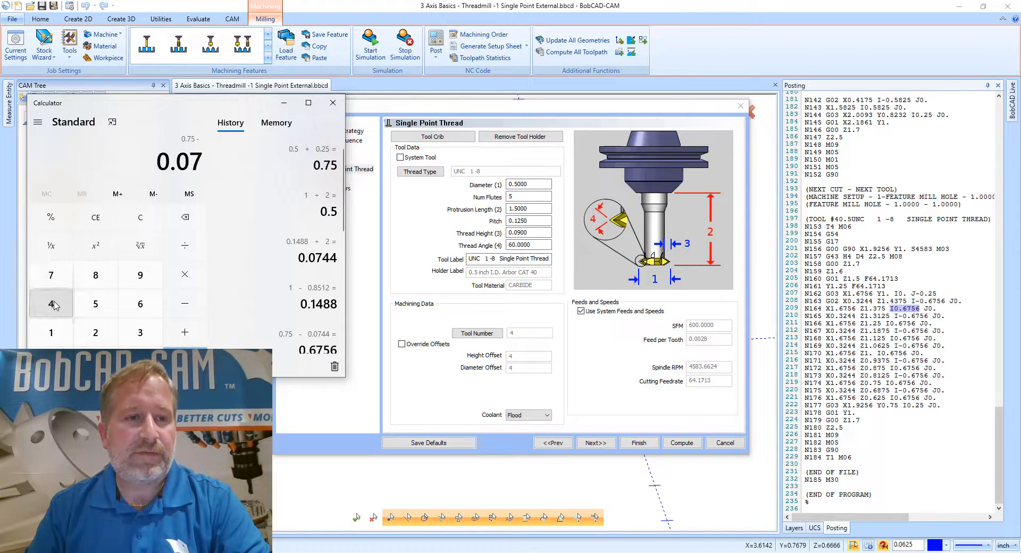
left_click(50, 303)
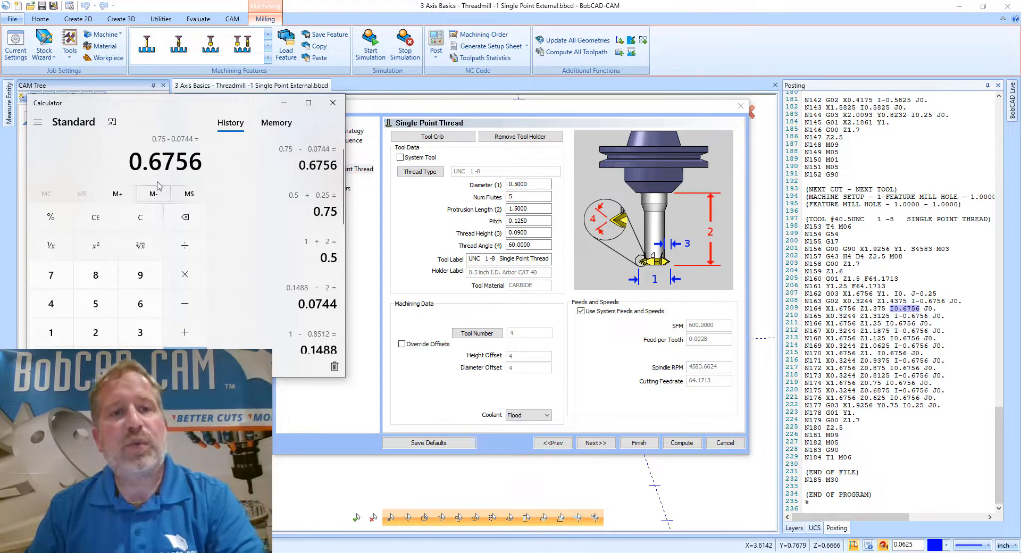
mouse_move(181, 181)
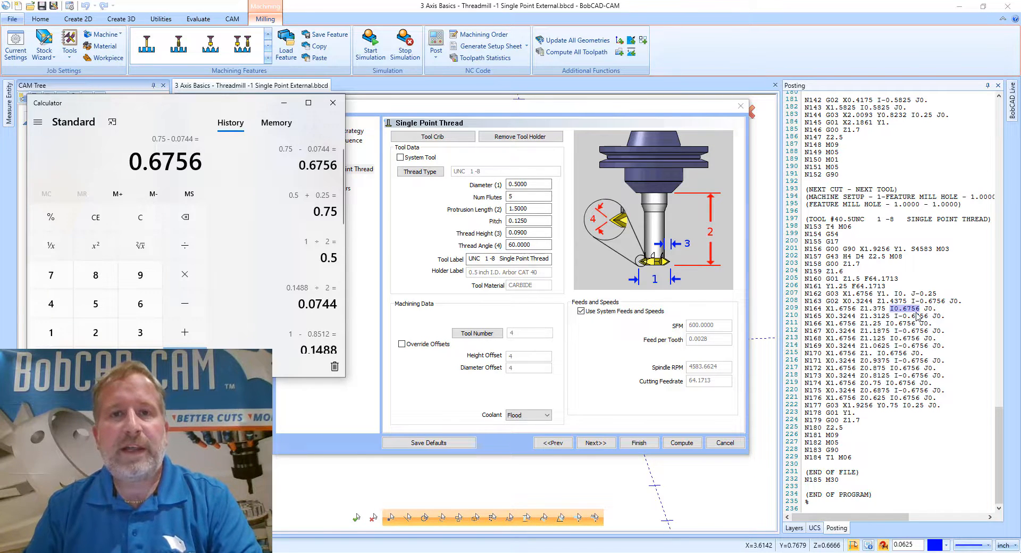
mouse_move(918, 316)
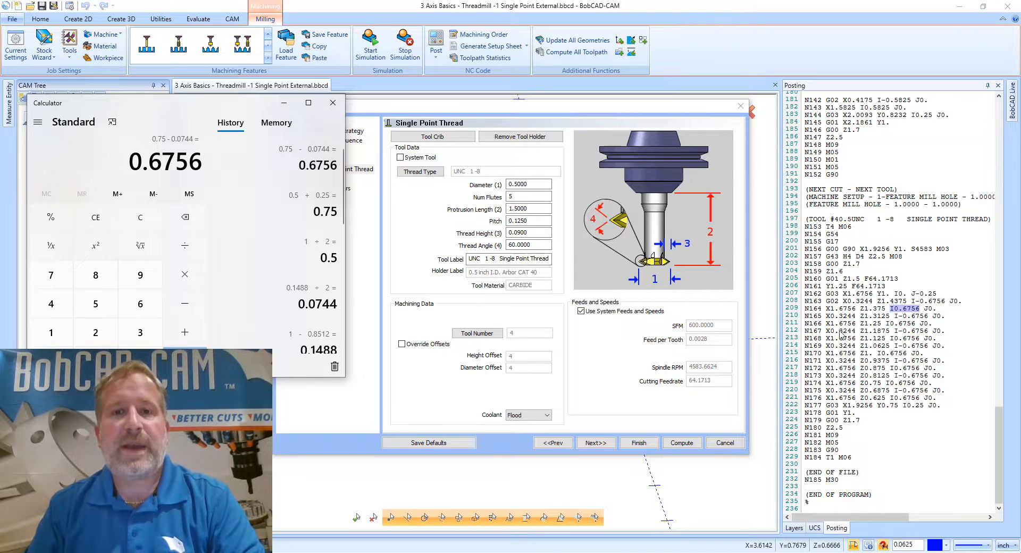
mouse_move(909, 300)
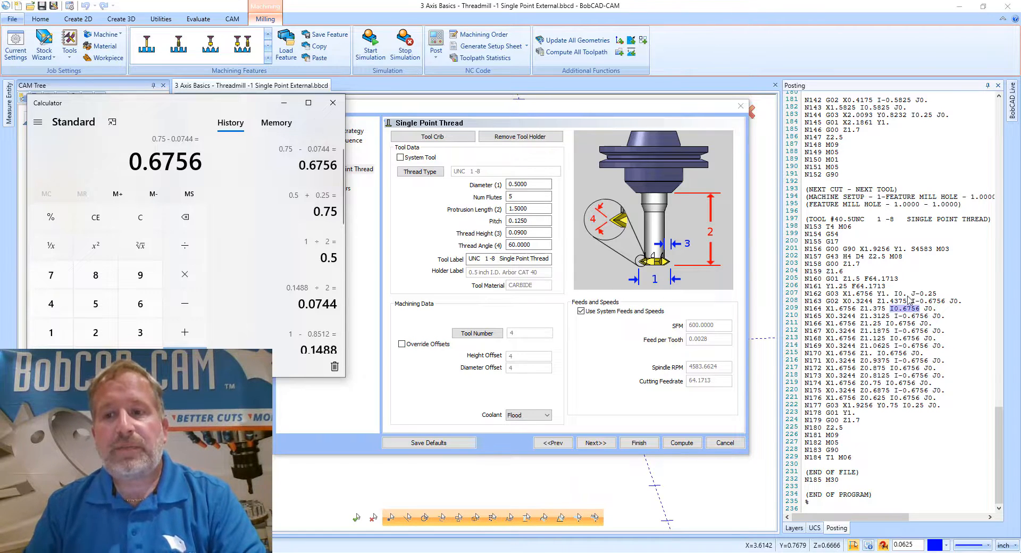